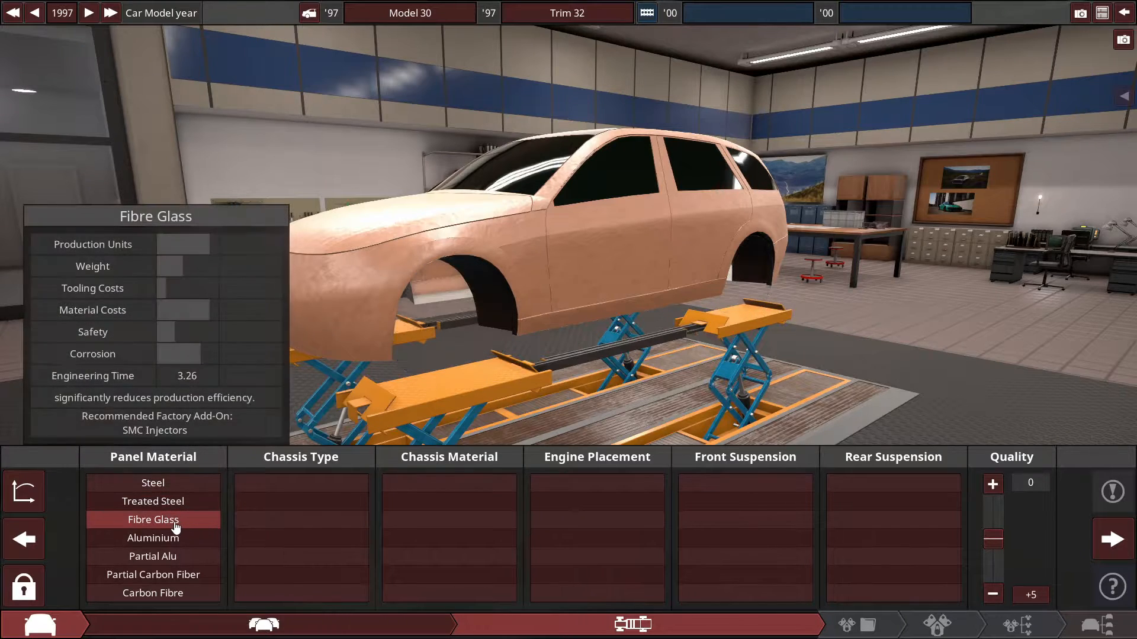
Choose fibre glass panels, light AHS steel chassis material and rear longitudinal engine placement
left_click(300, 518)
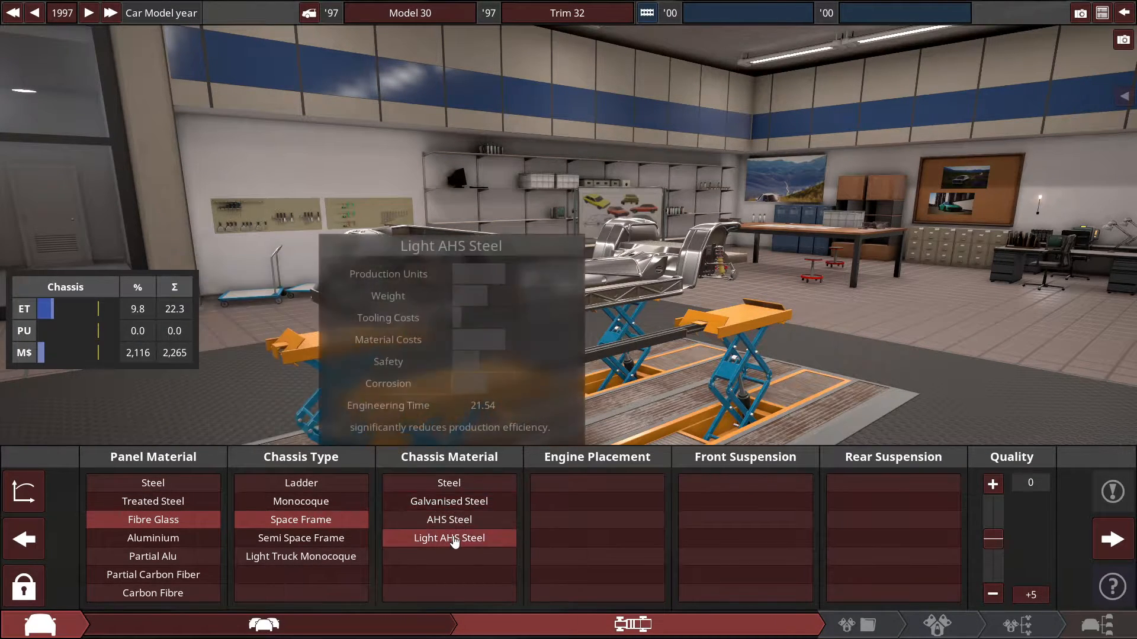
mouse_move(448, 538)
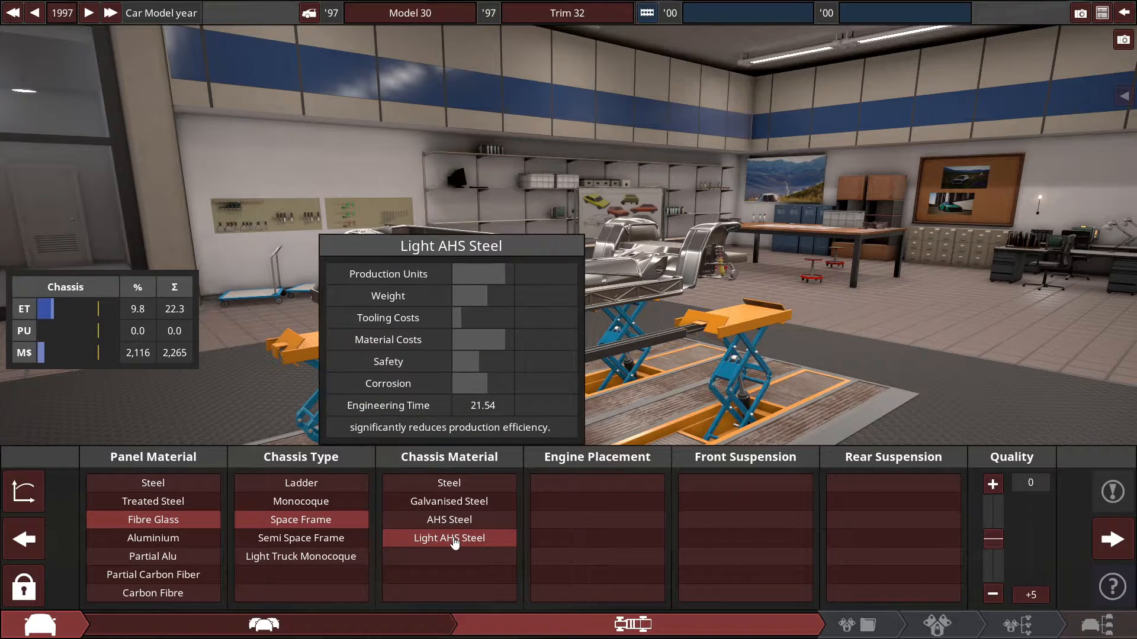
left_click(448, 537)
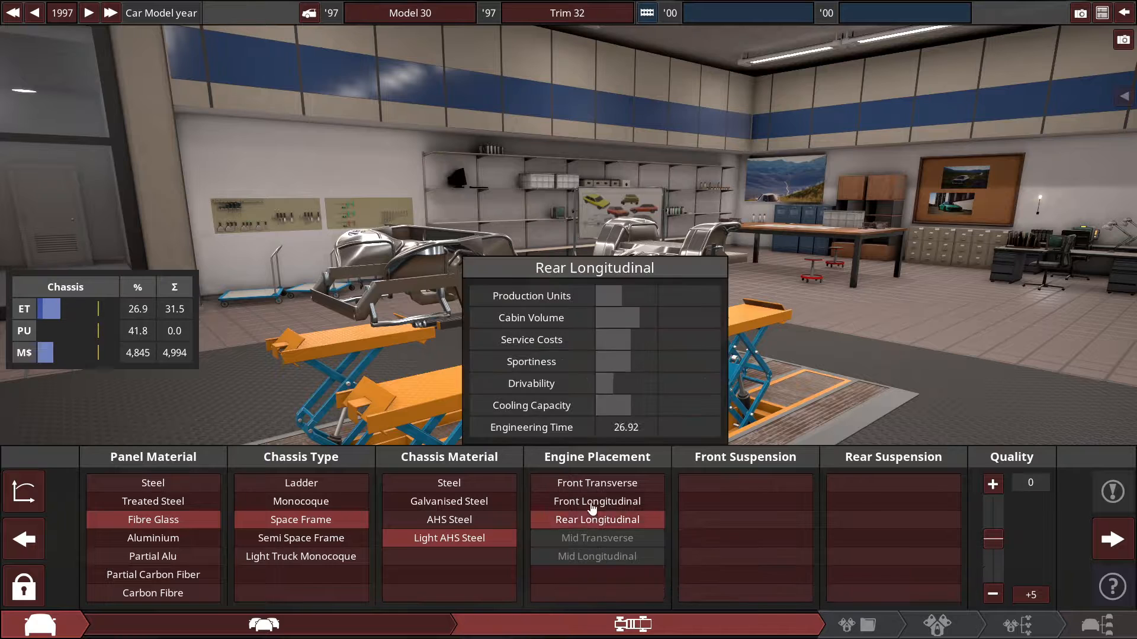
left_click(597, 501)
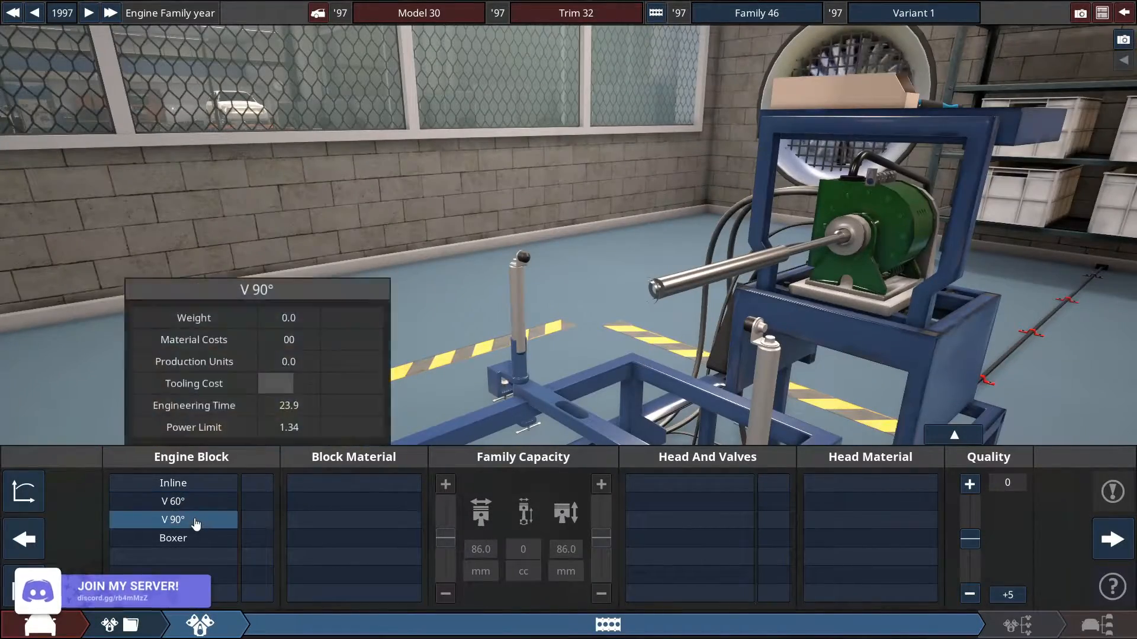
Pick a 90° V block, set the stroke to about 53 mm for 3500 cc, and dual overhead cams
left_click(173, 520)
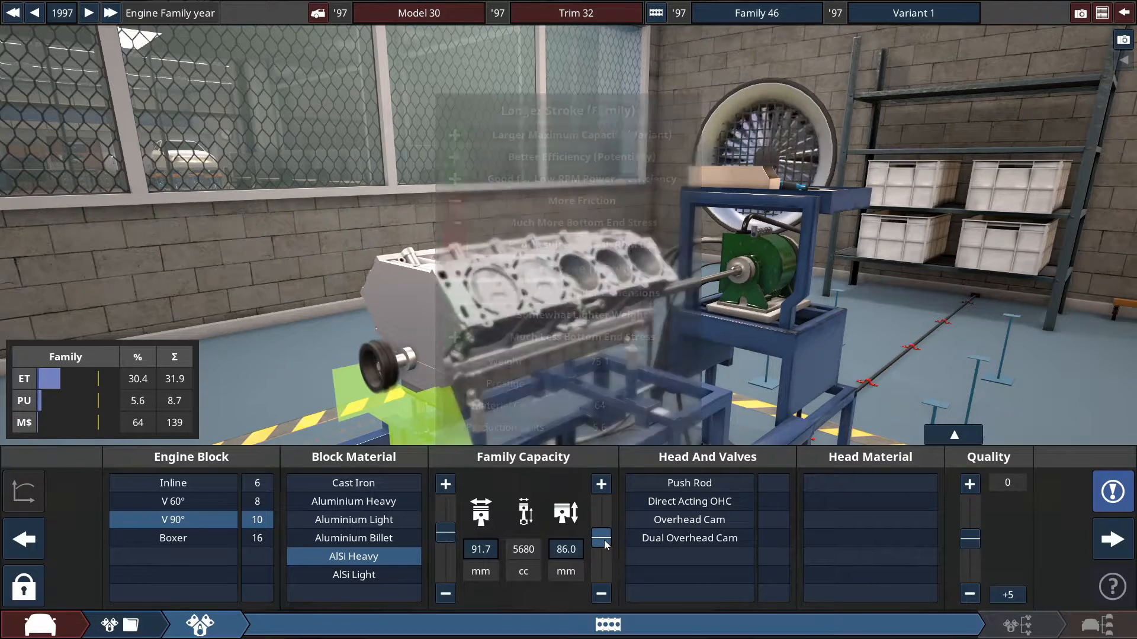
left_click(602, 540)
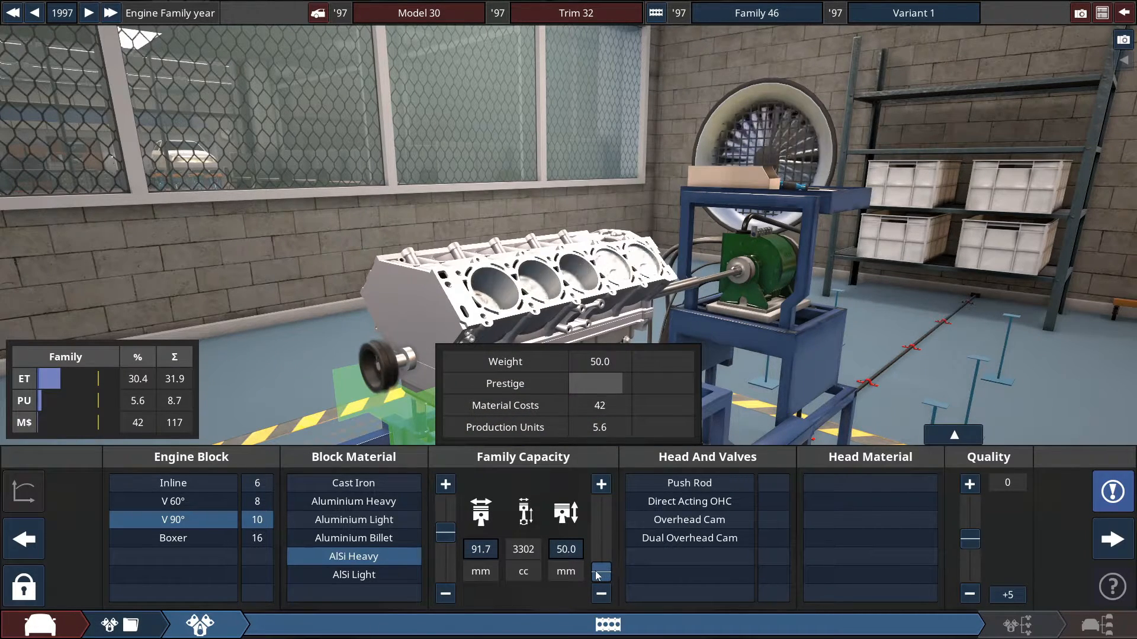
left_click(602, 484)
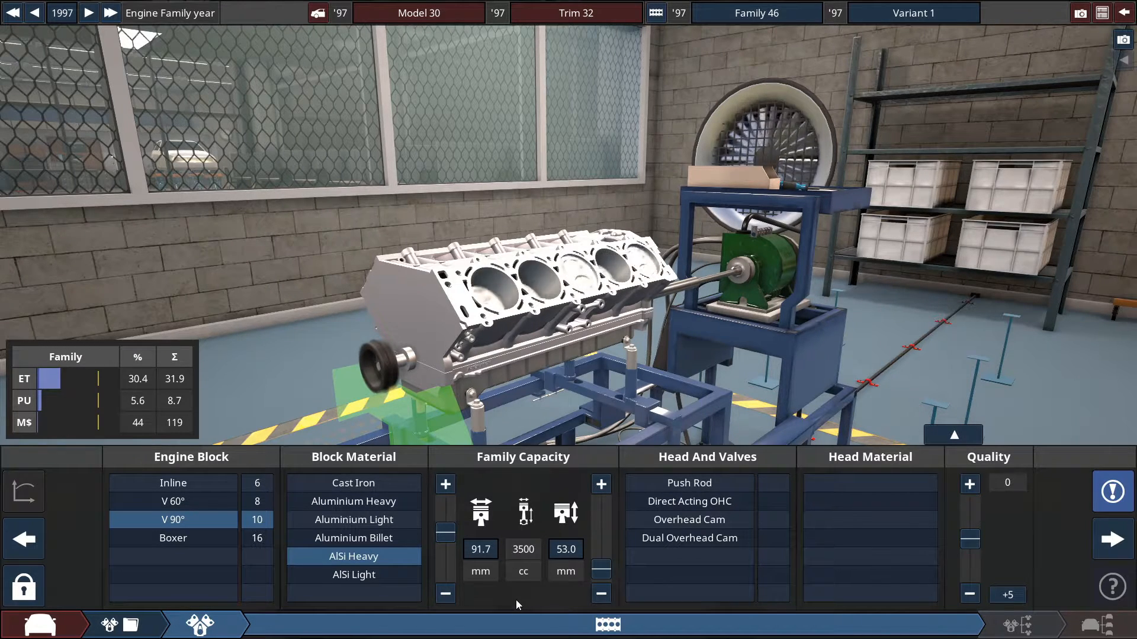
mouse_move(480, 550)
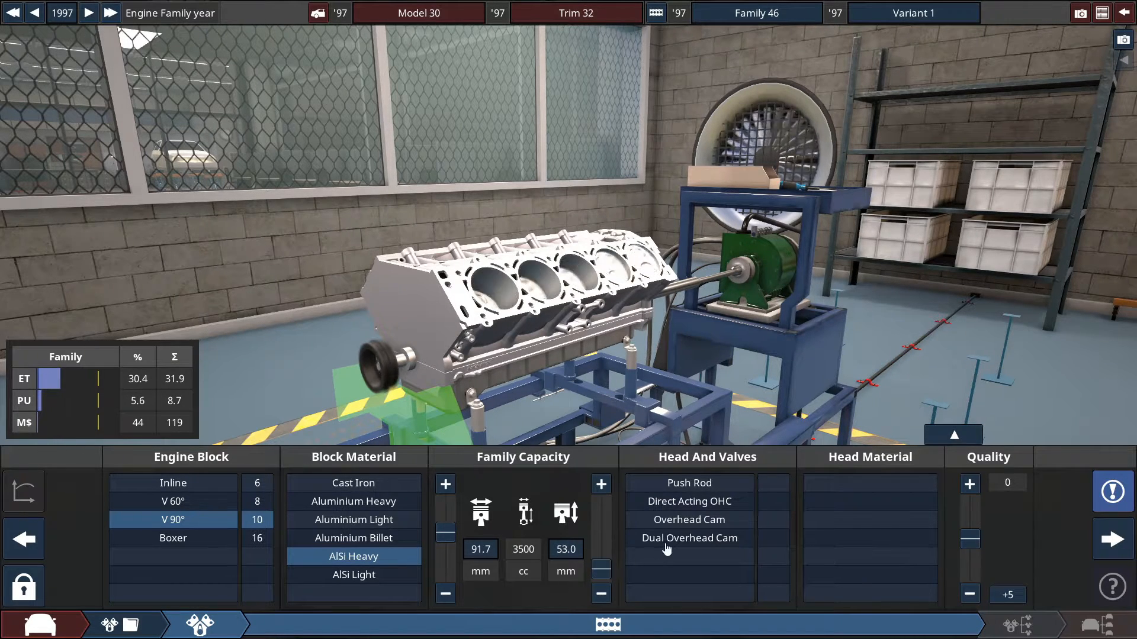
left_click(688, 538)
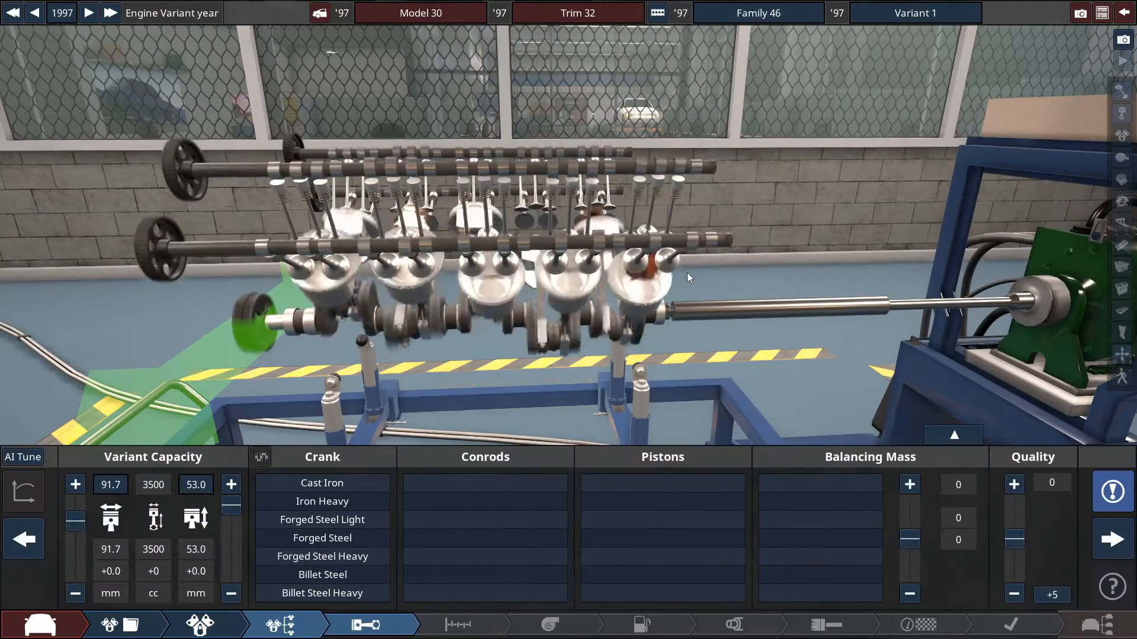
Select a billet steel crank, titanium conrods, forged light pistons and a balancing mass option
left_click(321, 574)
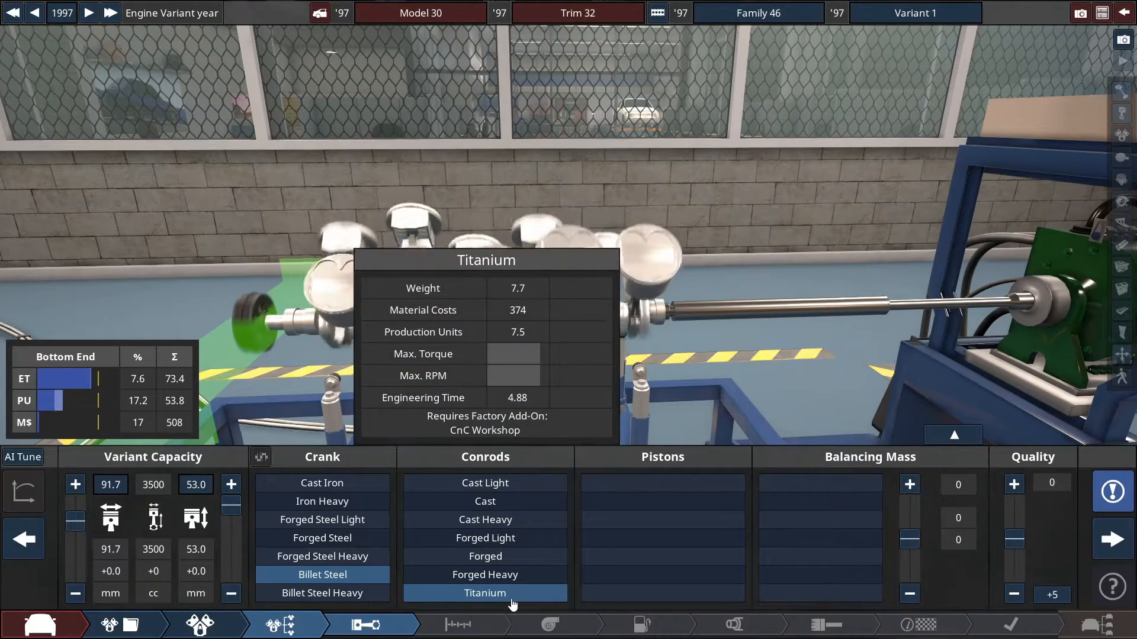
left_click(485, 593)
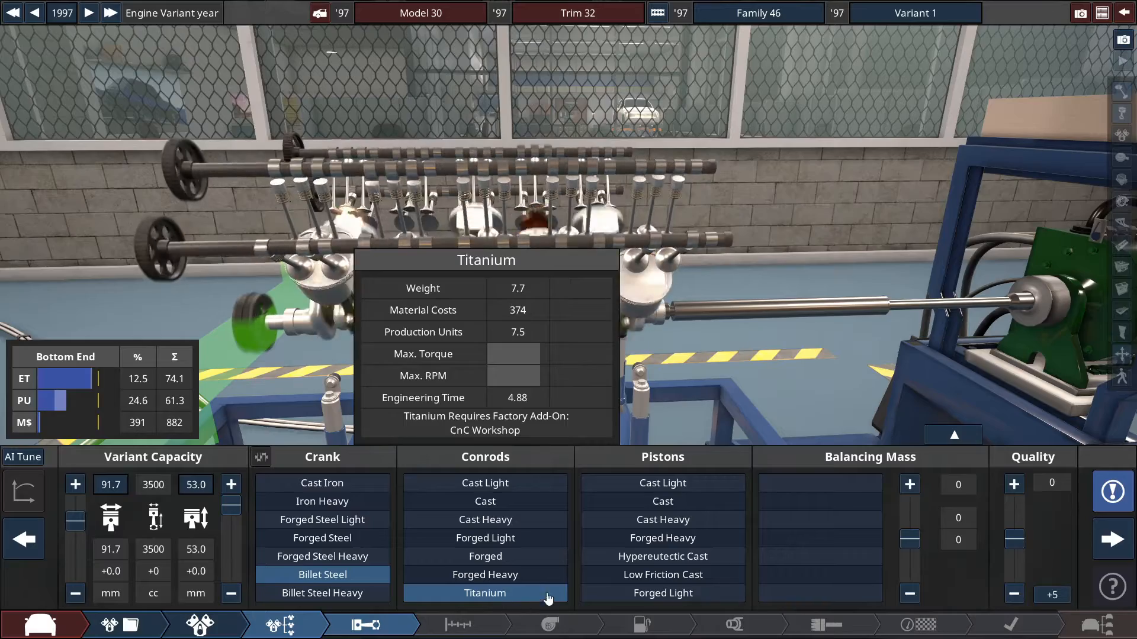
left_click(661, 593)
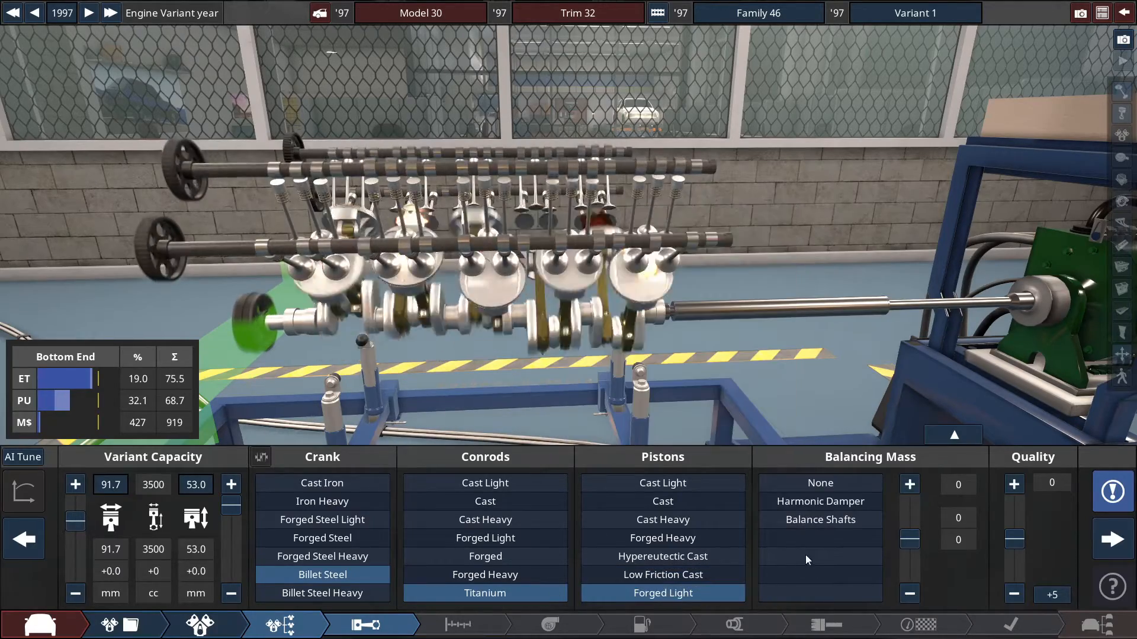
left_click(820, 520)
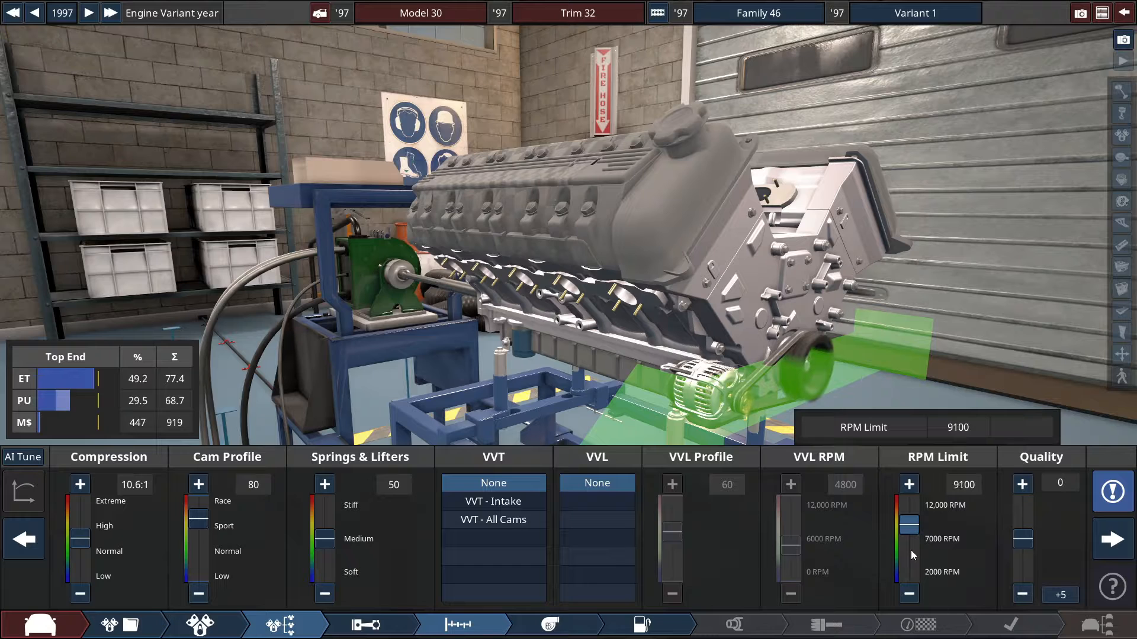
Raise the rev limit to 9200 RPM and fit multi-point EFI with per-cylinder intakes and a race manifold
left_click(908, 484)
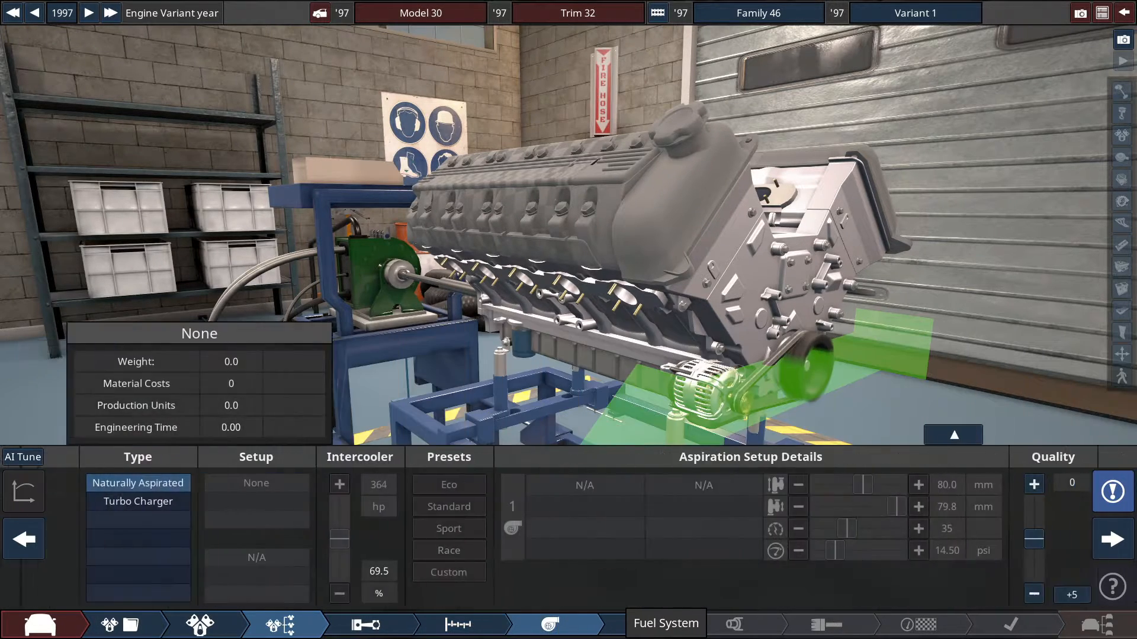
left_click(641, 624)
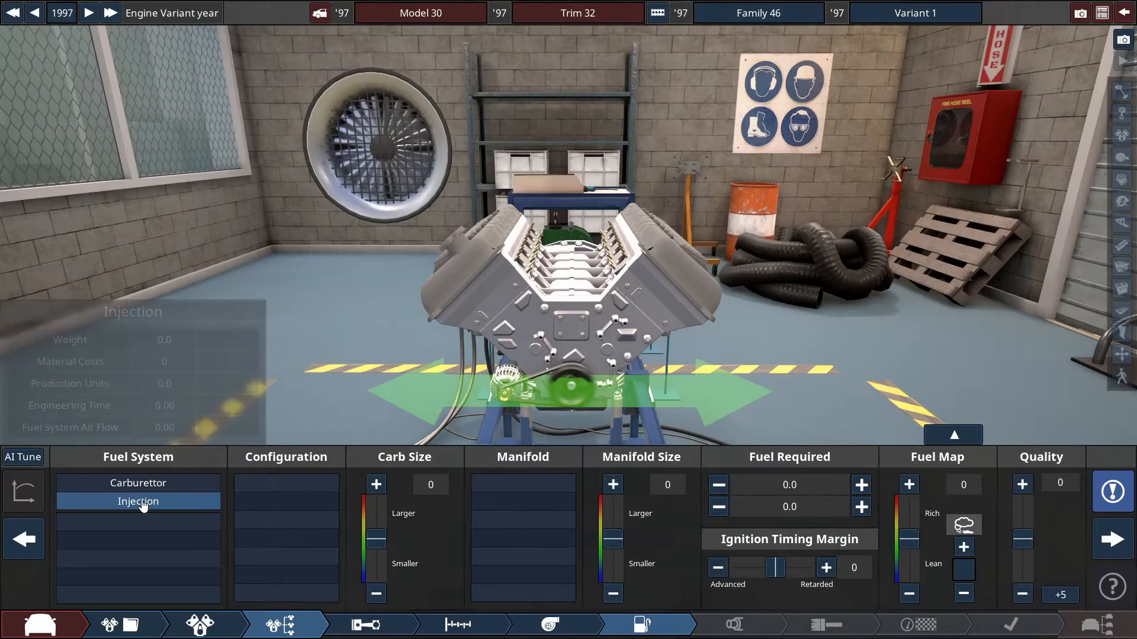
left_click(137, 501)
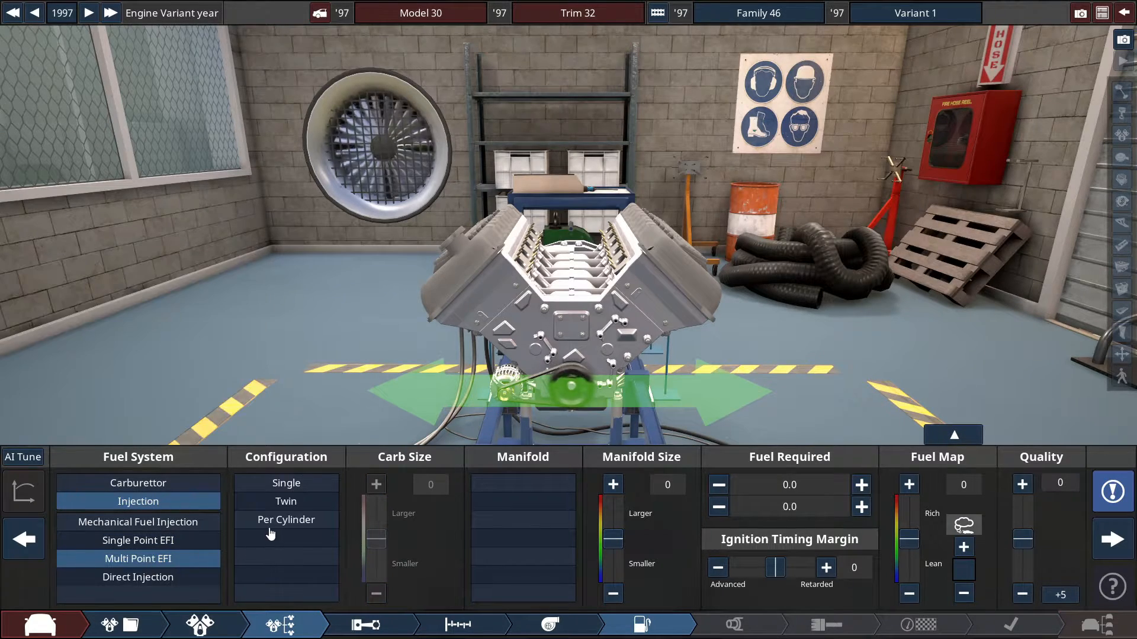
left_click(285, 520)
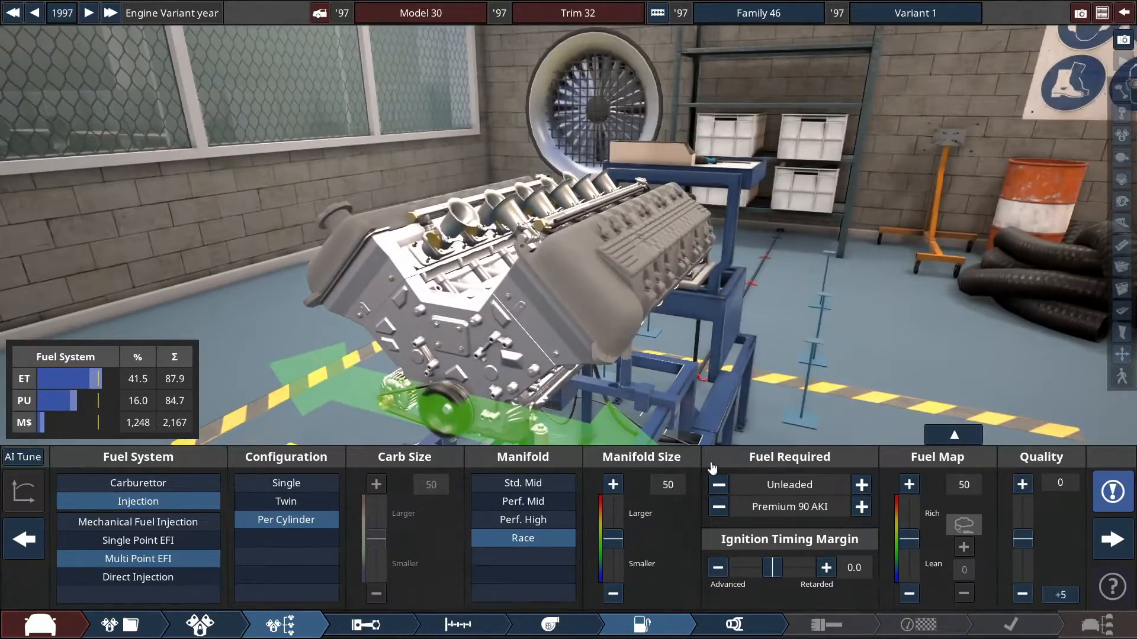
left_click(861, 505)
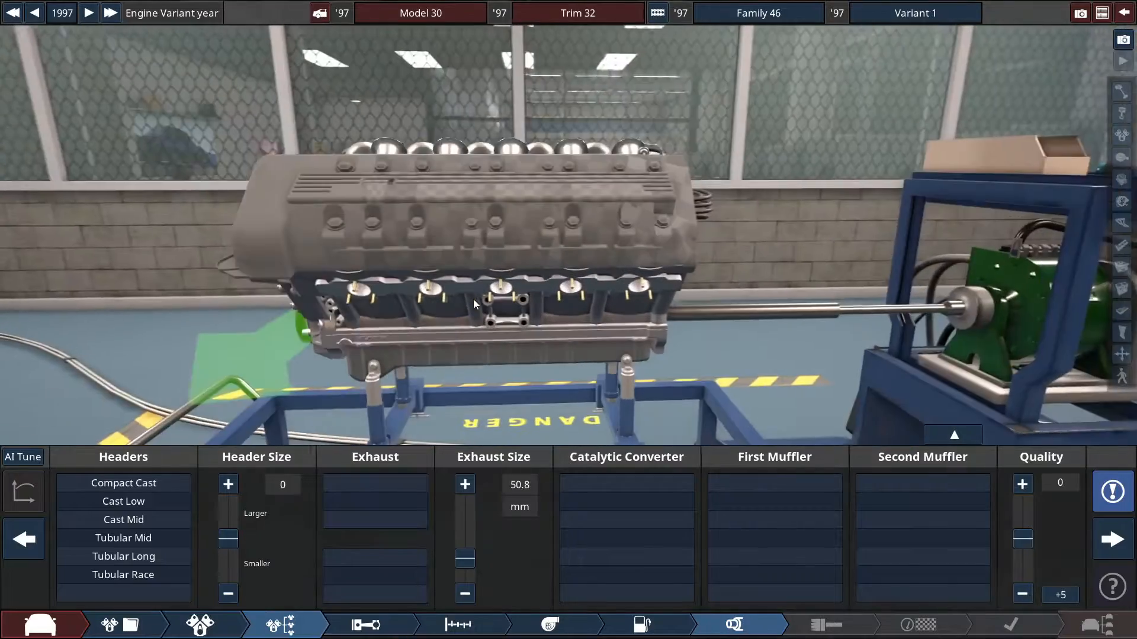
left_click(123, 574)
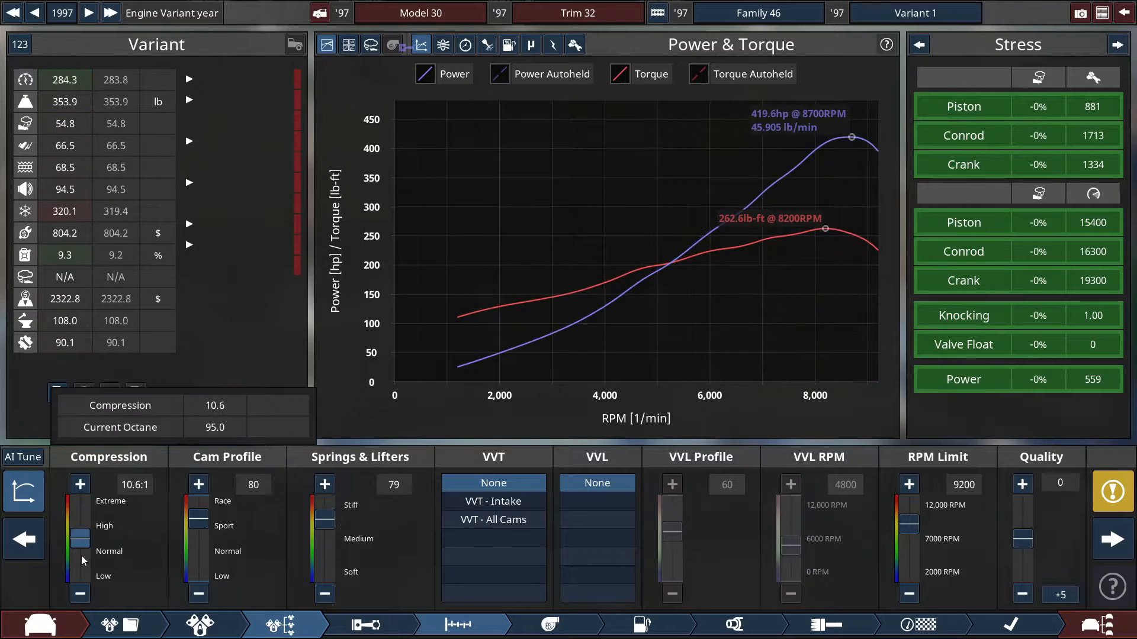
Raise compression to 13.0:1 and retune the fuel system so output reaches 481.2 hp
left_click(79, 483)
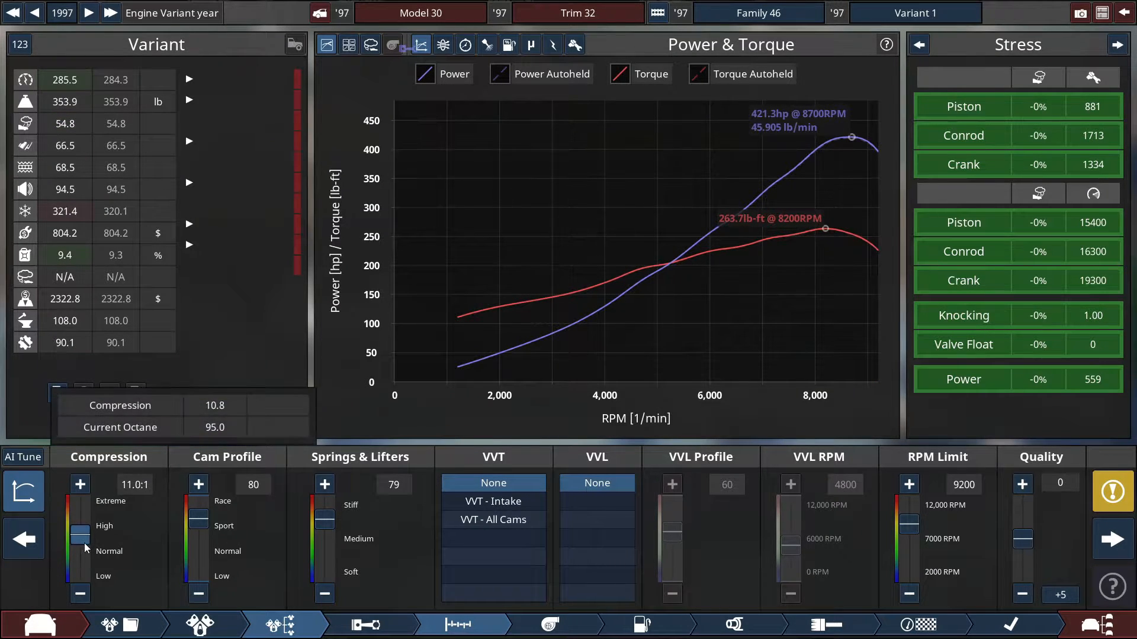
left_click(79, 483)
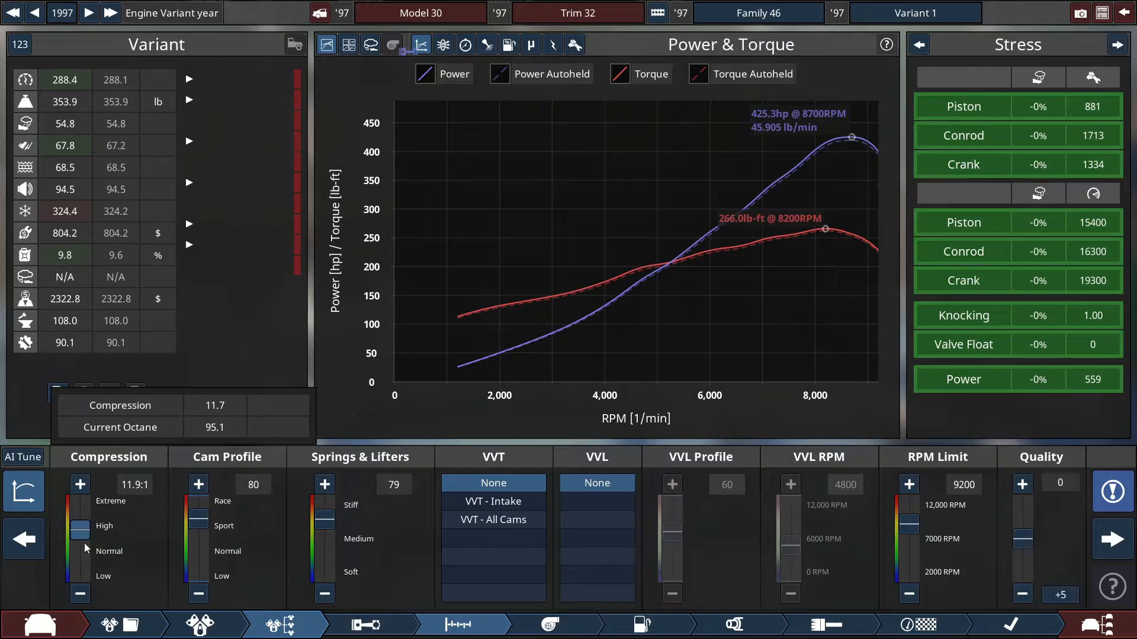
left_click(80, 483)
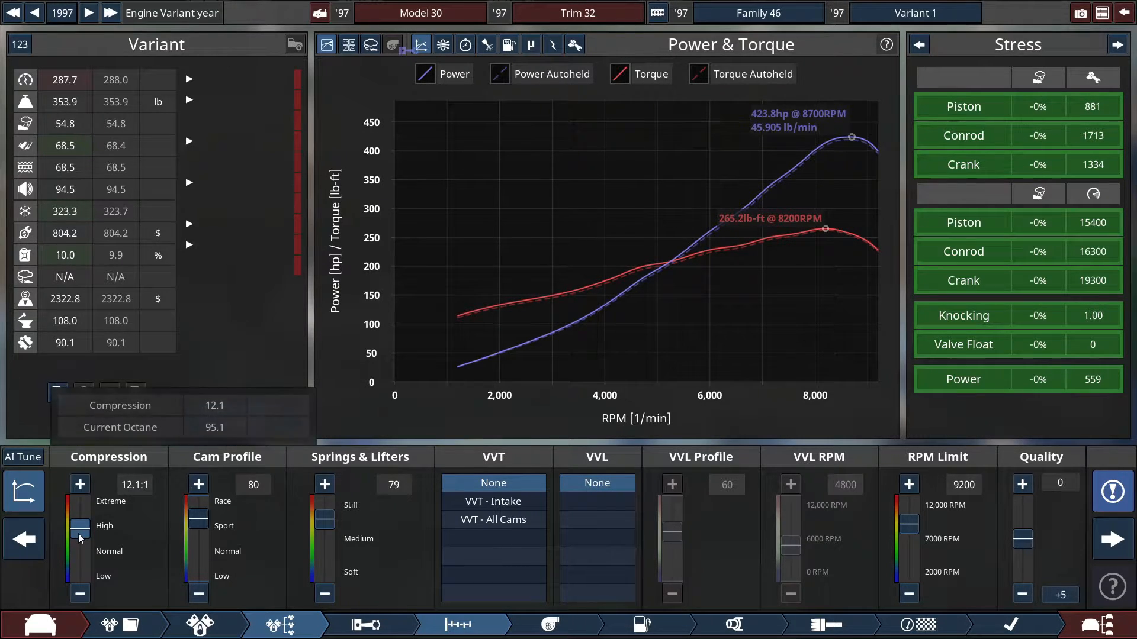
left_click(79, 483)
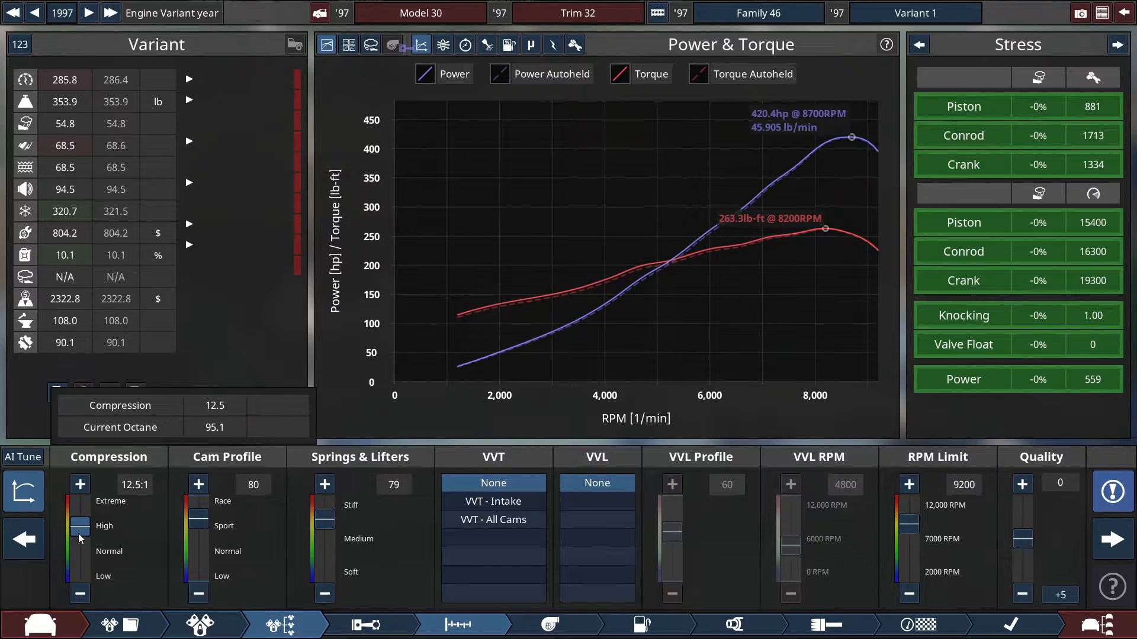
left_click(80, 483)
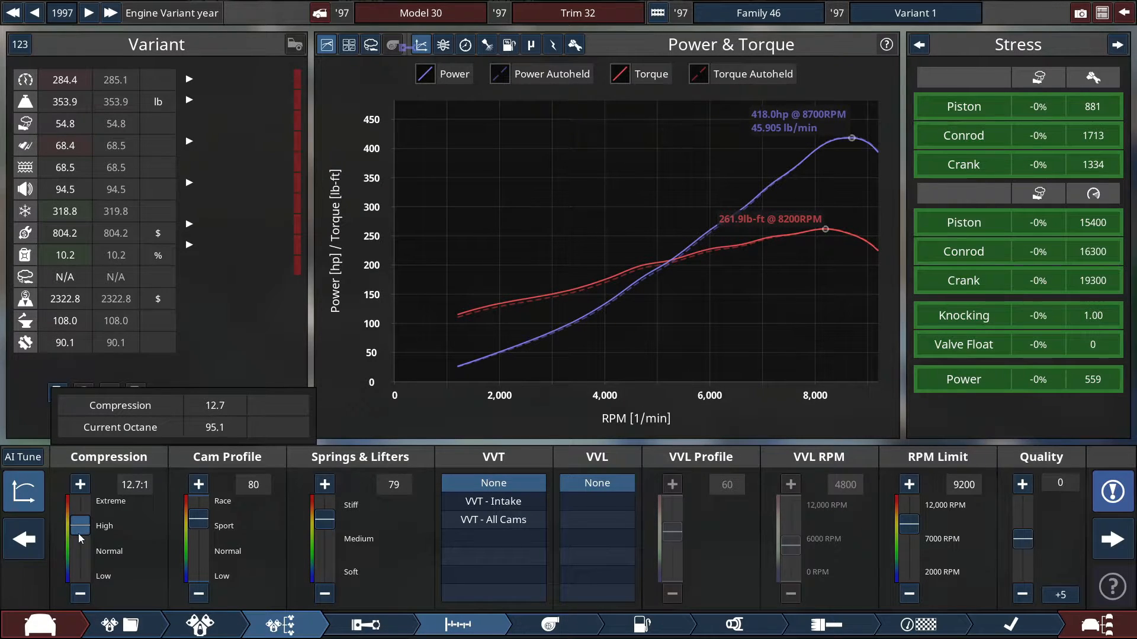
left_click(79, 483)
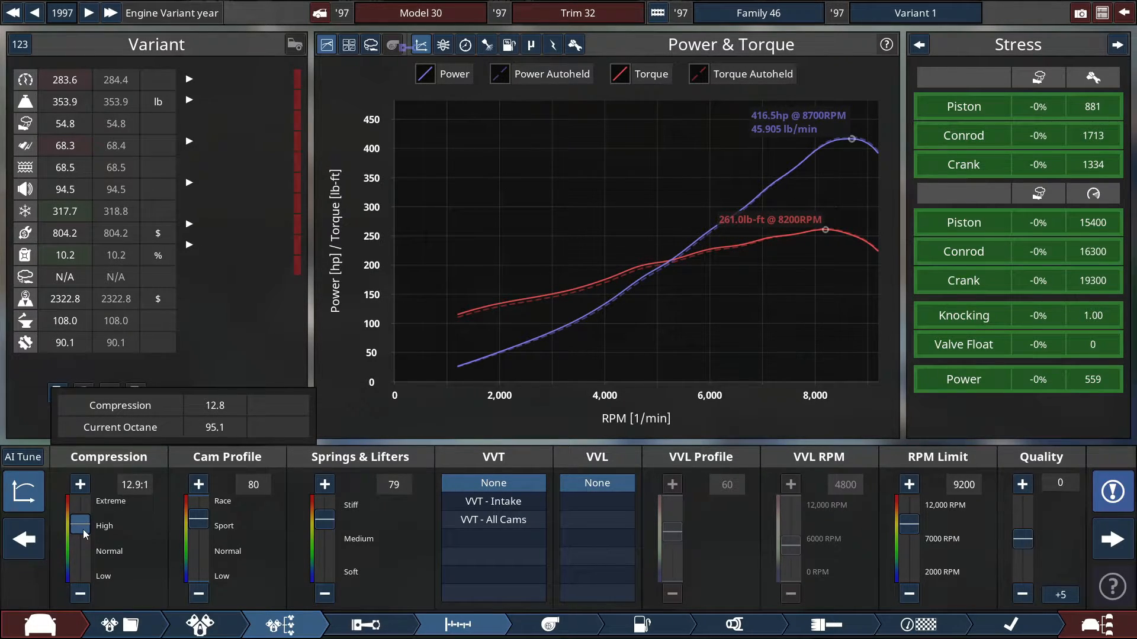
left_click(640, 624)
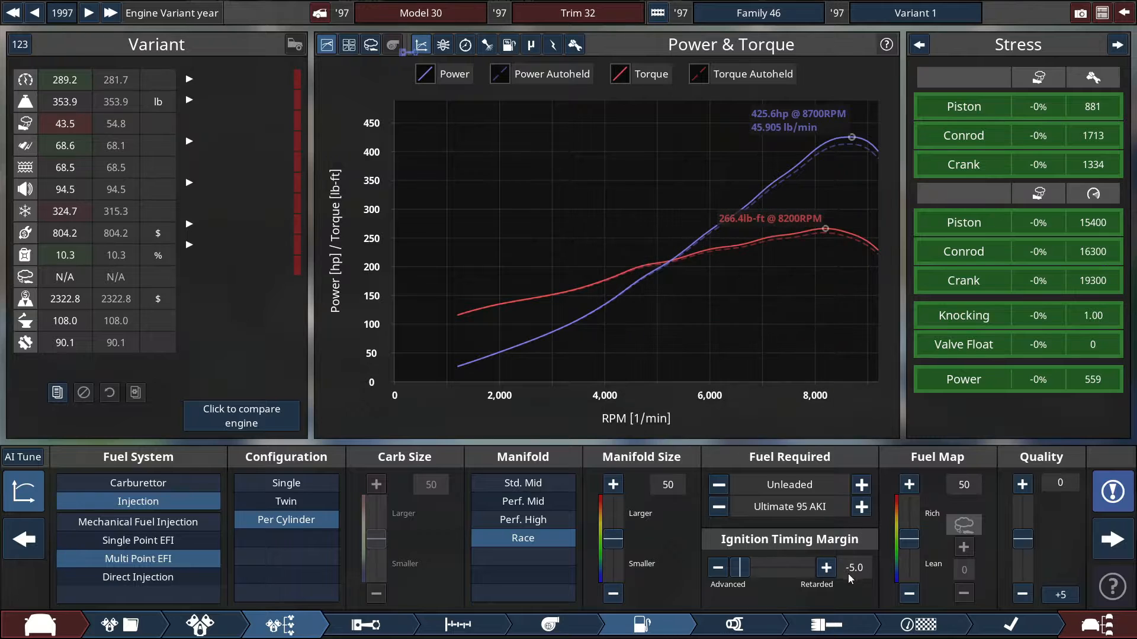
mouse_move(871, 450)
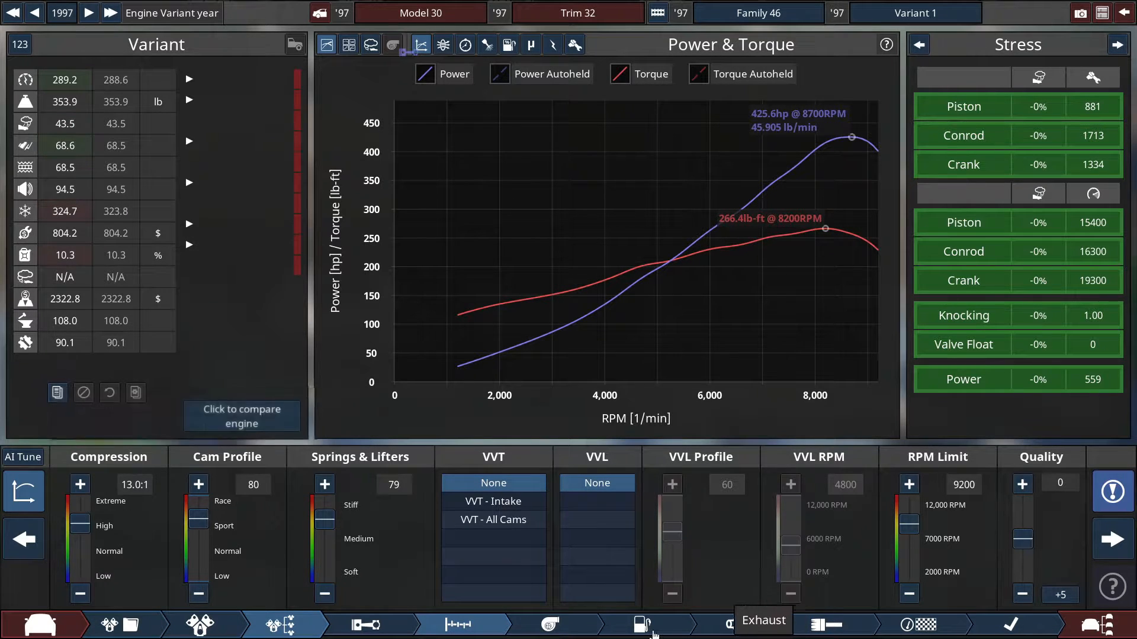
left_click(1113, 539)
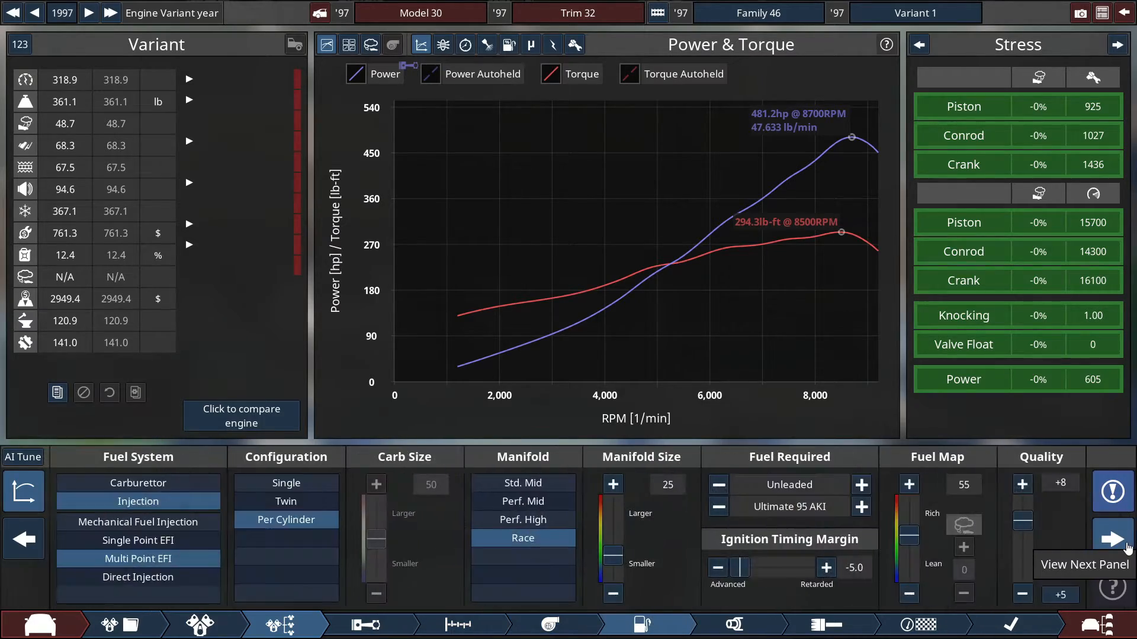
Review exhaust and top-end settings, try 12000 RPM, then restore the 9200 RPM limit
left_click(1110, 538)
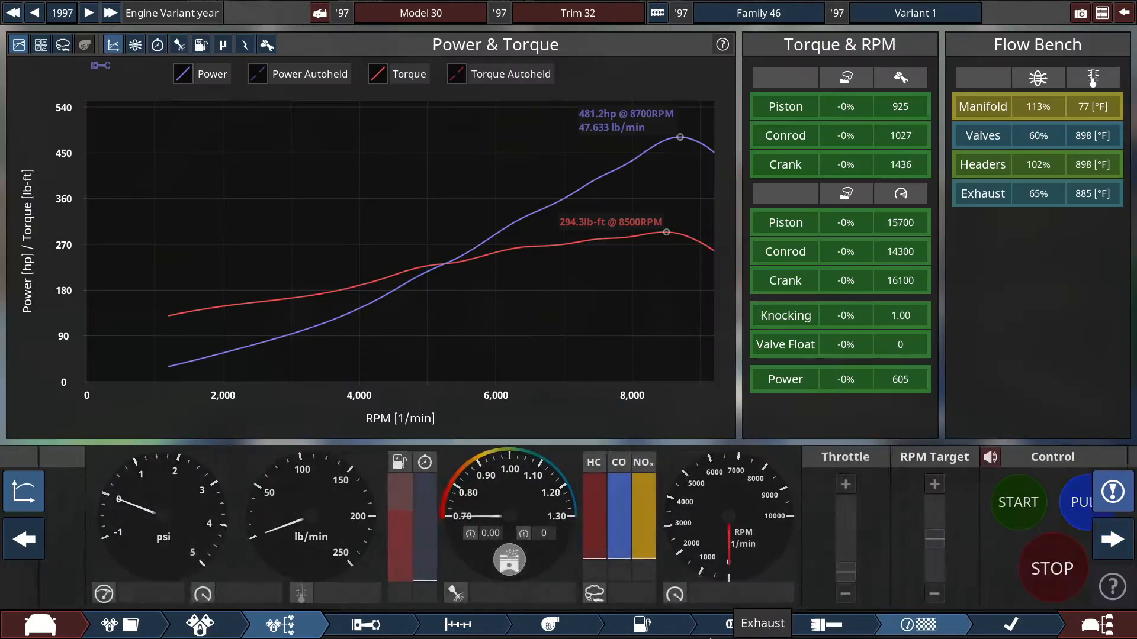
left_click(761, 624)
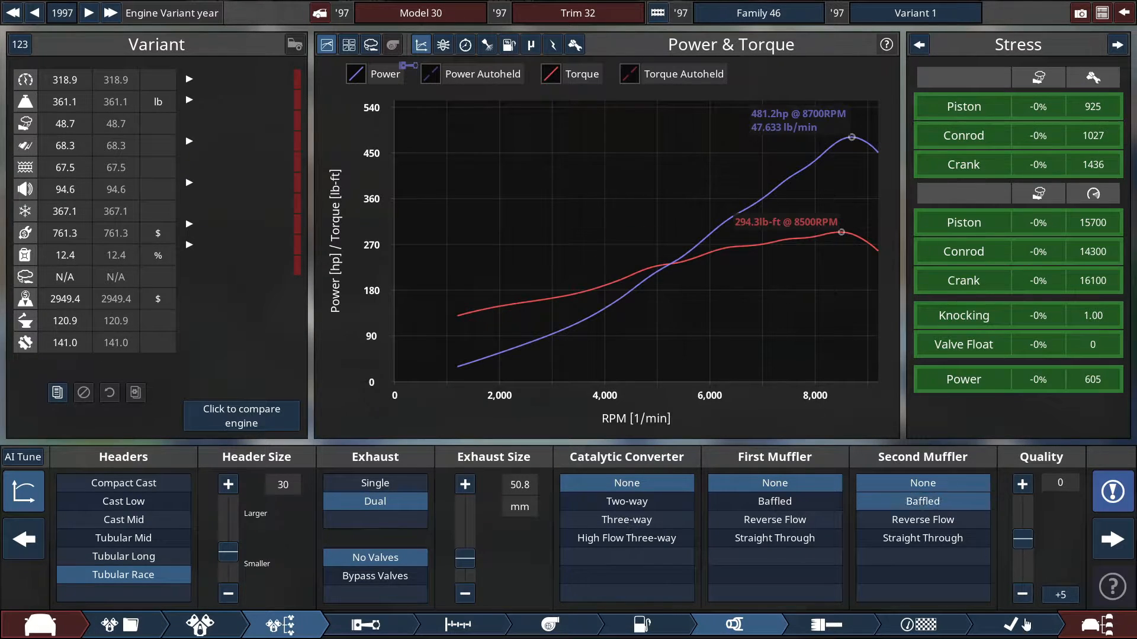
mouse_move(638, 625)
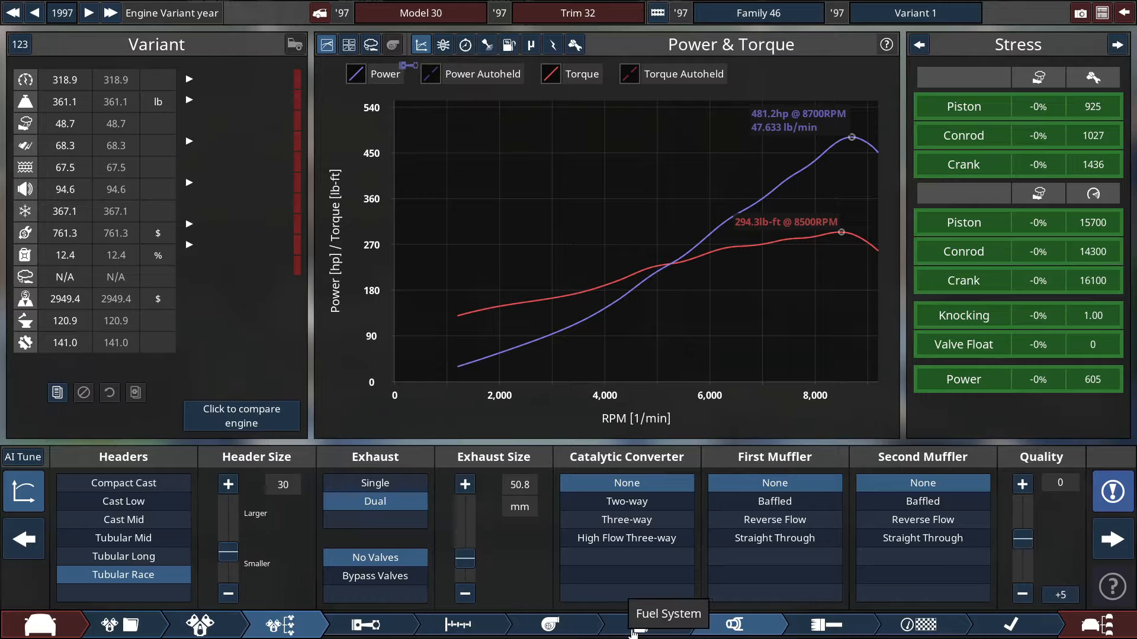
left_click(640, 624)
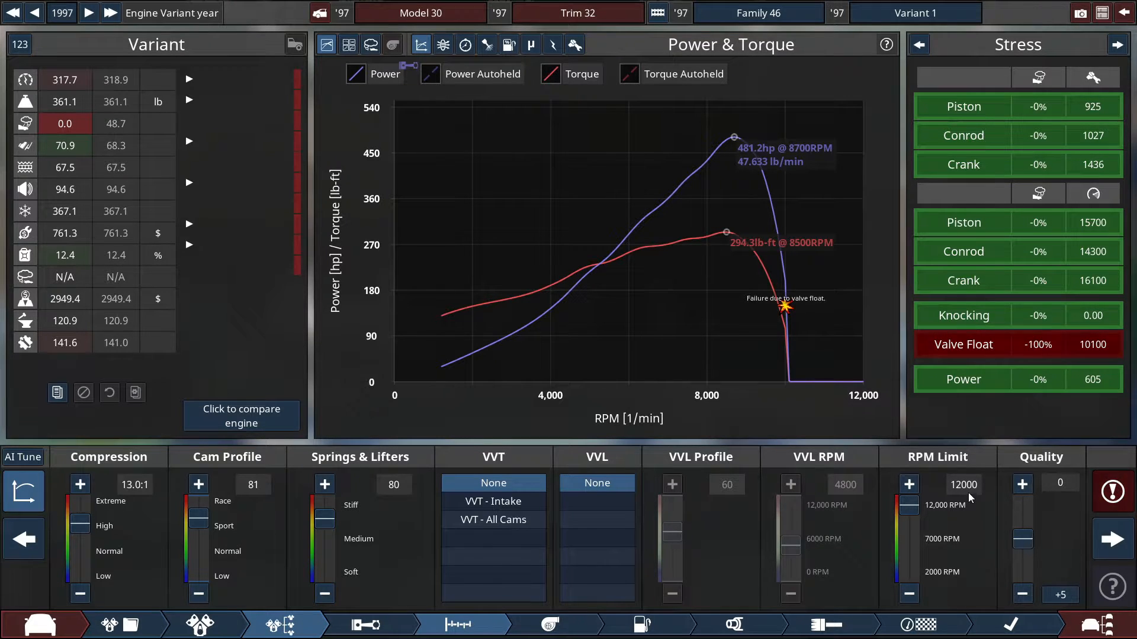
left_click(908, 593)
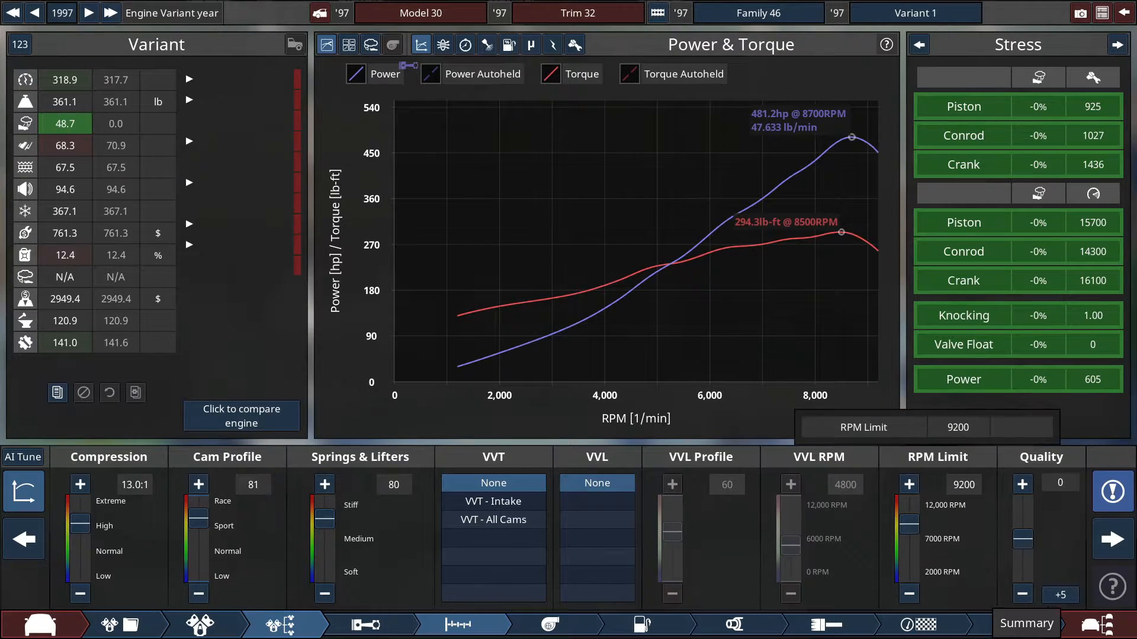
Start the engine on the test bench, run a full dyno pull and stop it, confirming 481.2 hp
left_click(958, 621)
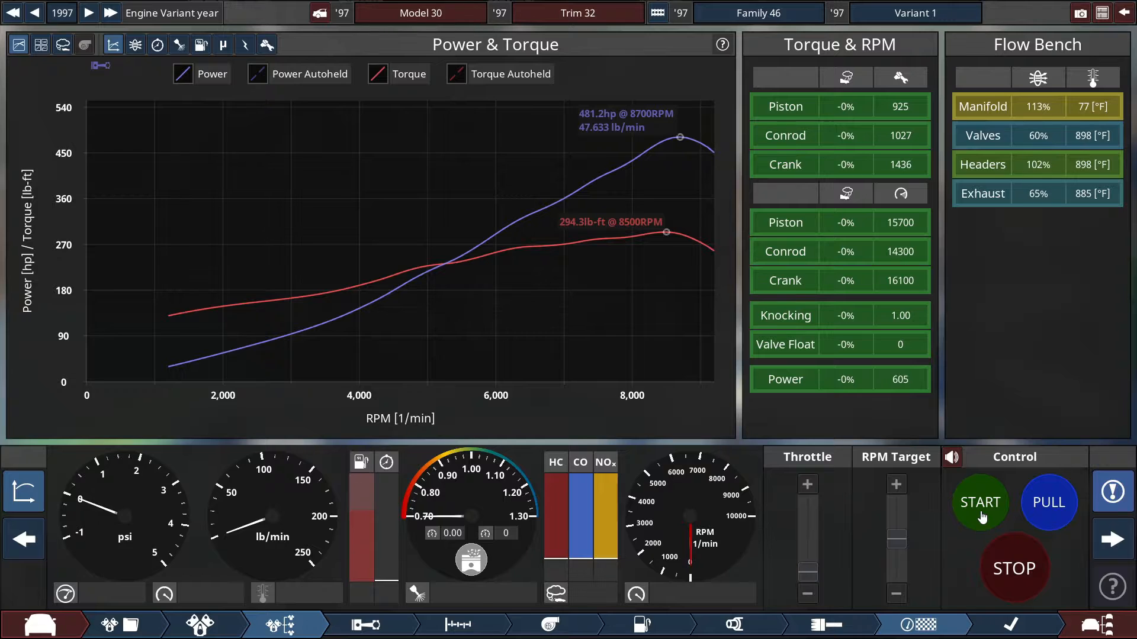
left_click(1048, 503)
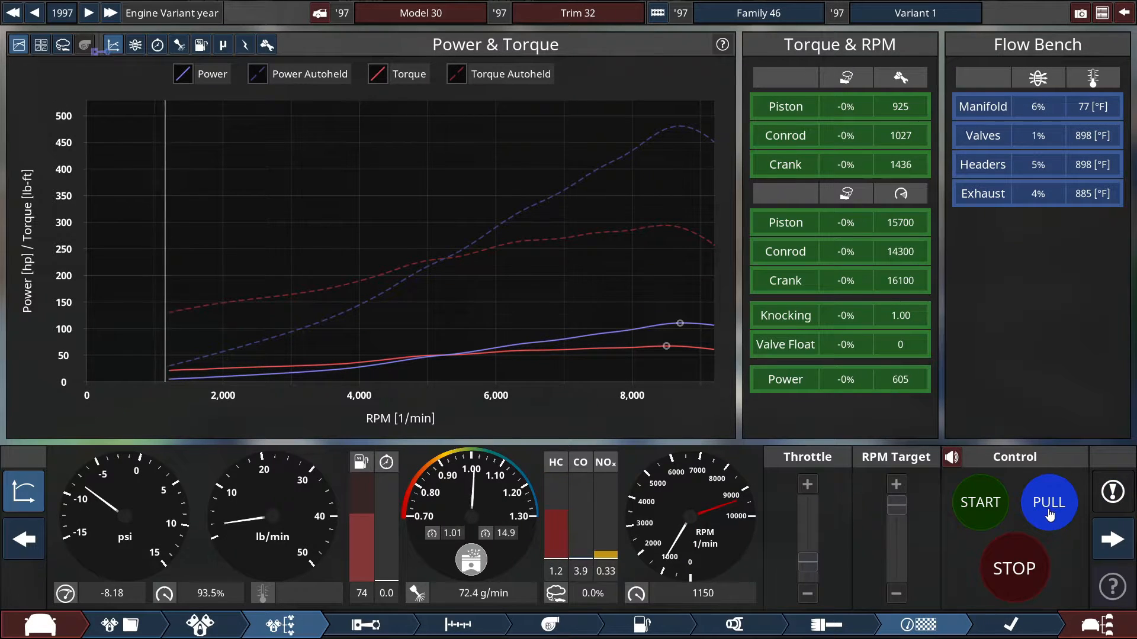
left_click(1048, 502)
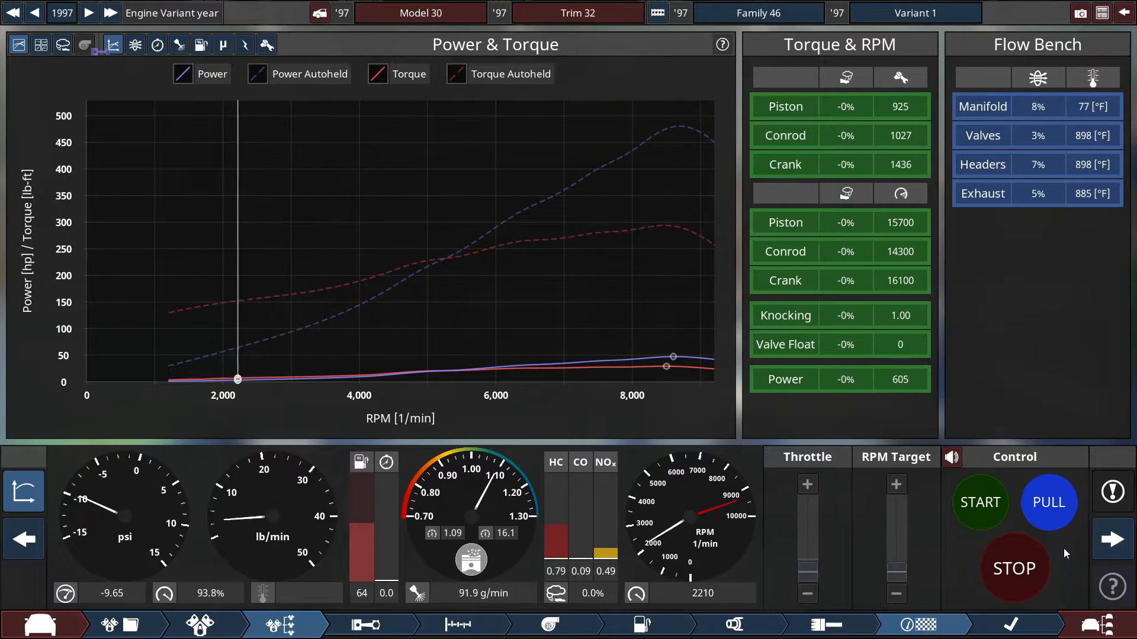
left_click(1048, 502)
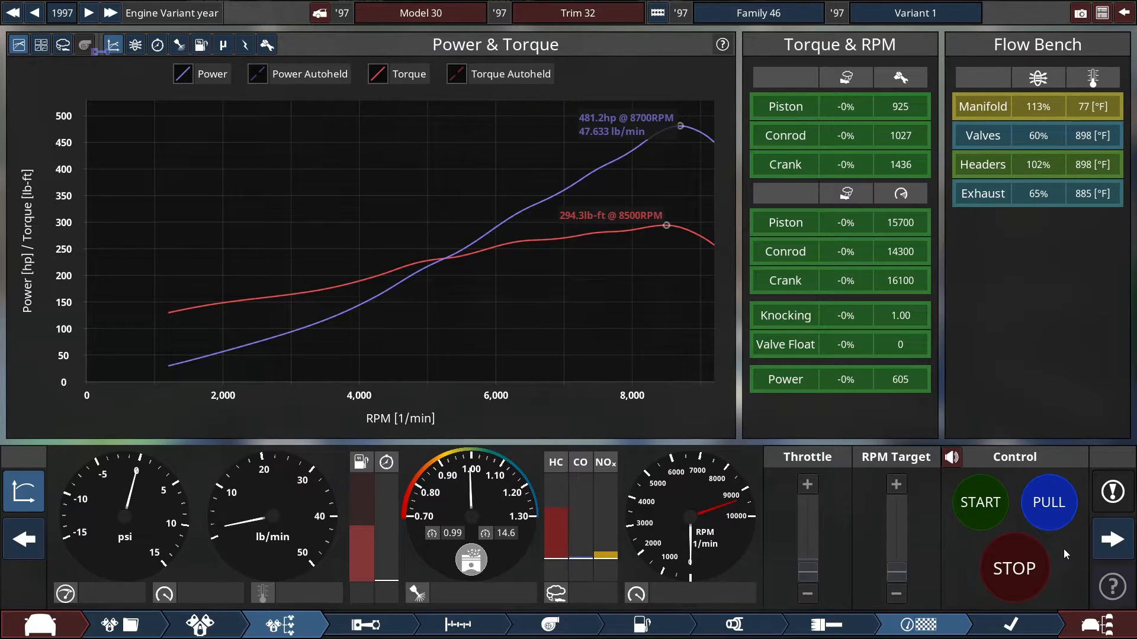
Set rear-wheel drive with a 6-speed sequential gearbox geared for about 106 mph
left_click(598, 624)
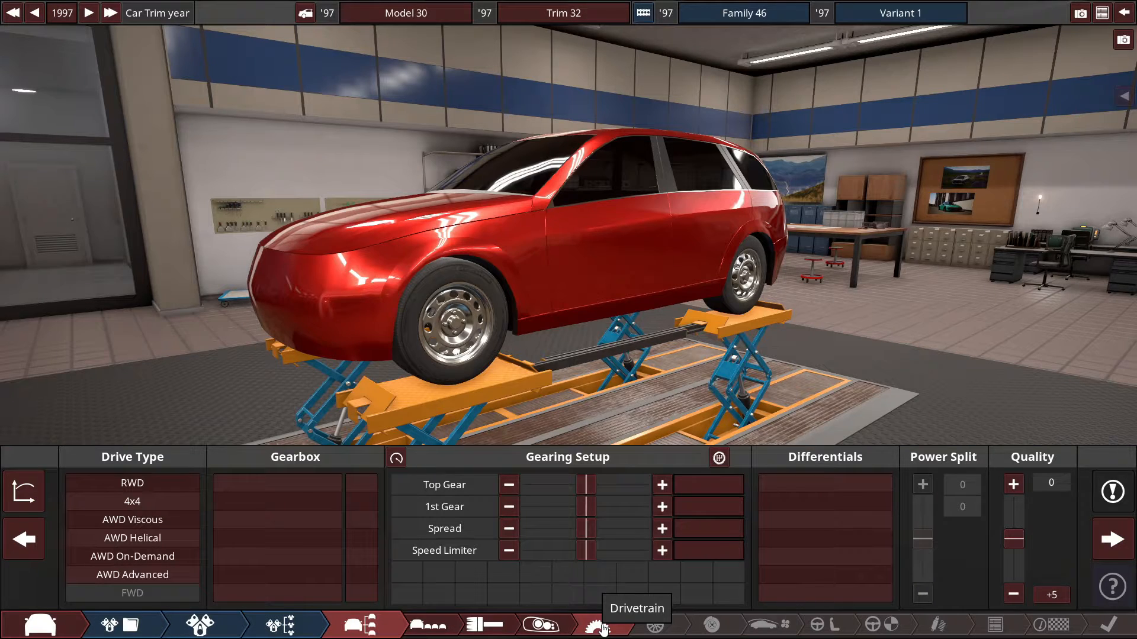
left_click(131, 483)
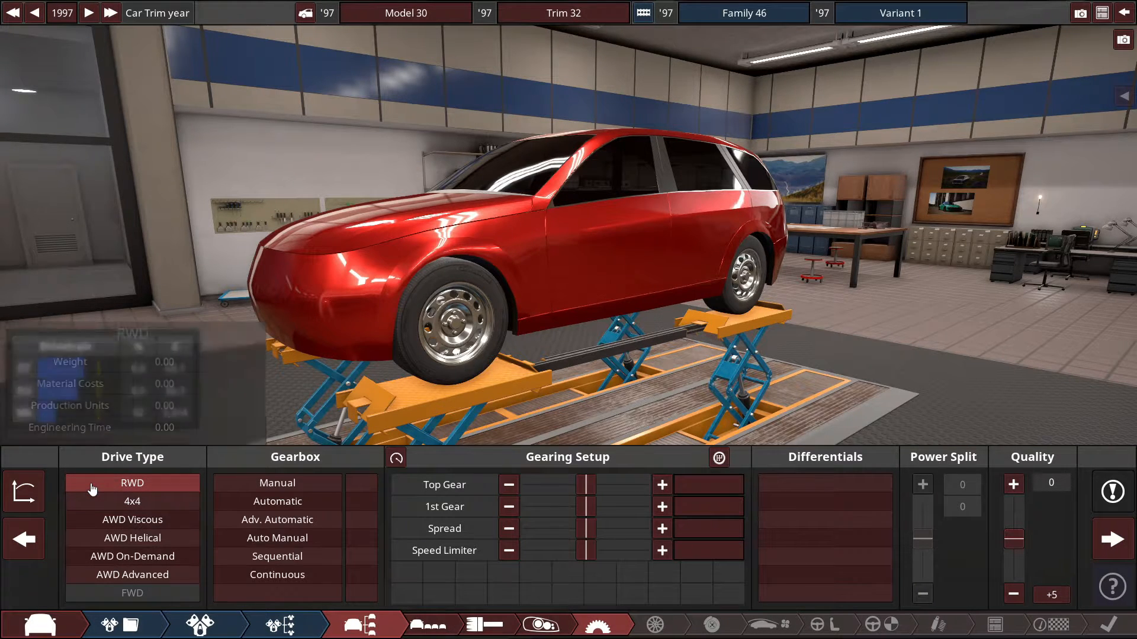
left_click(277, 557)
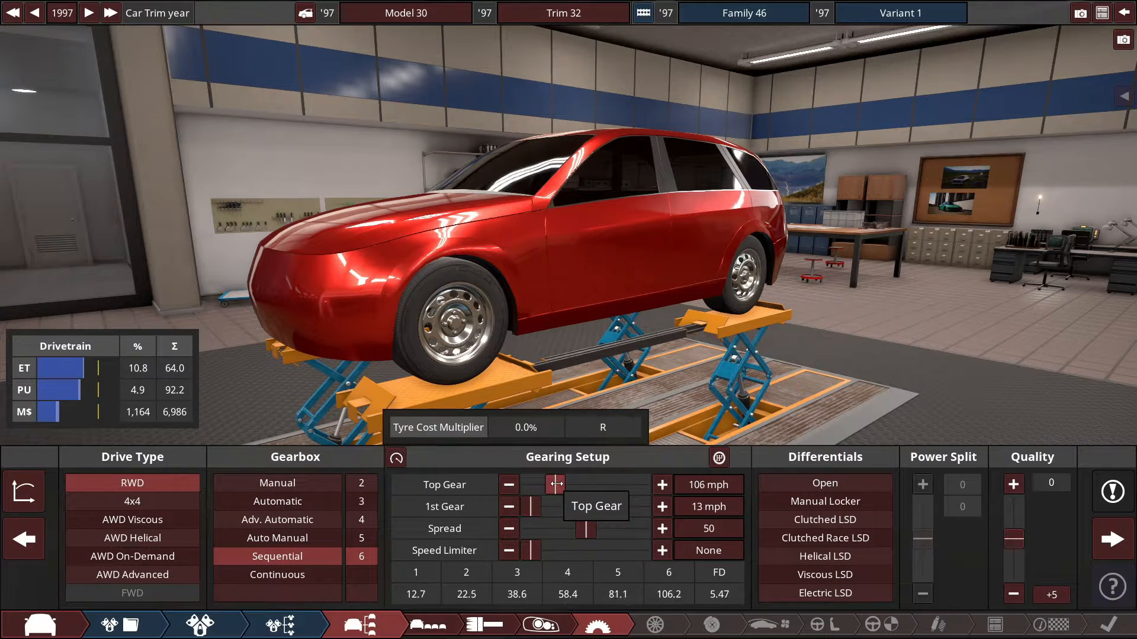
Fit radial semi-slicks on 13-inch steel rims, 255 front / 335 rear, with a 635 mm front diameter
left_click(649, 624)
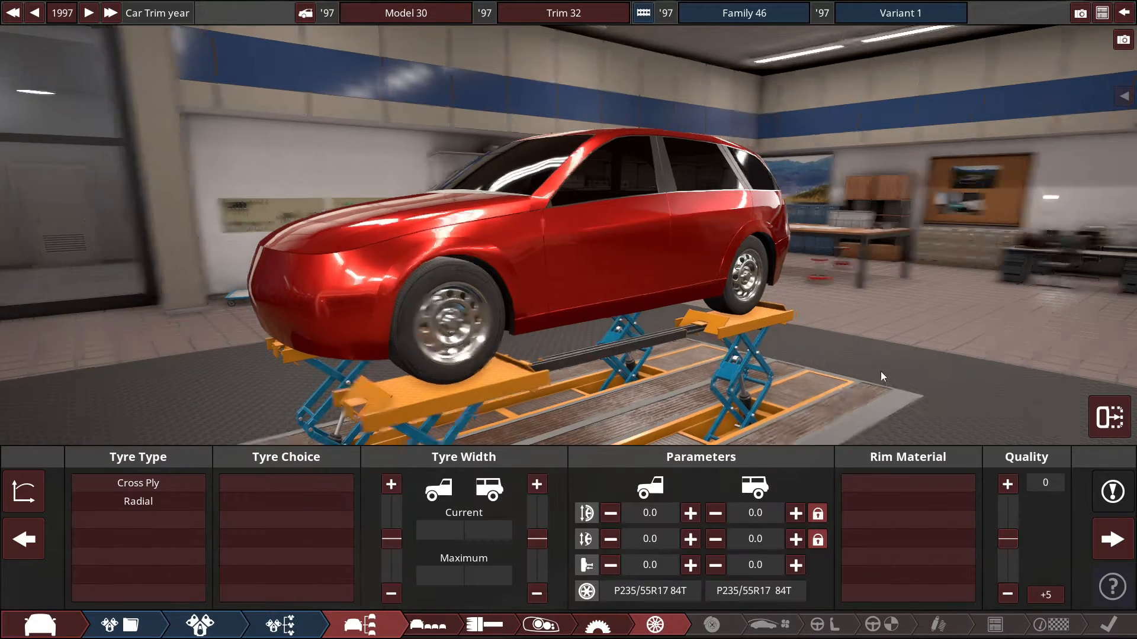
left_click(137, 501)
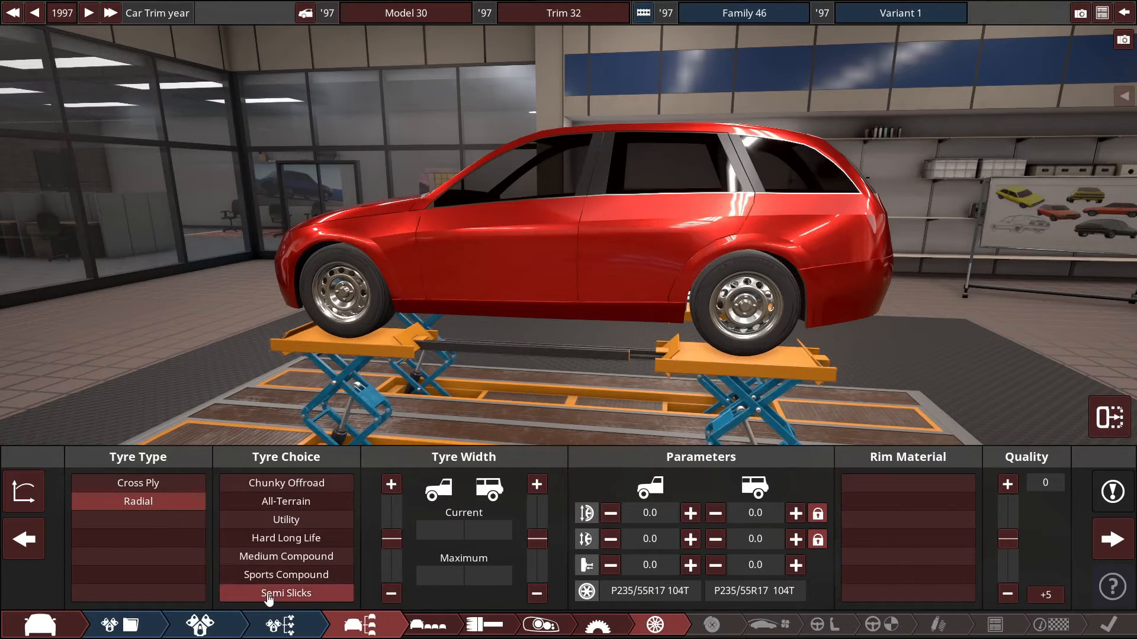
left_click(285, 594)
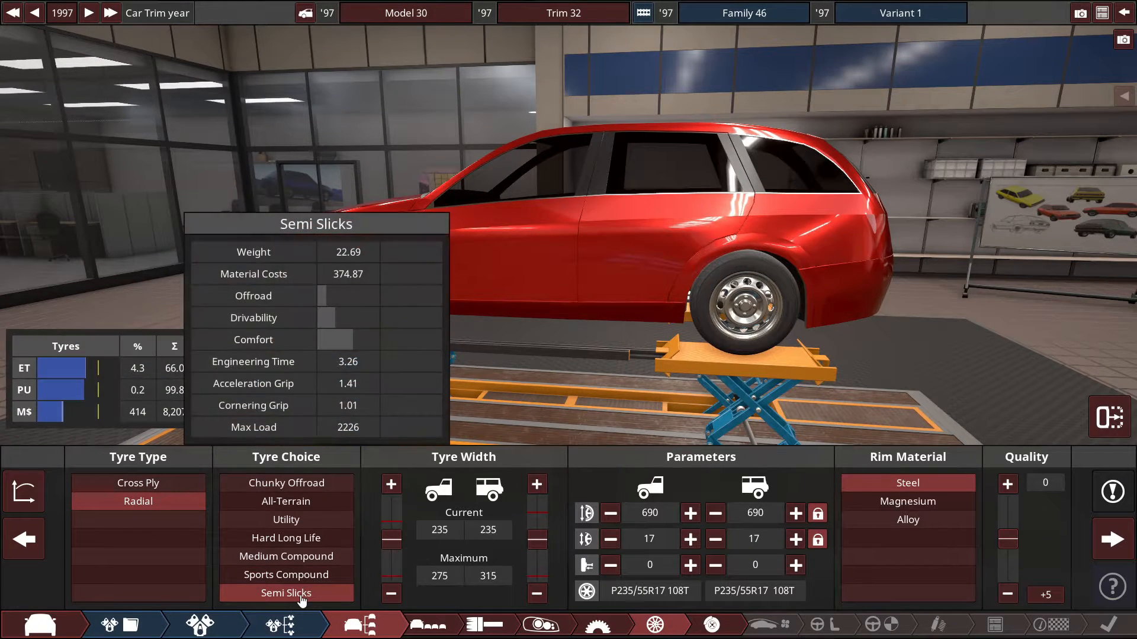
left_click(537, 483)
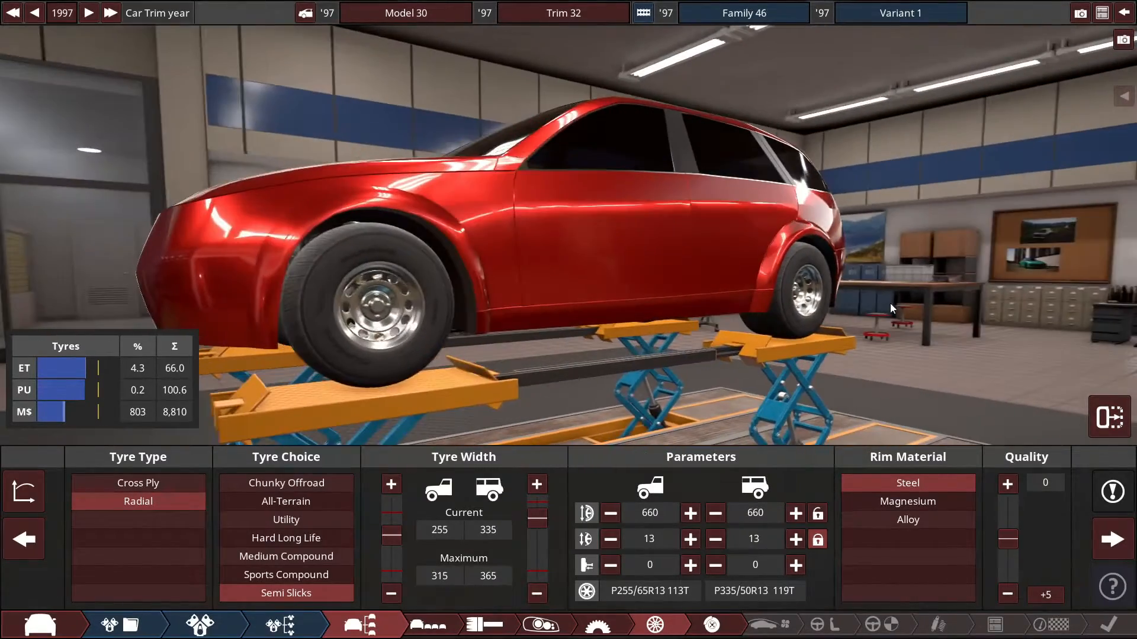
mouse_move(737, 539)
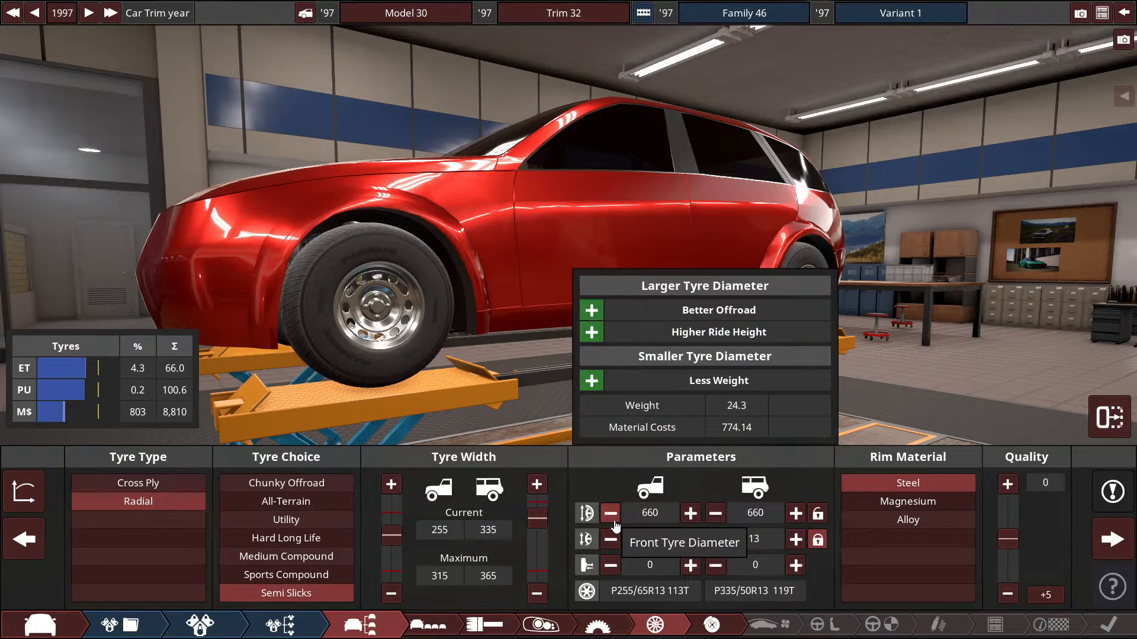
left_click(611, 513)
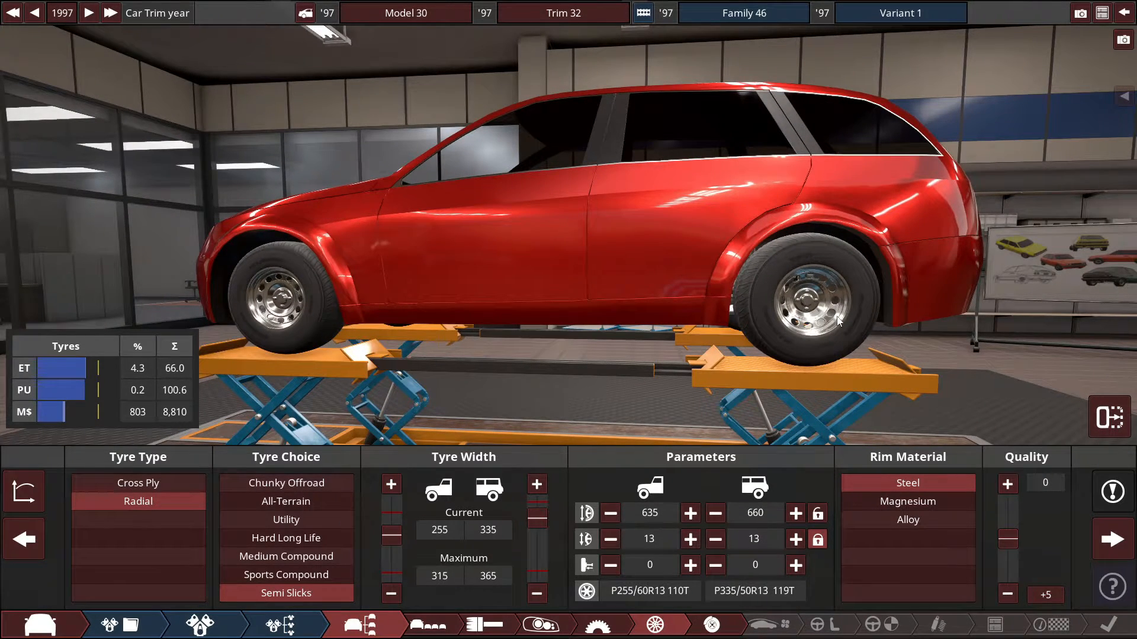
left_click(710, 624)
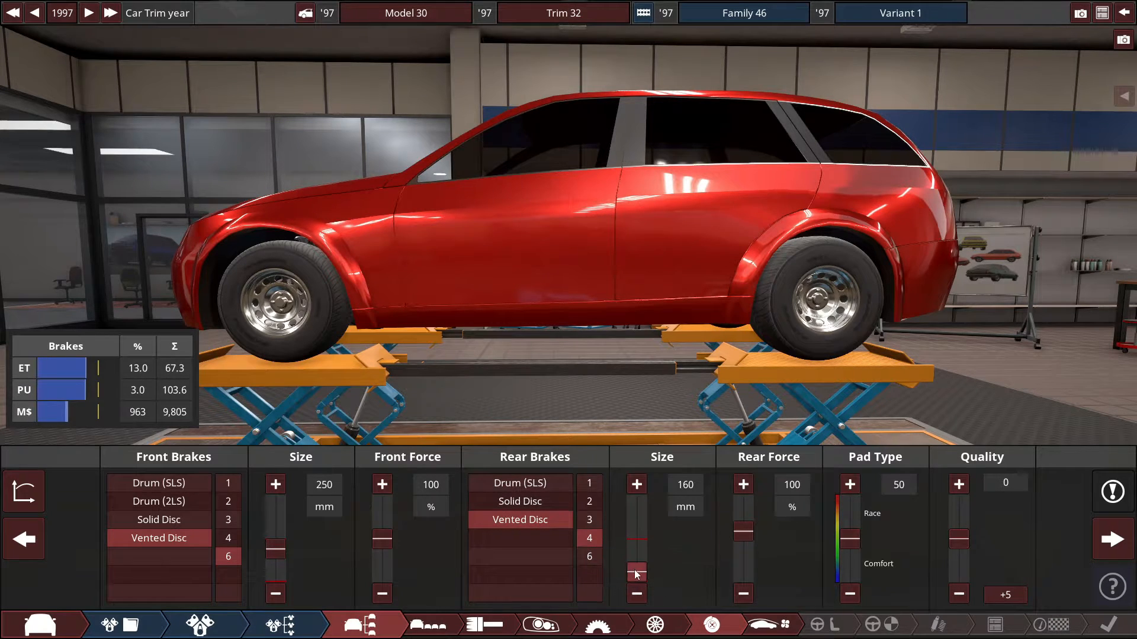
Enlarge the rear vented discs to 210 mm, then move through aerodynamics to the interior setup
left_click(636, 484)
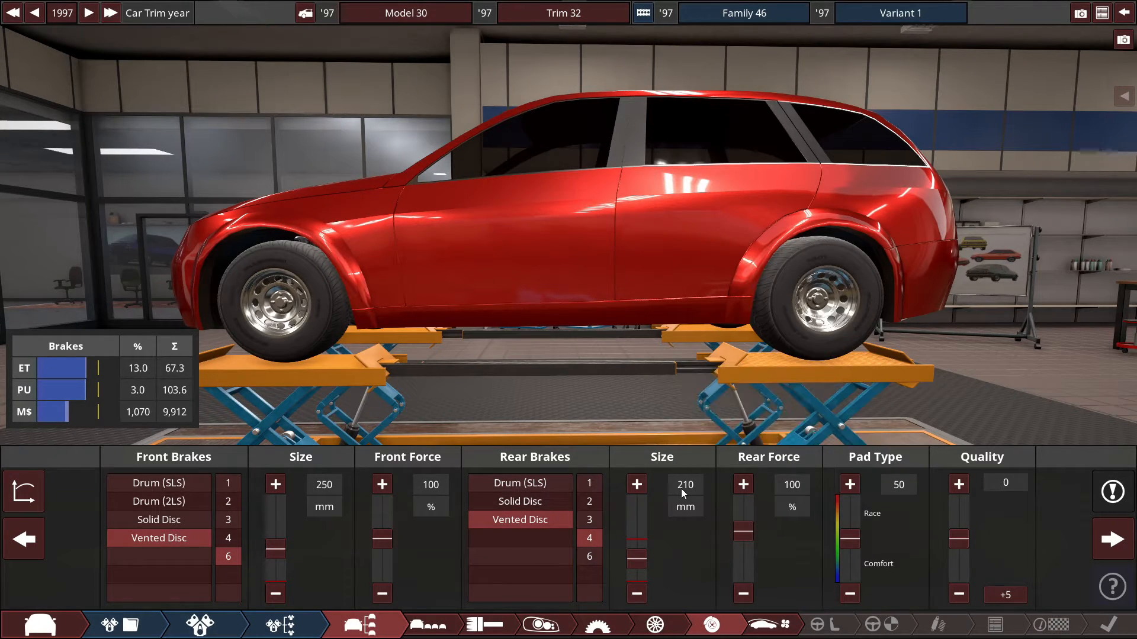
left_click(849, 484)
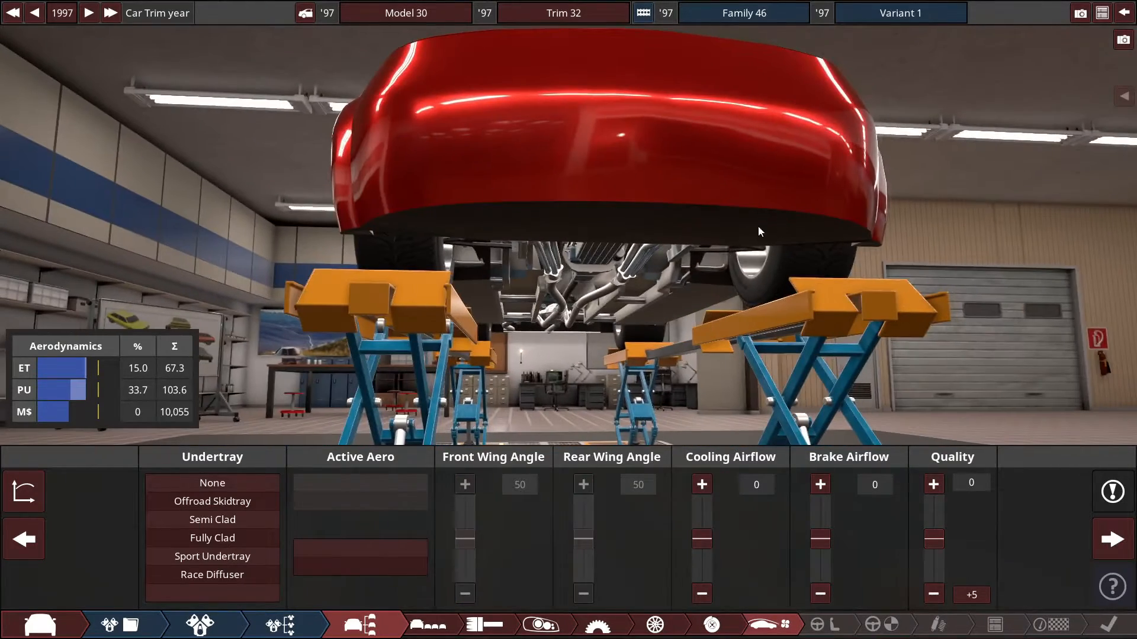
left_click(212, 574)
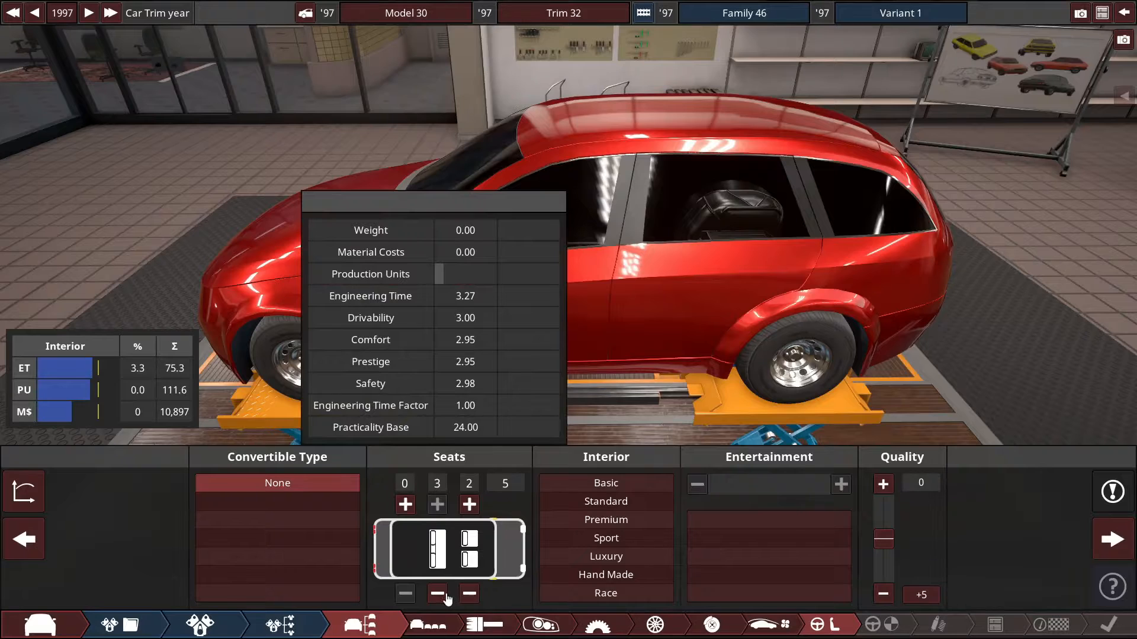
Cut the cabin to two race seats, then turn traction aids off in the driver-assist panel
left_click(437, 594)
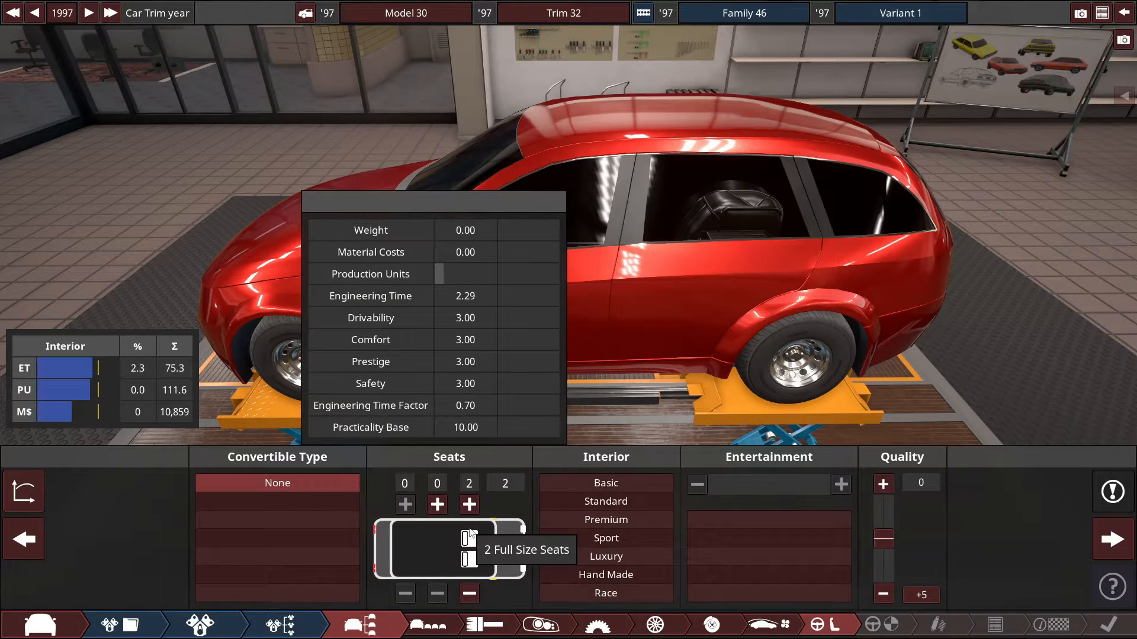
mouse_move(472, 564)
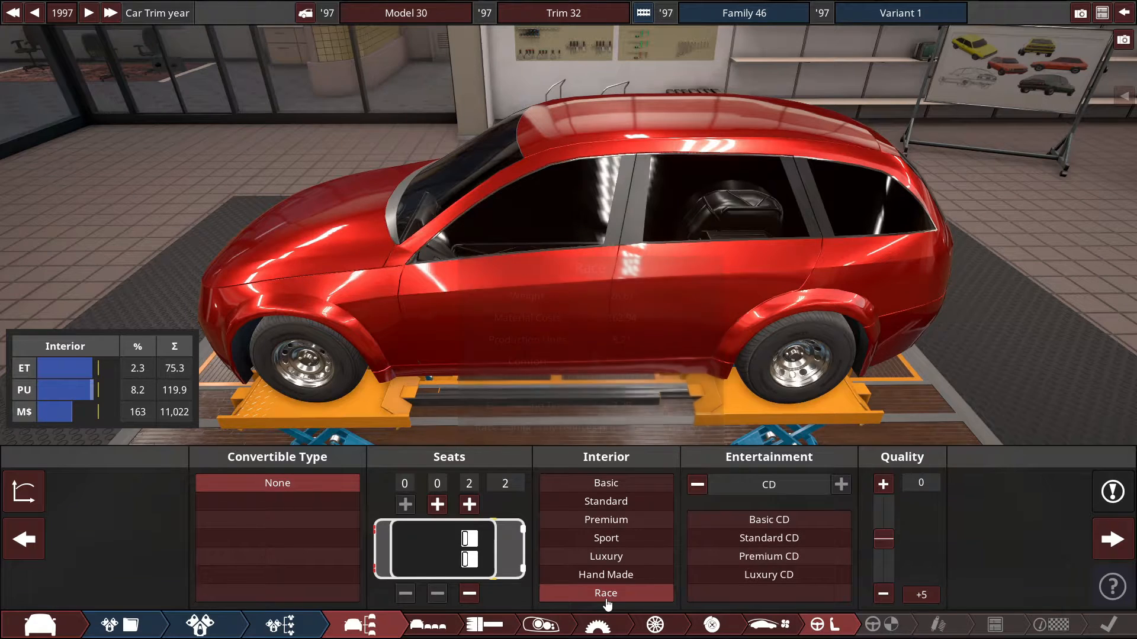
mouse_move(696, 484)
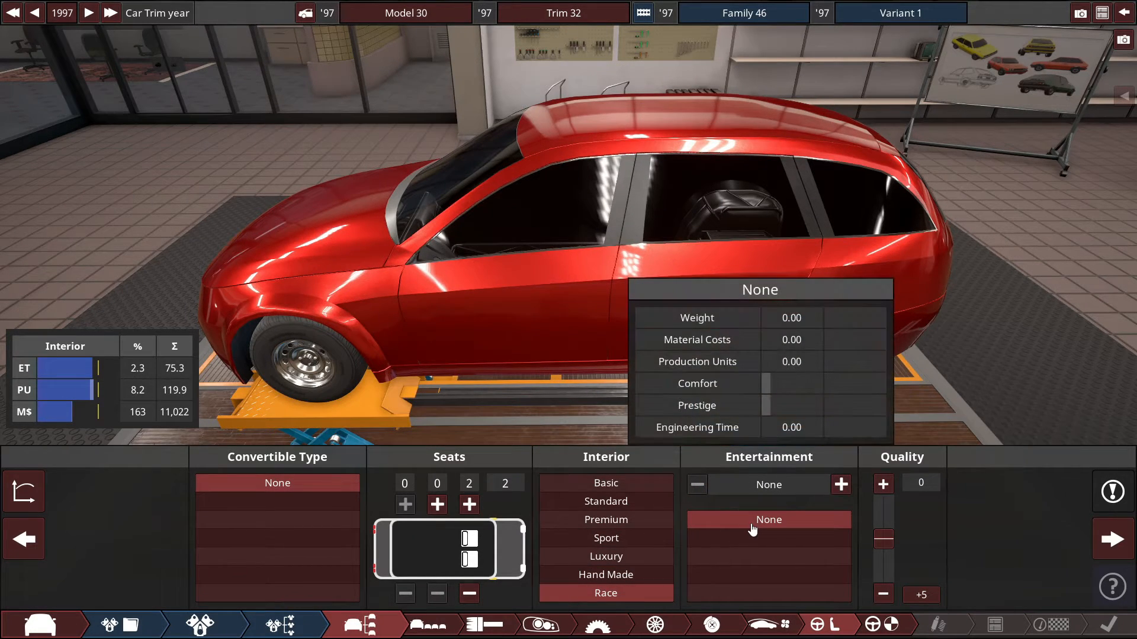
mouse_move(1106, 539)
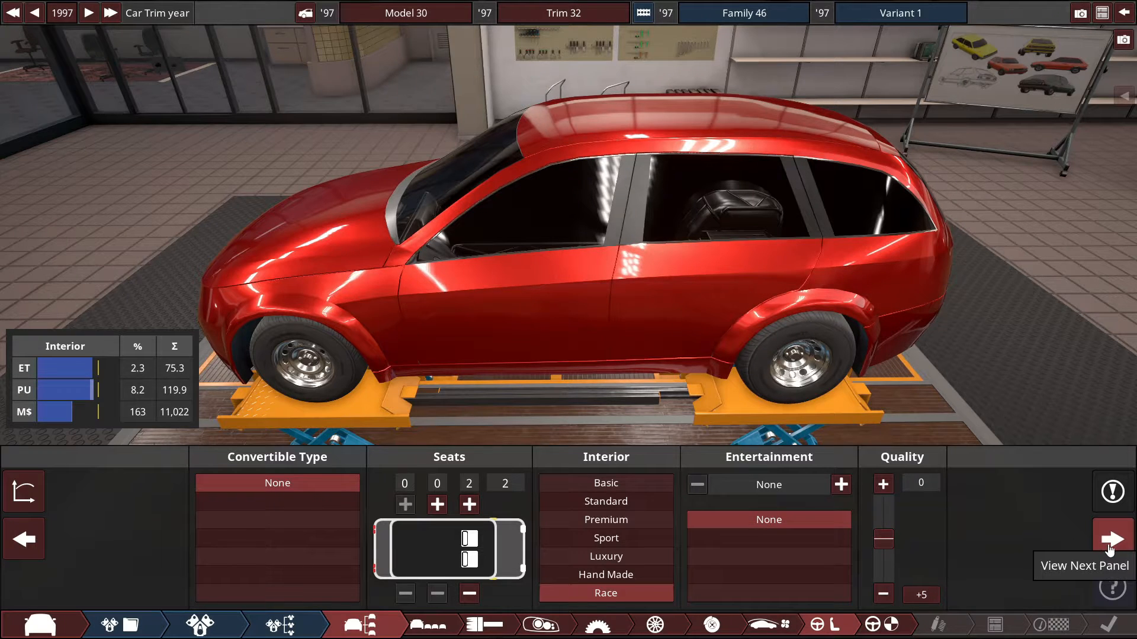
left_click(1112, 539)
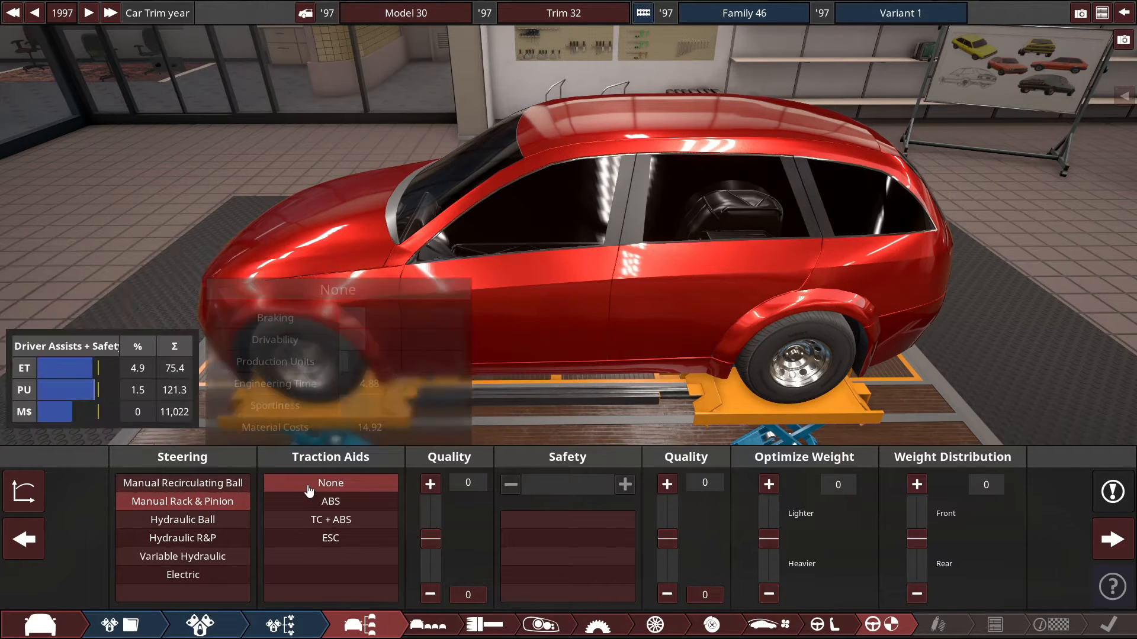
left_click(331, 520)
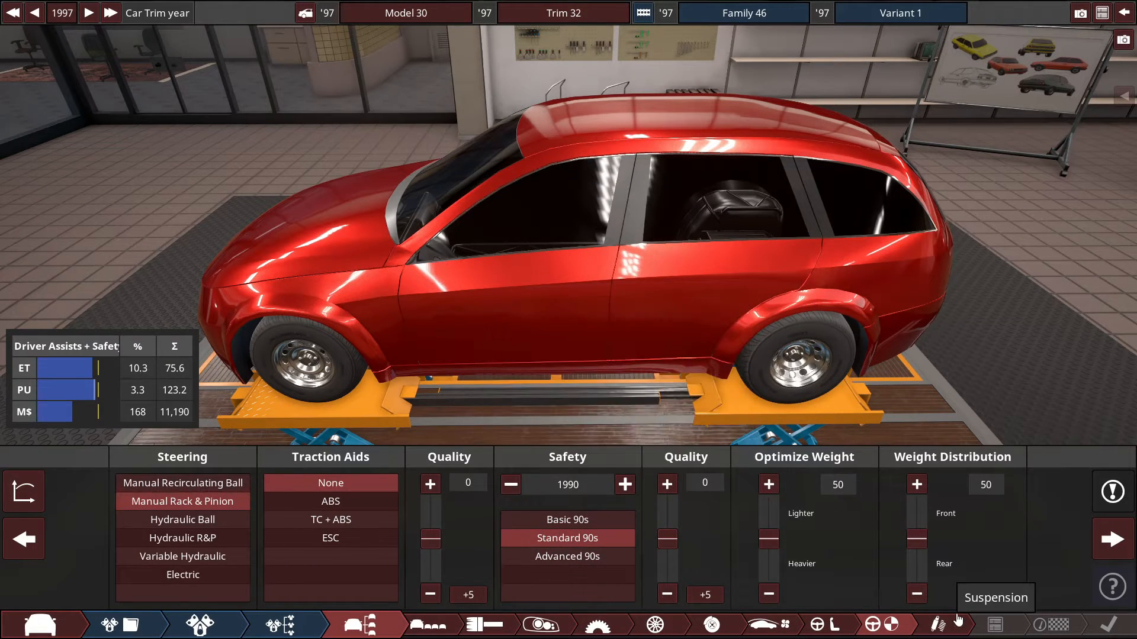
Choose Active Sport springs and set rear brake force to 62% in Brakes
left_click(937, 624)
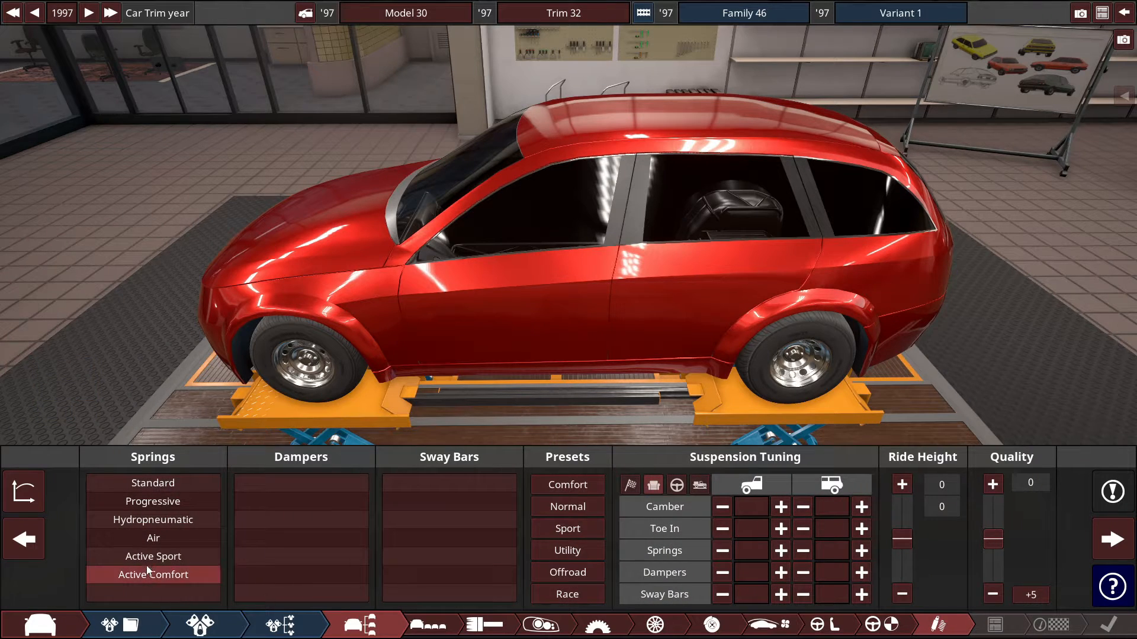
left_click(152, 557)
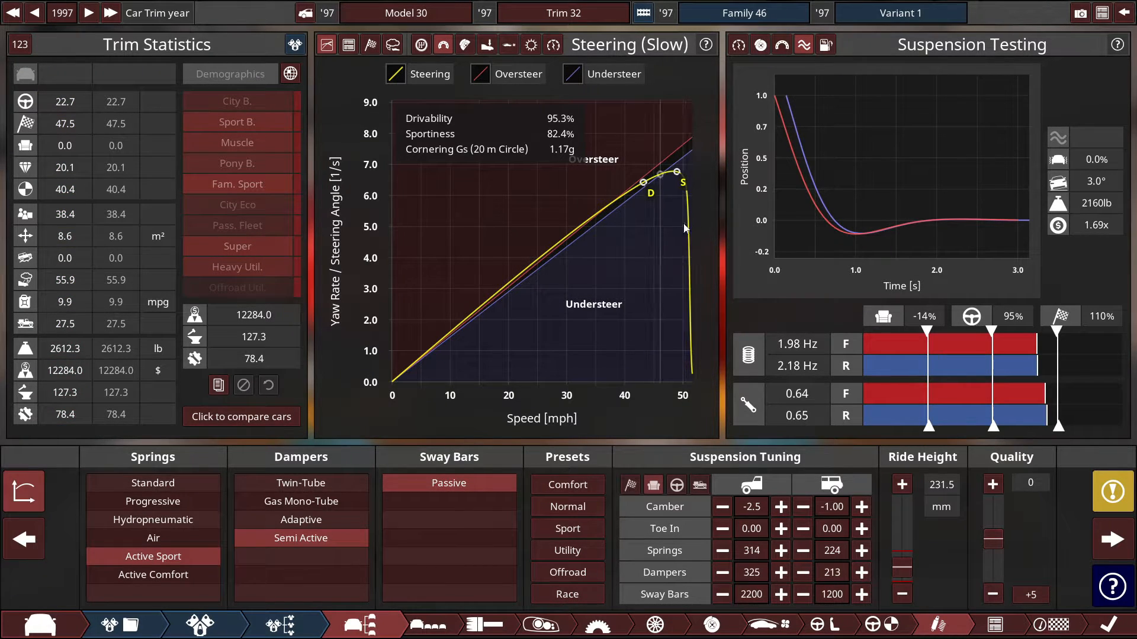
left_click(727, 625)
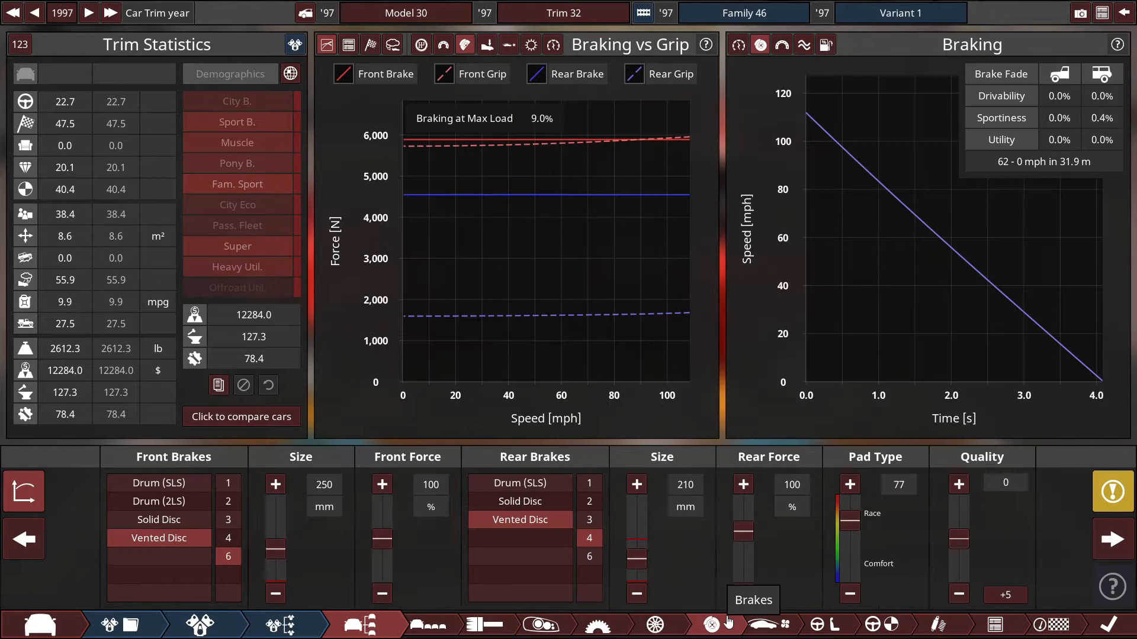
left_click(742, 593)
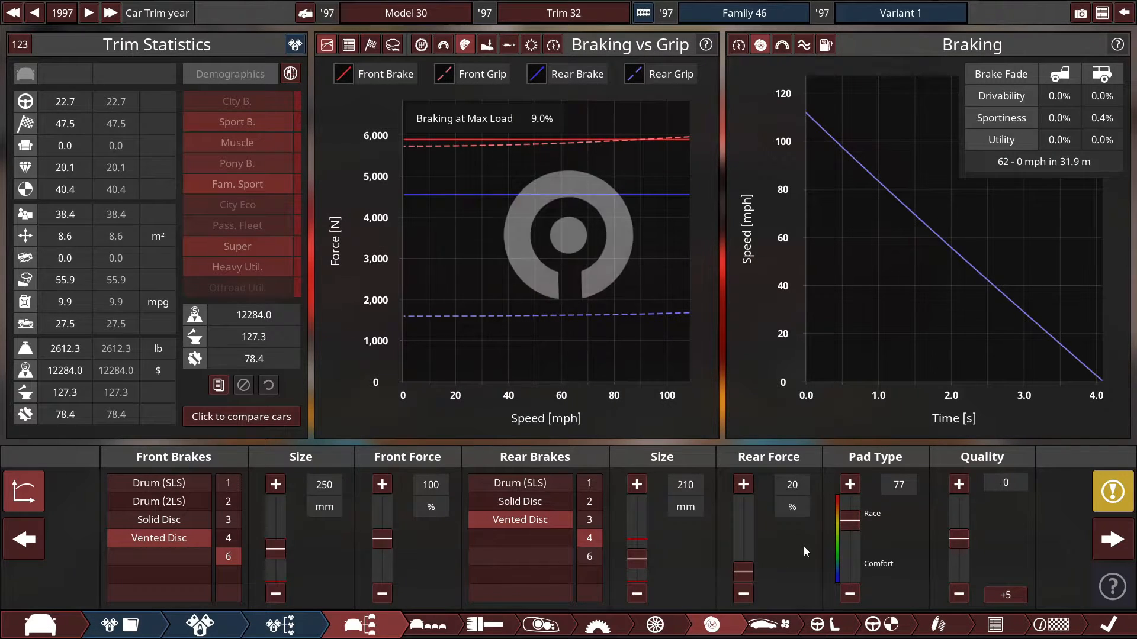
left_click(238, 99)
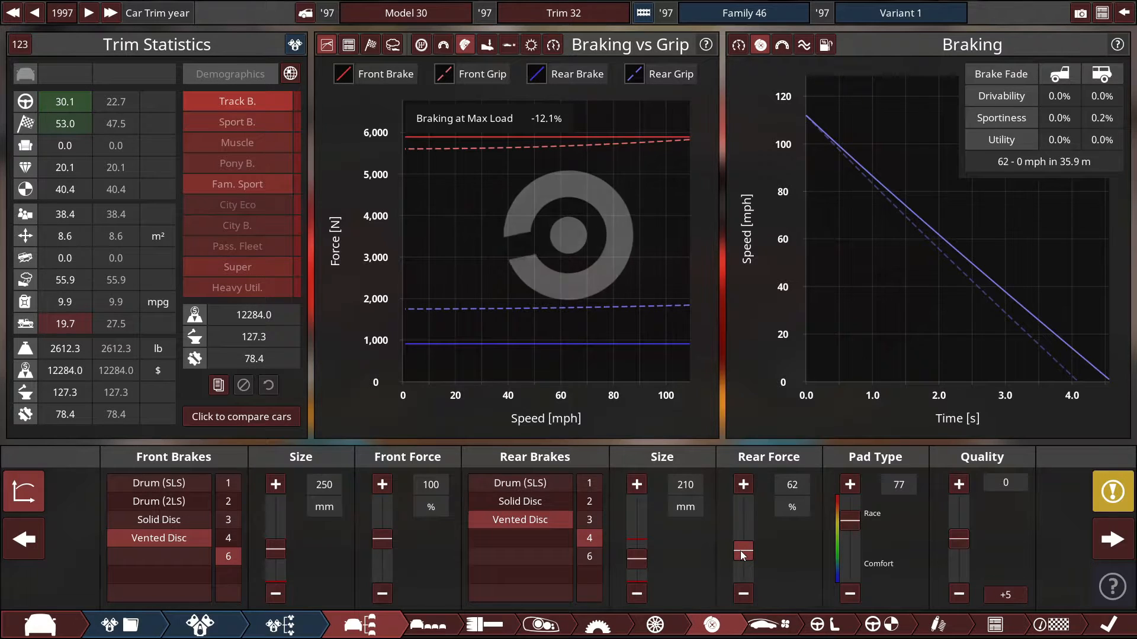
Return to the suspension settings, then move on to the fixtures section
left_click(767, 626)
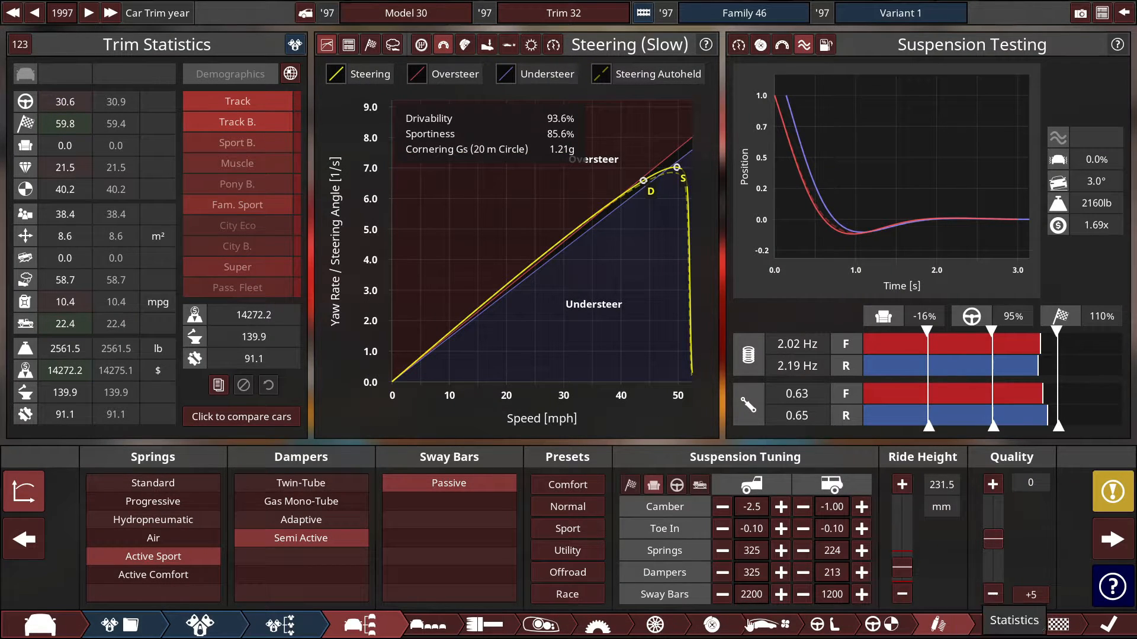
left_click(536, 624)
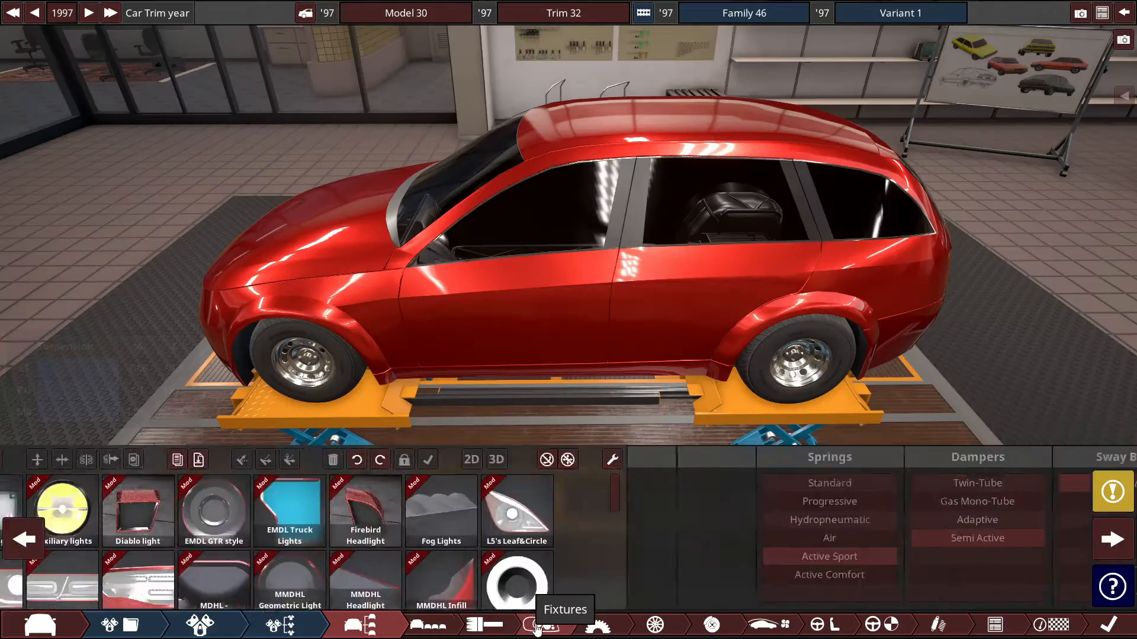
Place a twin round-lamp headlight on the nose and enlarge its scale
left_click(564, 624)
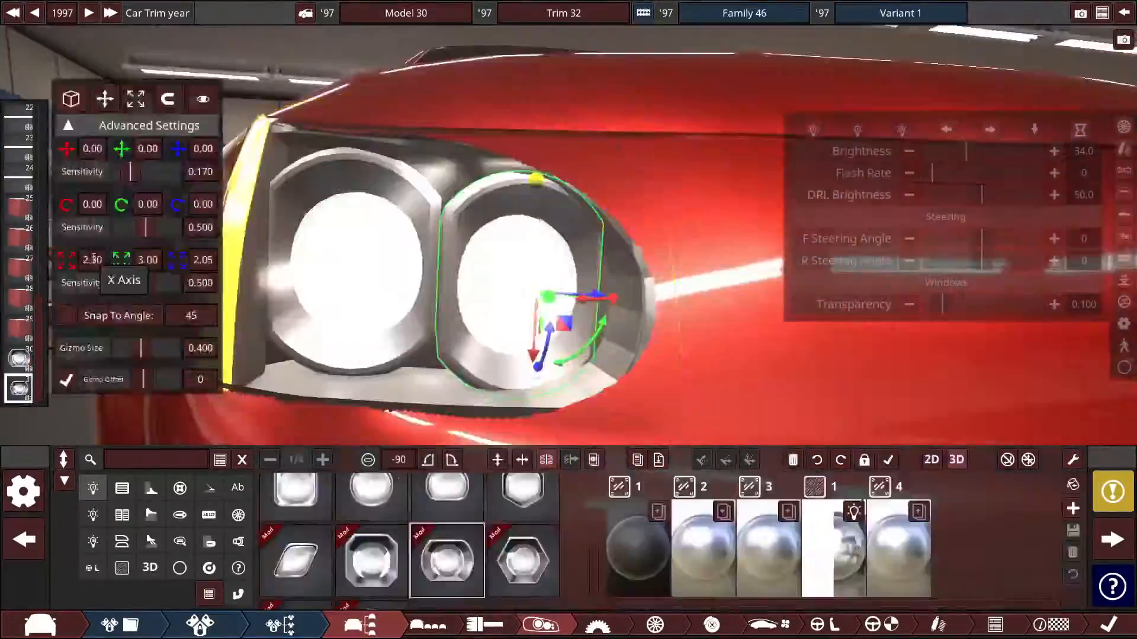
left_click(322, 459)
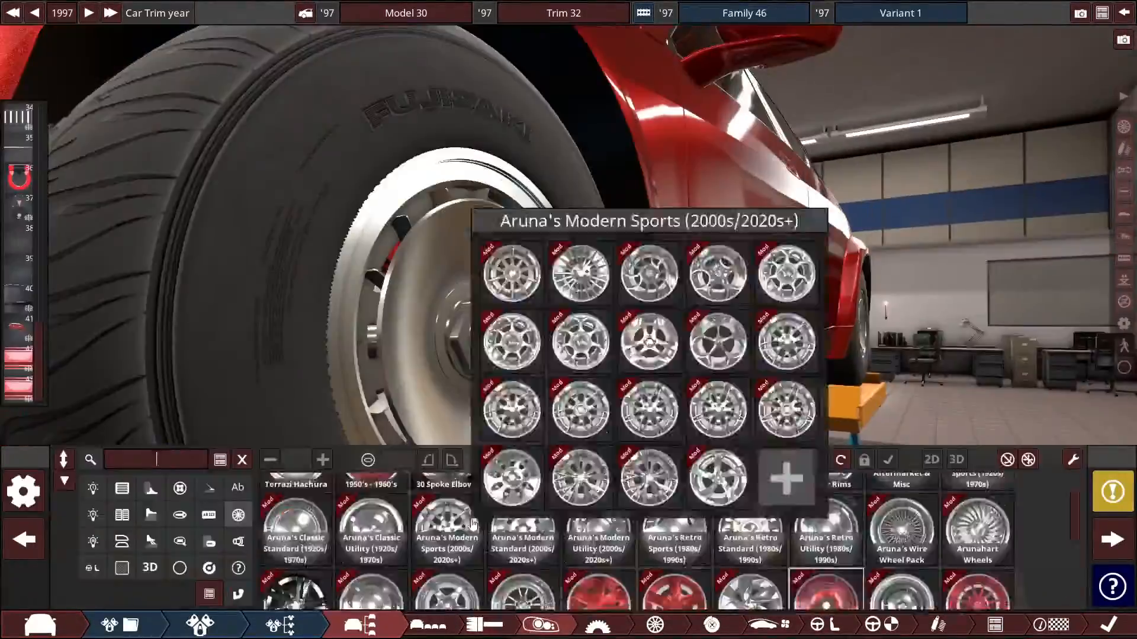
Choose a rim from the Aruna's Modern Sports (2000s/2020s+) pack
left_click(297, 576)
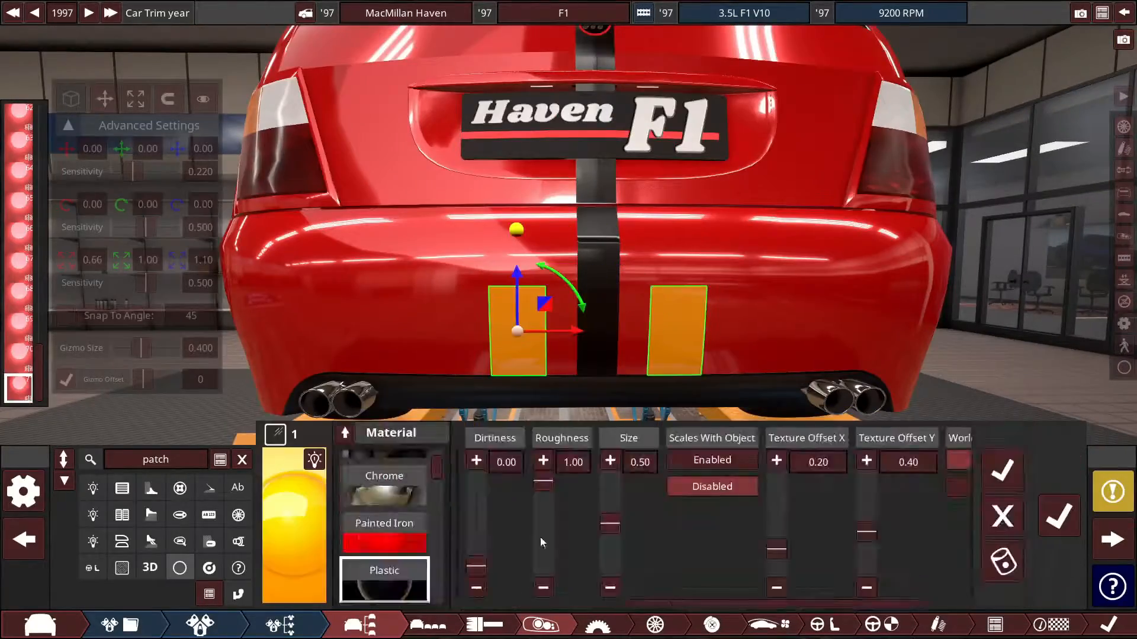
Set the rear-bumper patches' material to orange plastic
left_click(383, 472)
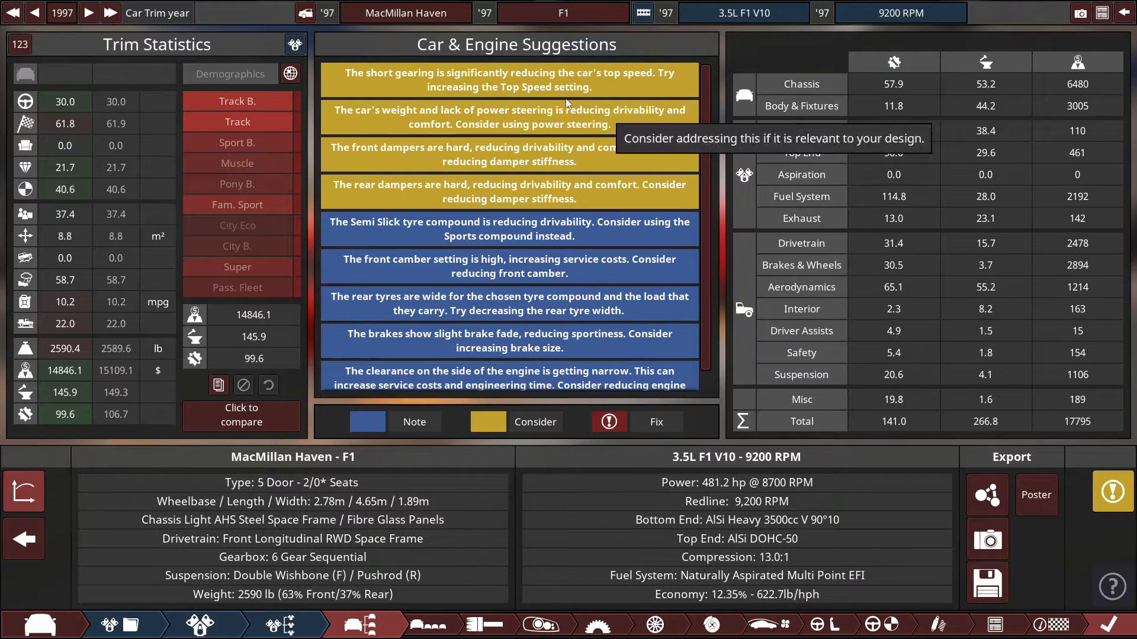
mouse_move(702, 201)
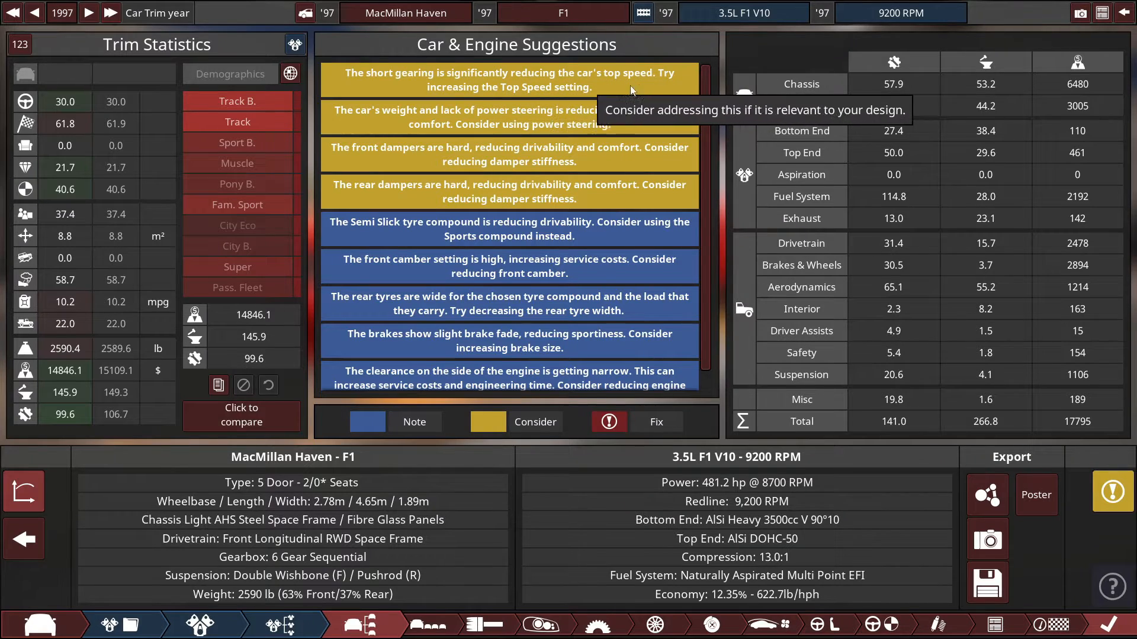
mouse_move(398, 153)
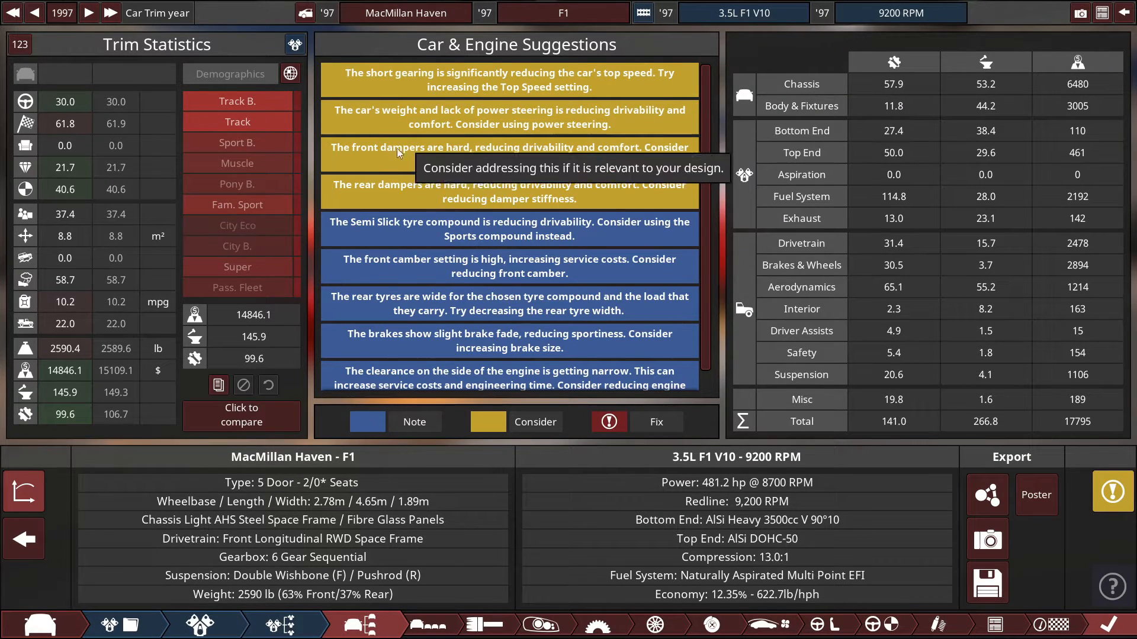
mouse_move(567, 247)
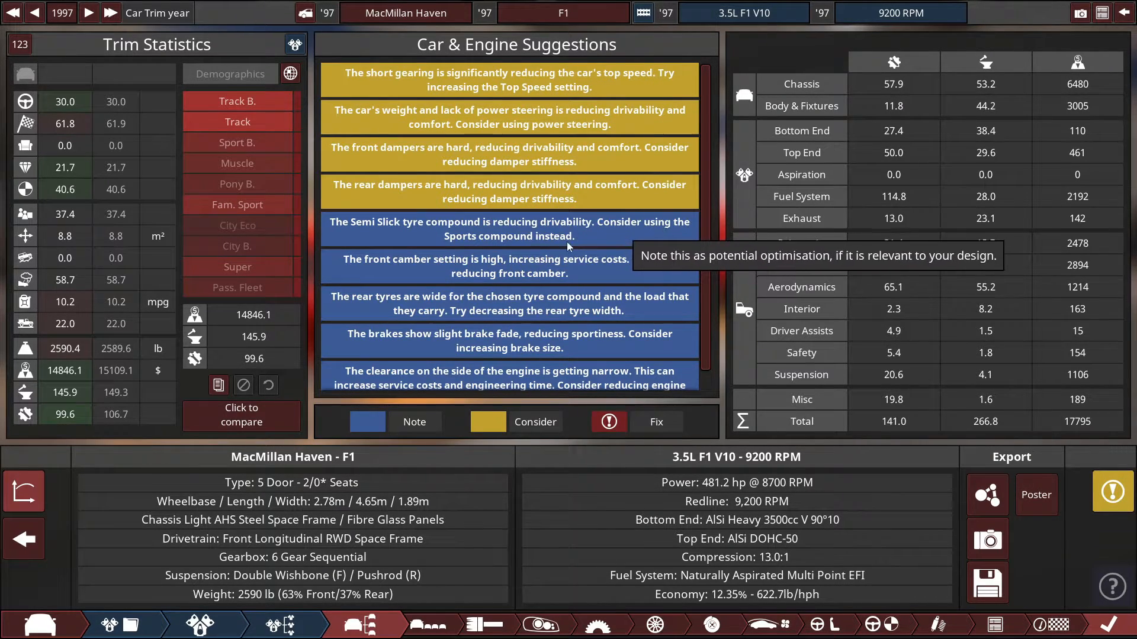
mouse_move(457, 334)
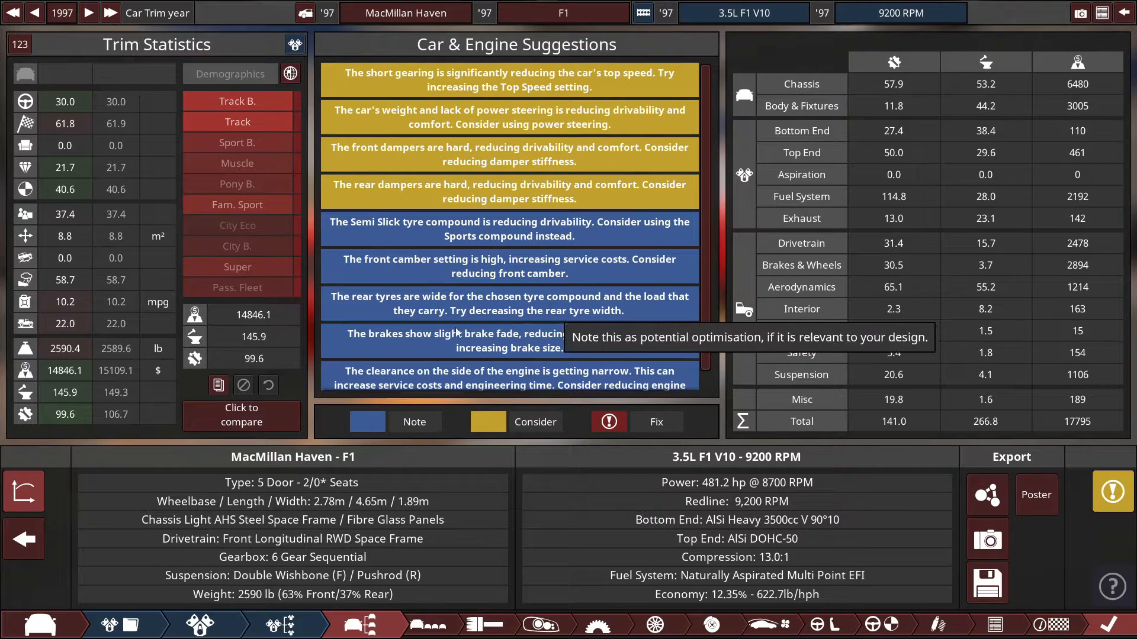
Read through the Car & Engine Suggestions list to the engine-clearance note
scroll("down", 3)
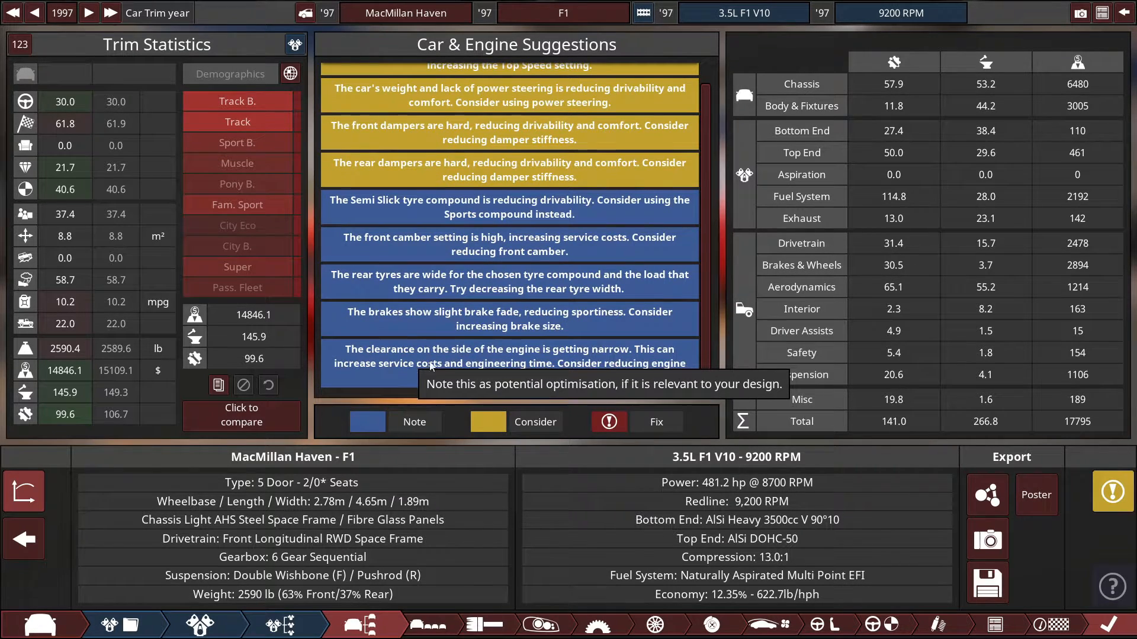
mouse_move(645, 365)
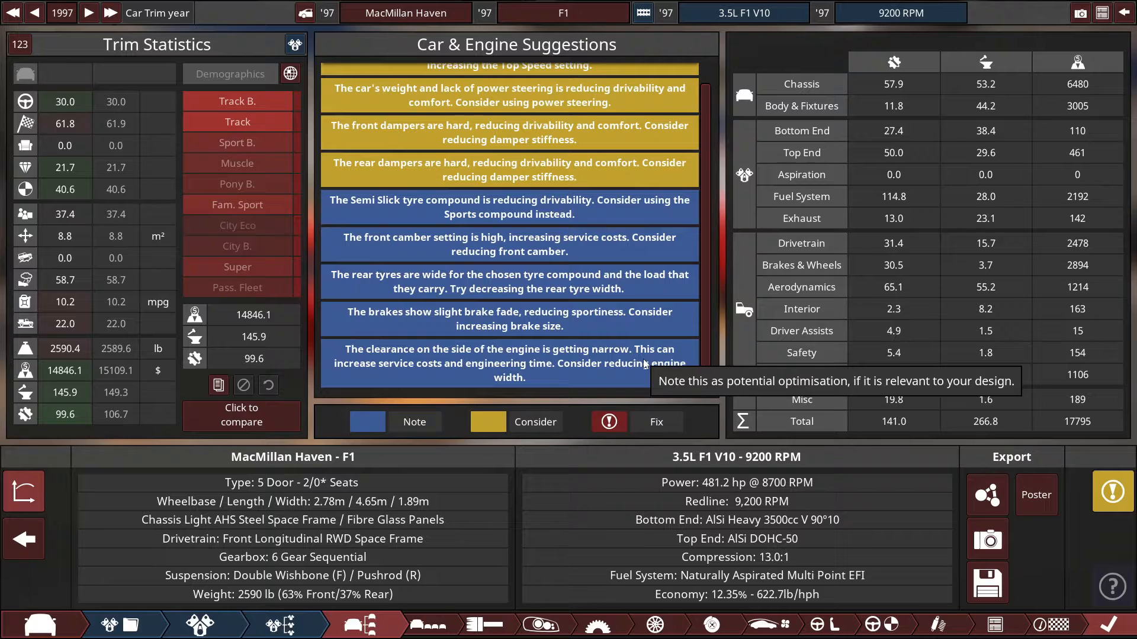
mouse_move(987, 495)
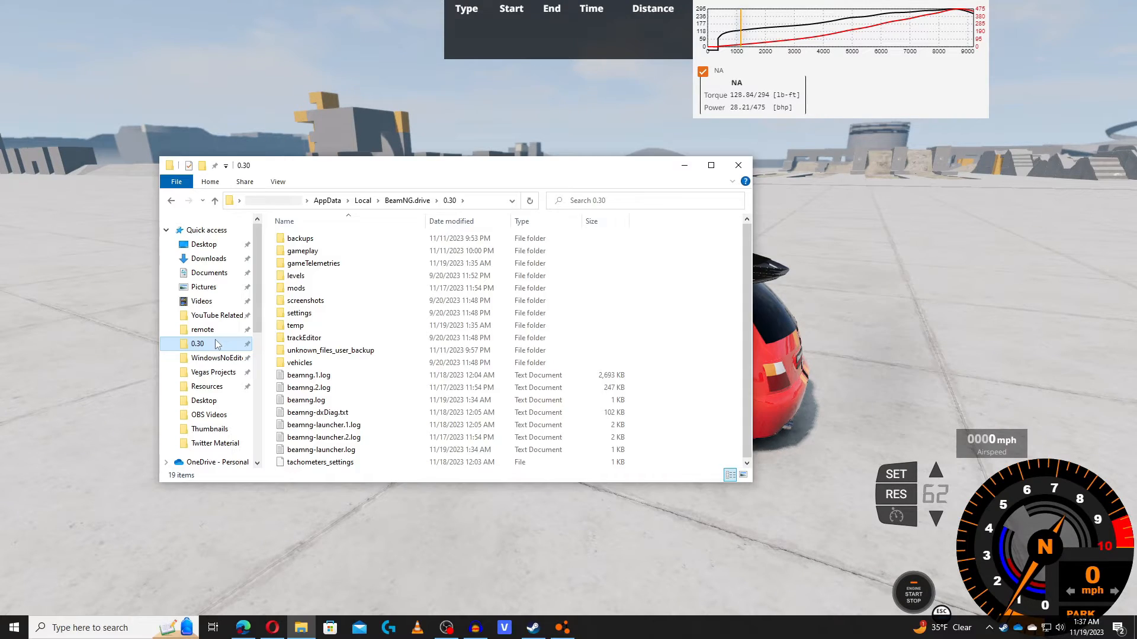
Navigate mods > vehicles > macmillan_haven_f1 > eng_6427f and open camso_engine_6427f.jbeam
left_click(298, 313)
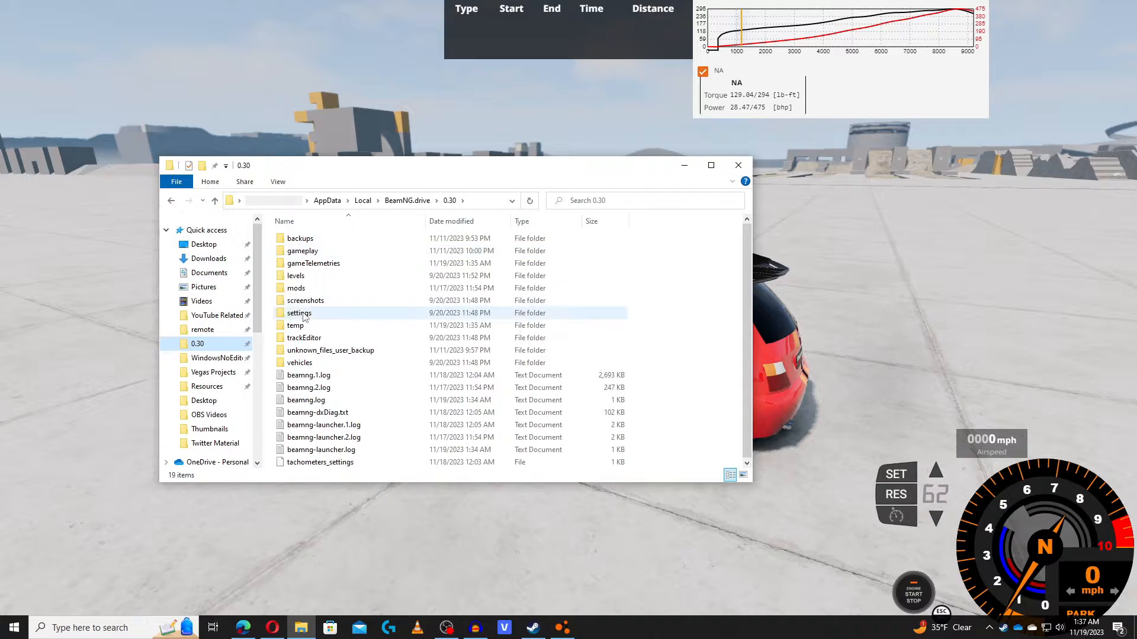
double_click(296, 287)
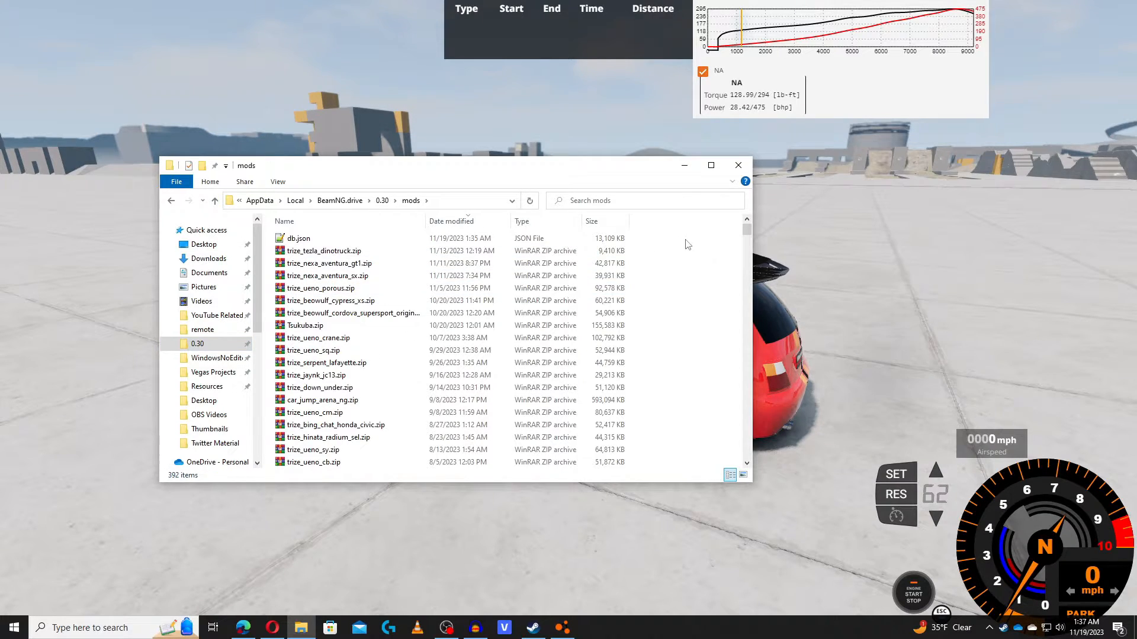
scroll("down", 3)
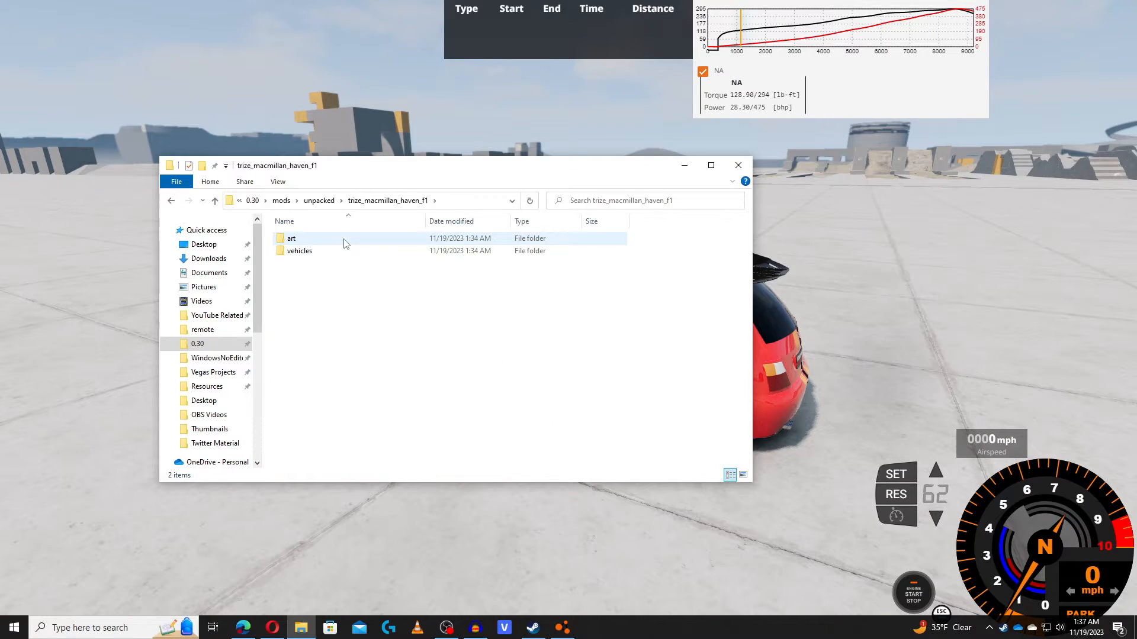
double_click(298, 250)
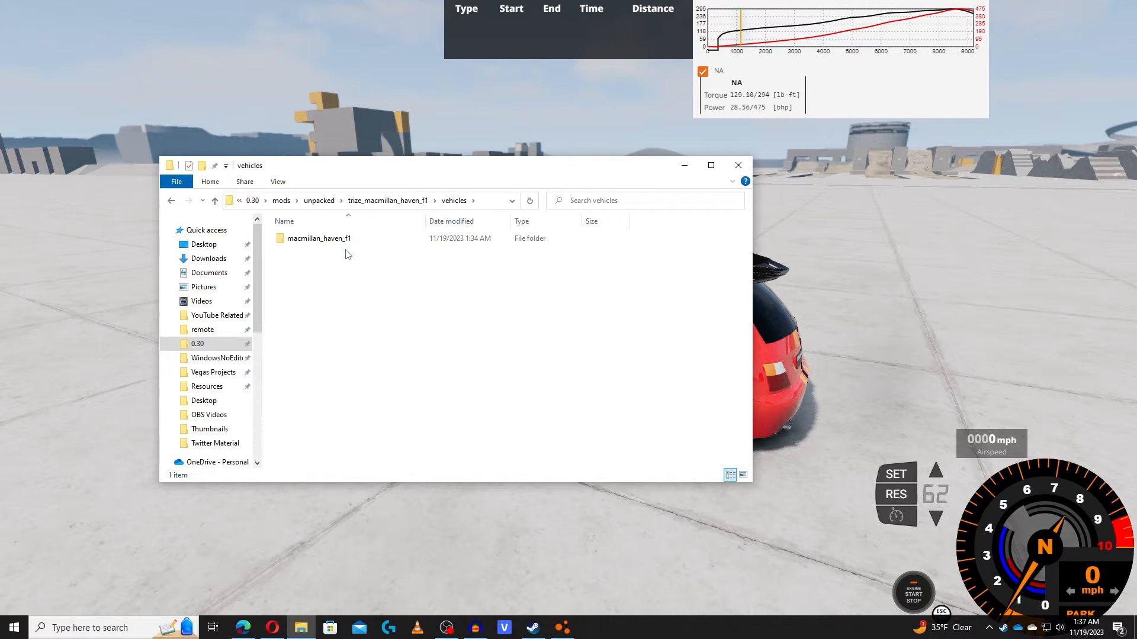
double_click(319, 238)
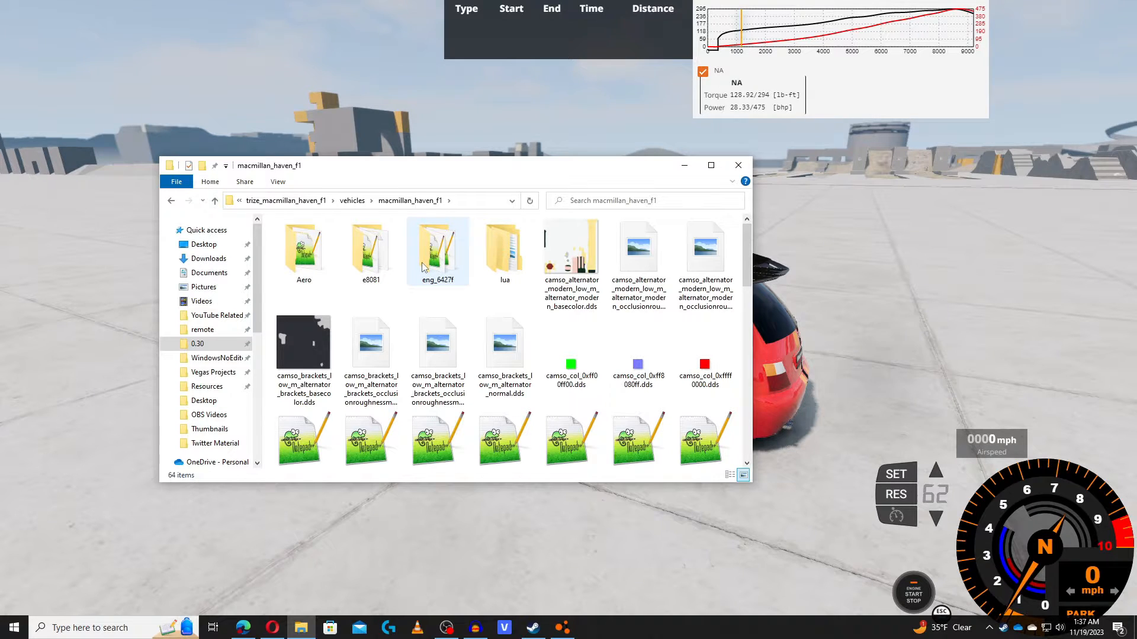
double_click(437, 246)
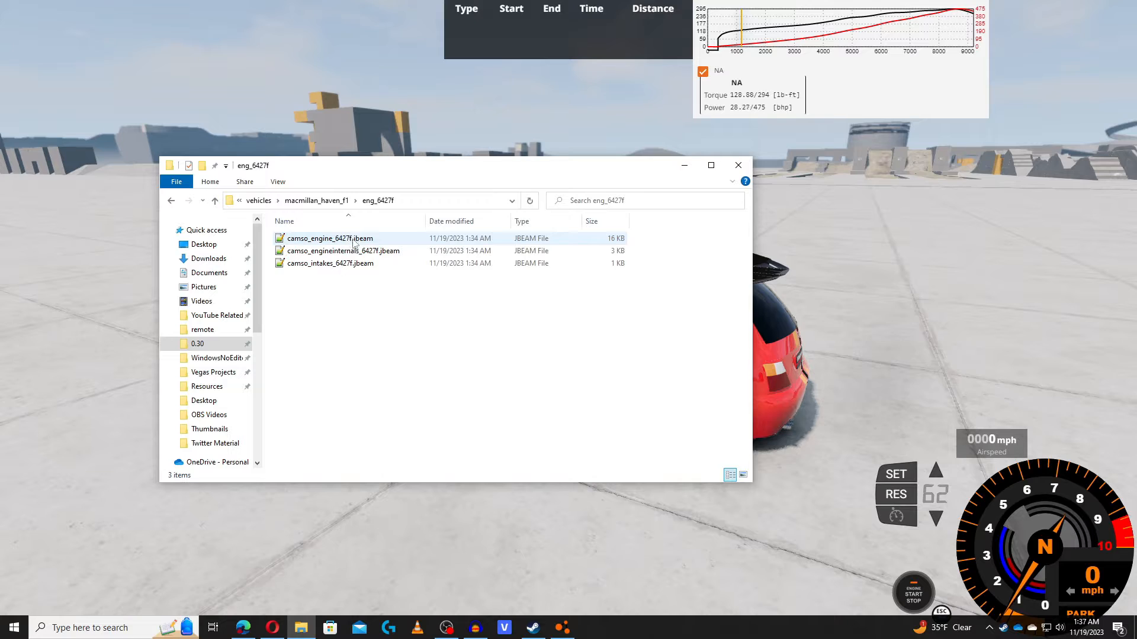
double_click(329, 238)
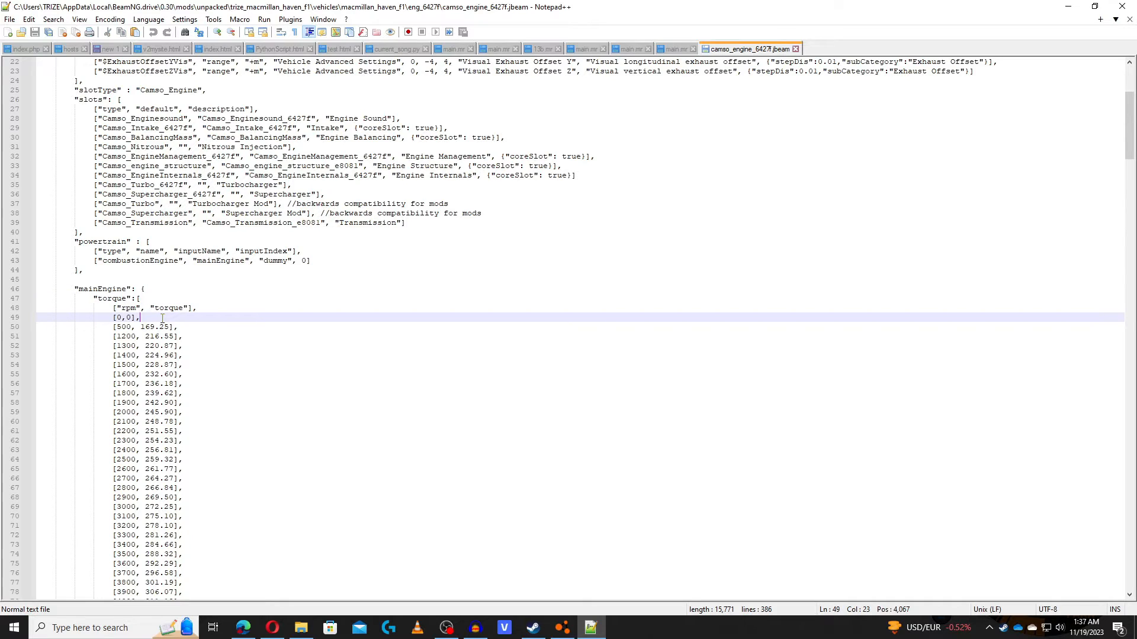
Locate the engine performance block and edit idleRPM to 3000
scroll("down", 3)
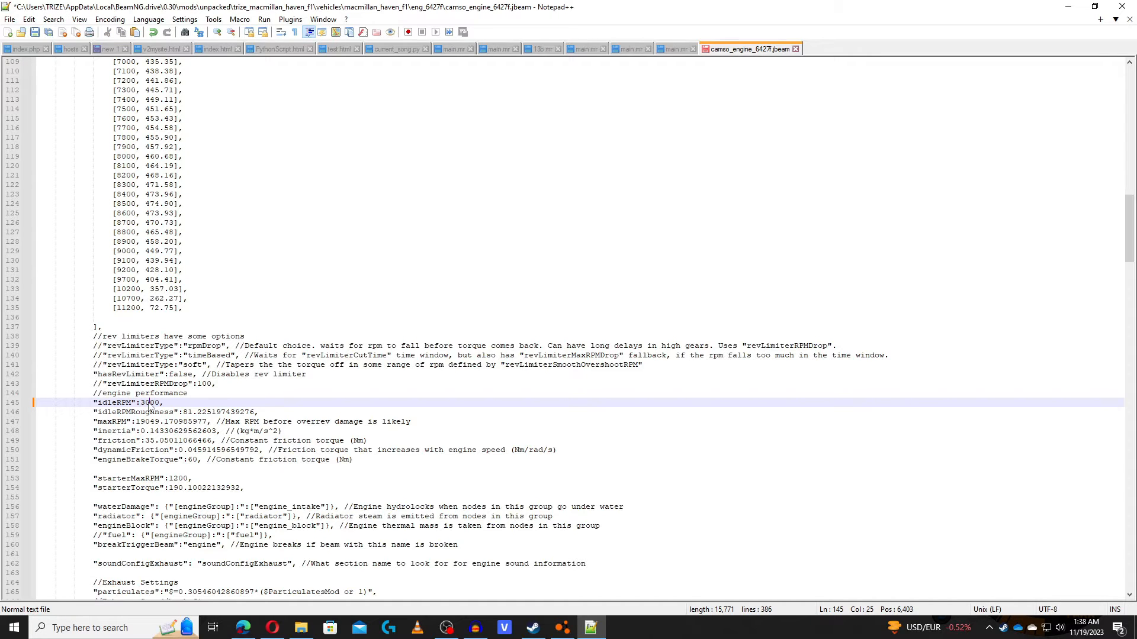
left_click(172, 477)
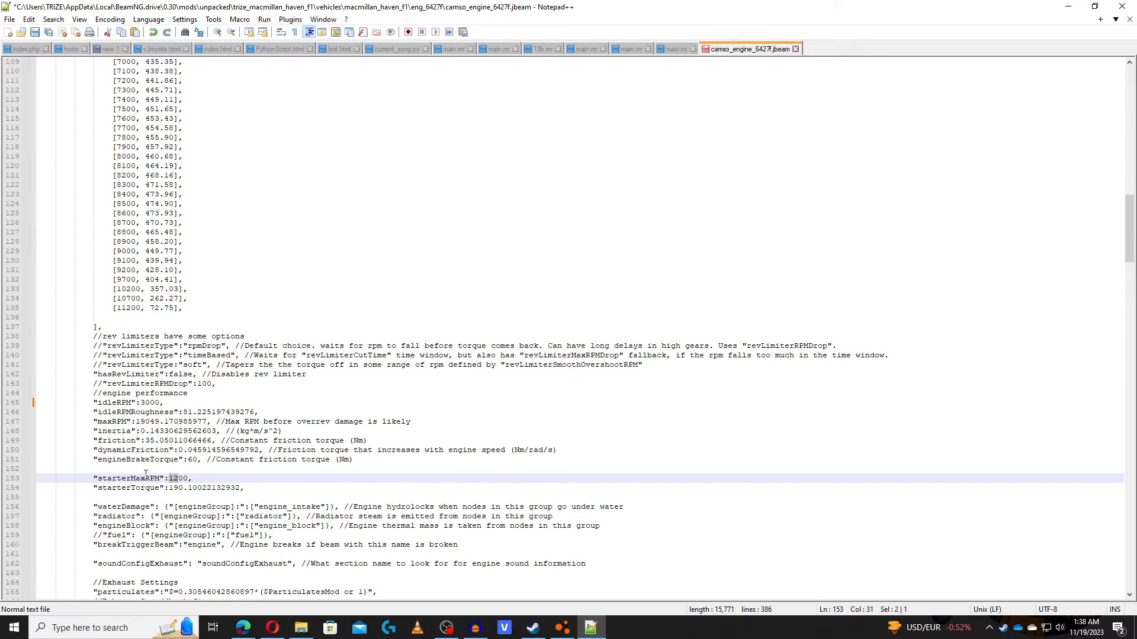
left_click(144, 403)
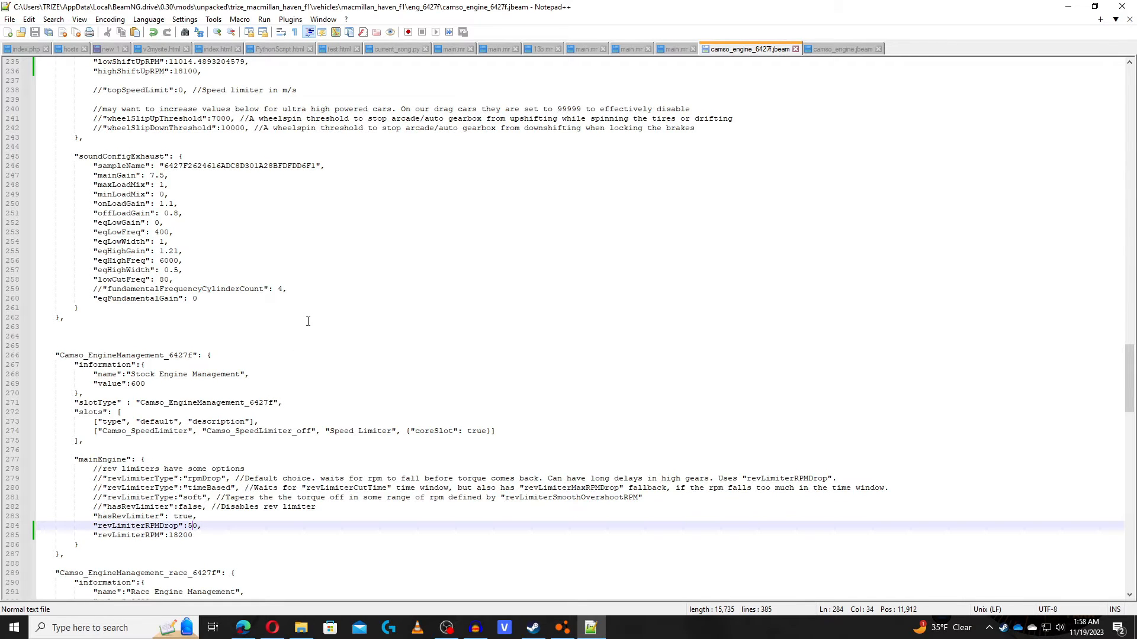
Extend the torque table to 18200 rpm and review maxRPM 19000, rev limiter 18200 and shift points
scroll("up", 3)
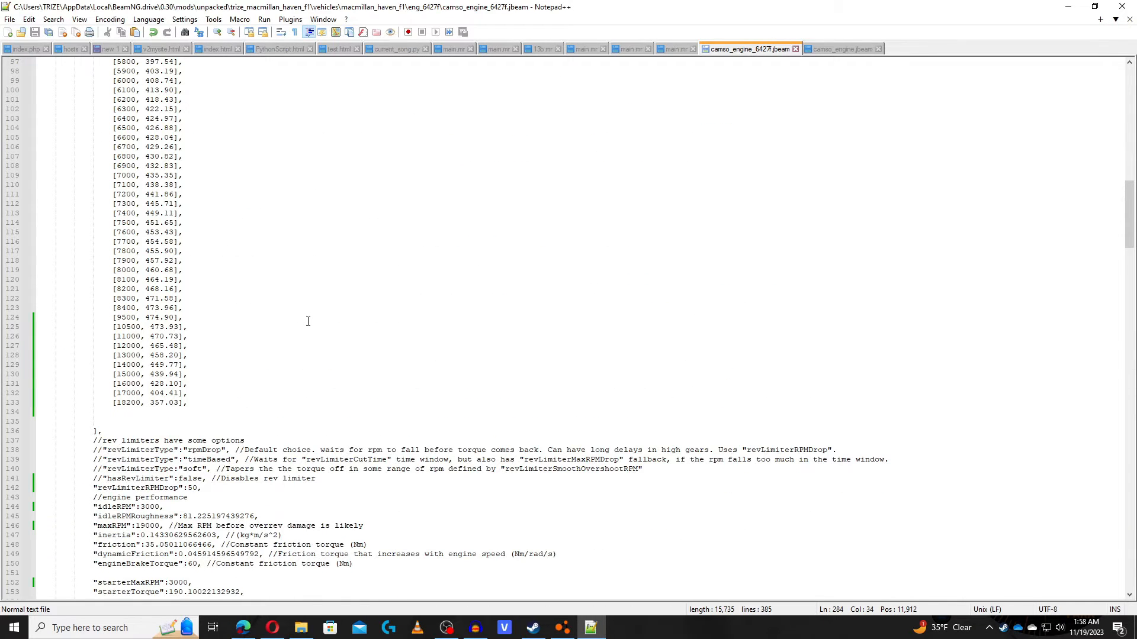
left_click(147, 241)
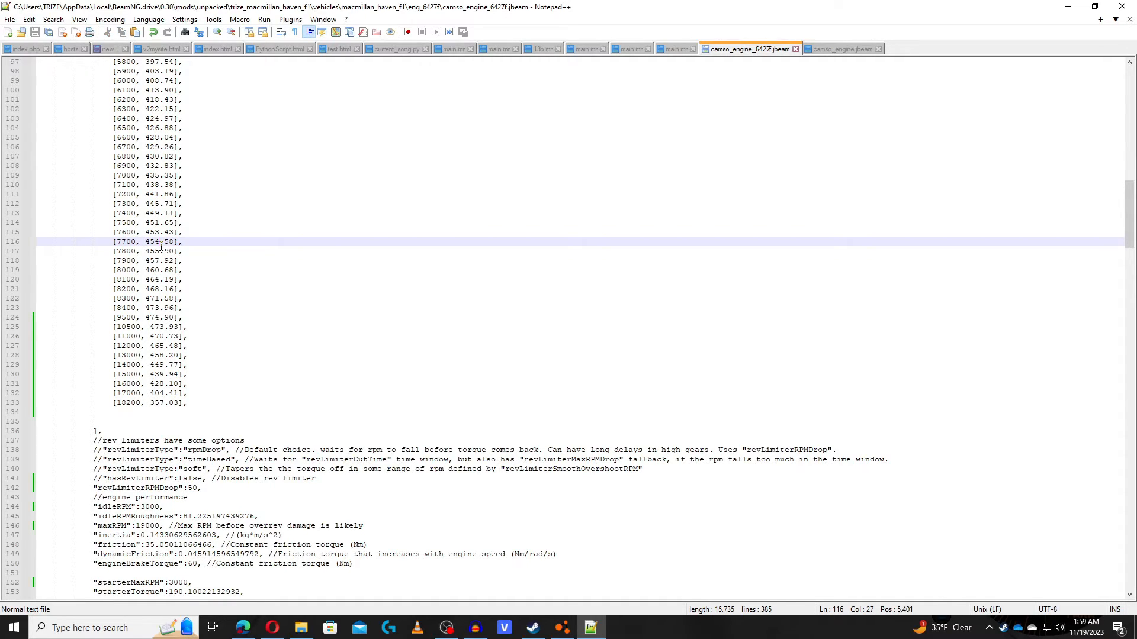
mouse_move(145, 310)
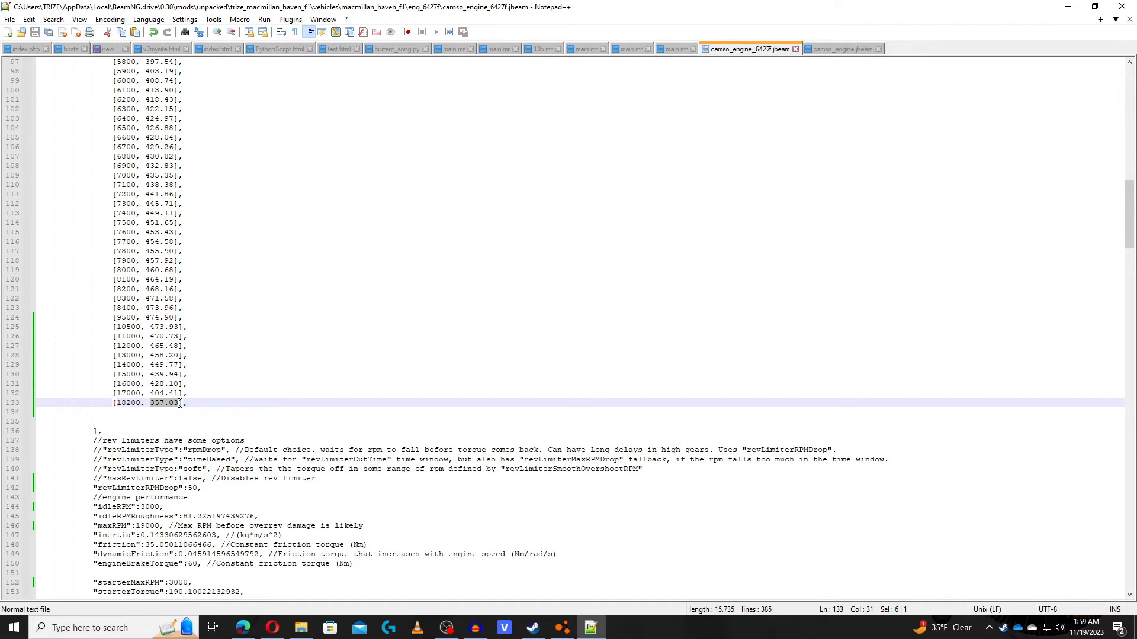
scroll("down", 3)
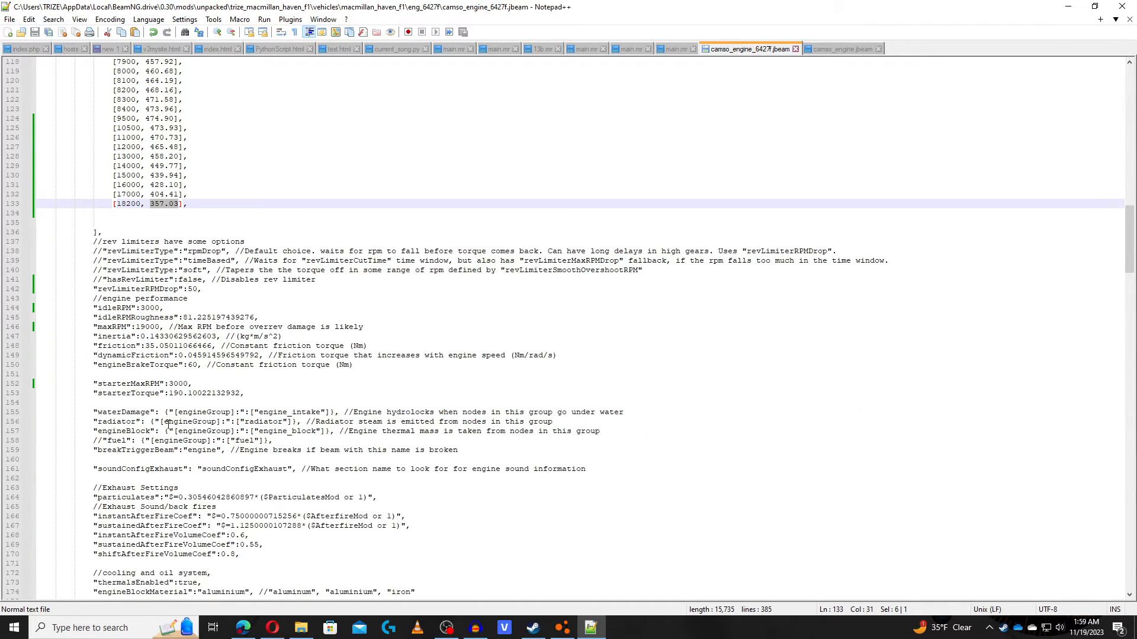
scroll("down", 3)
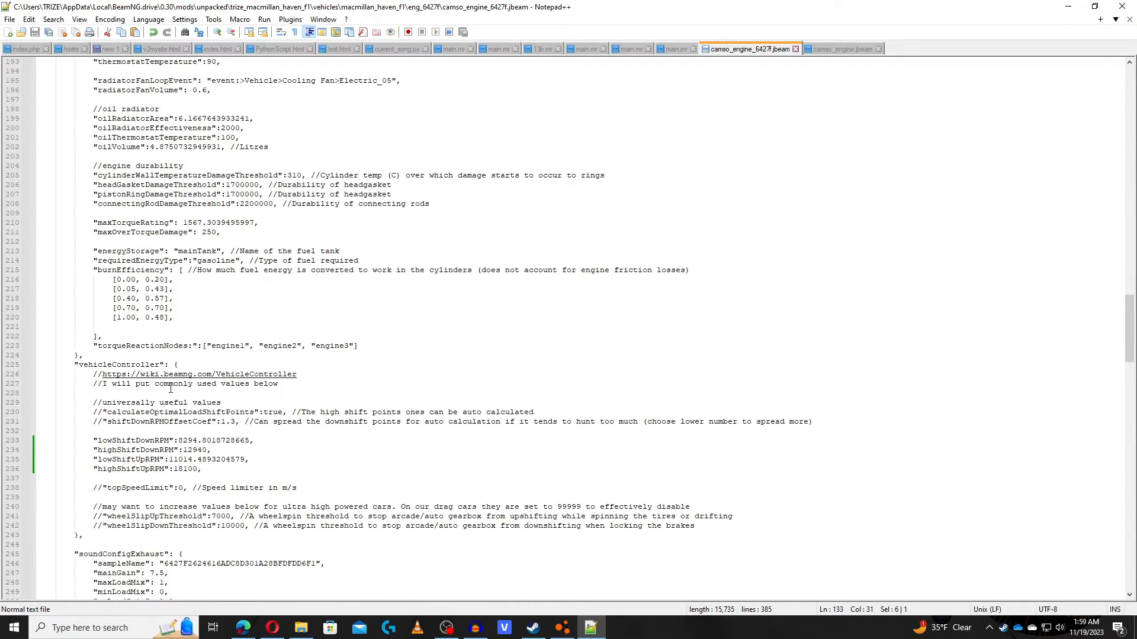
scroll("down", 3)
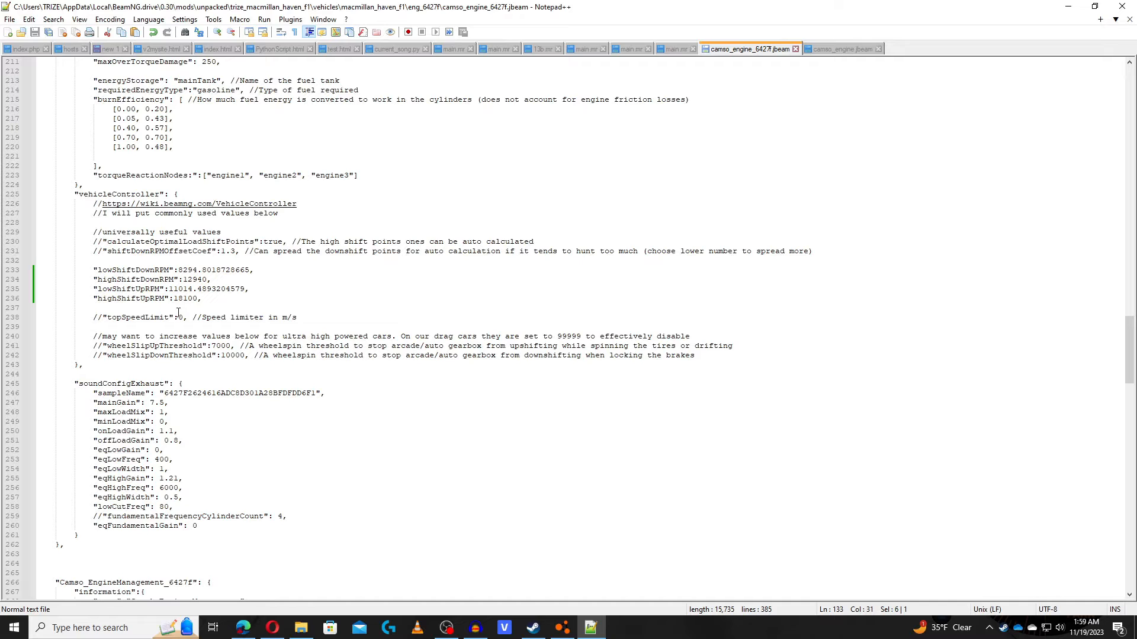
scroll("down", 3)
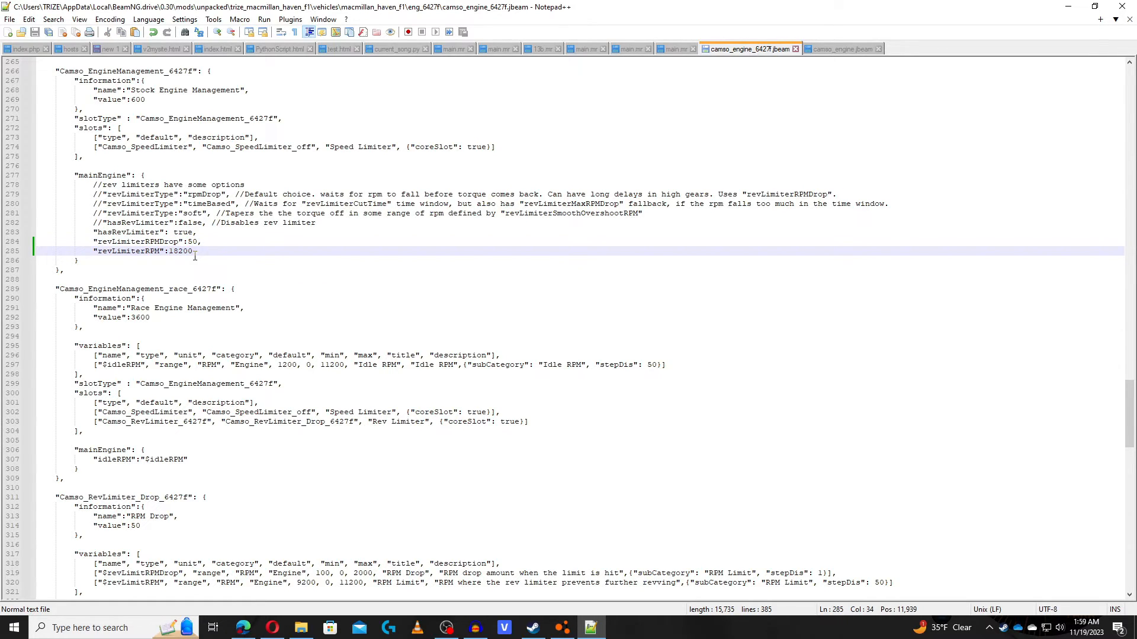
mouse_move(257, 270)
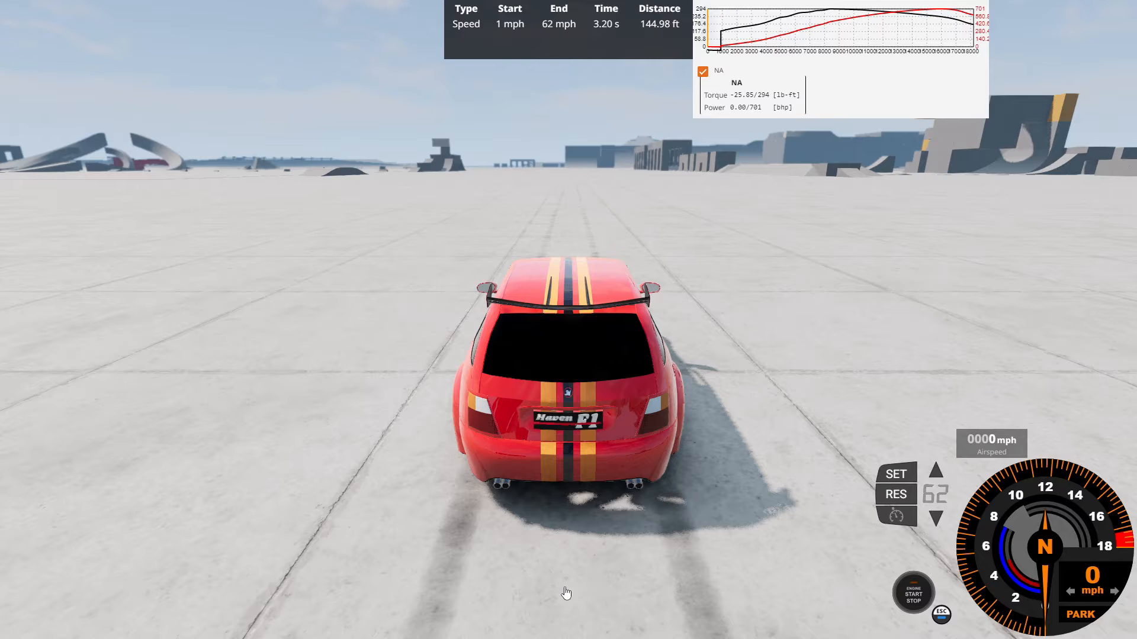
mouse_move(781, 115)
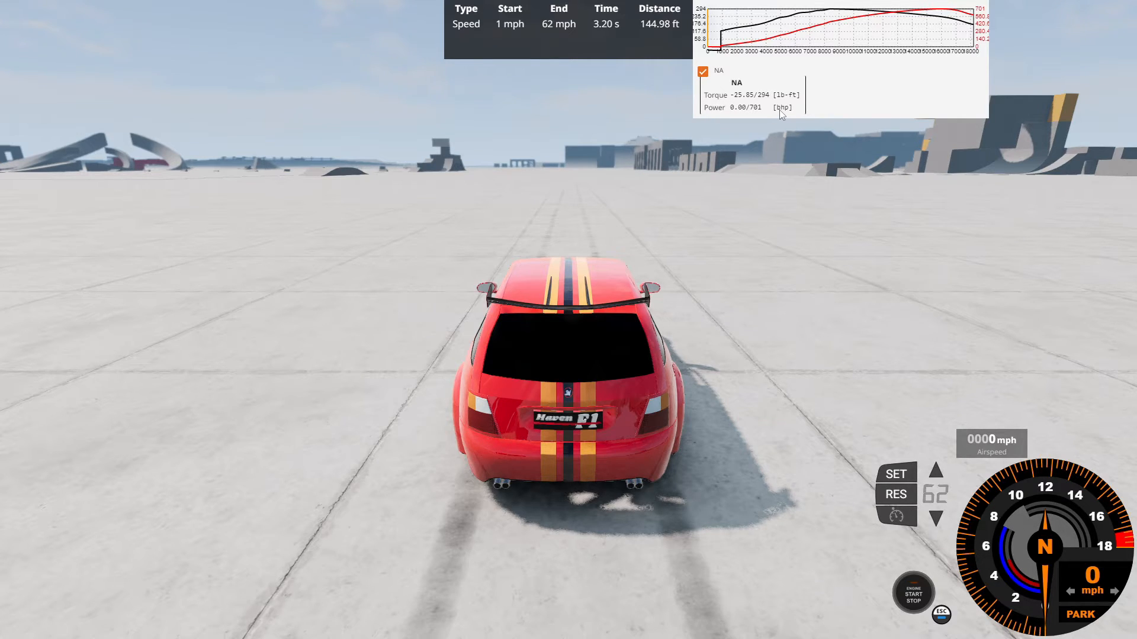
mouse_move(735, 366)
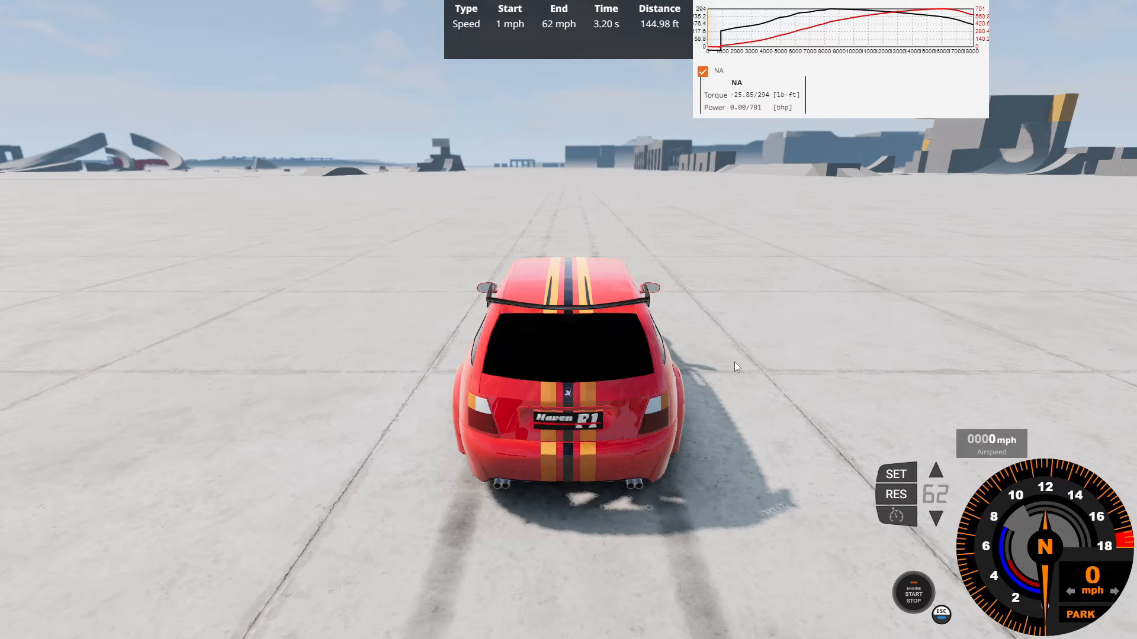
Bring up the Haven F1's Vehicle Config tuning menu showing its six gear ratios
left_click(913, 594)
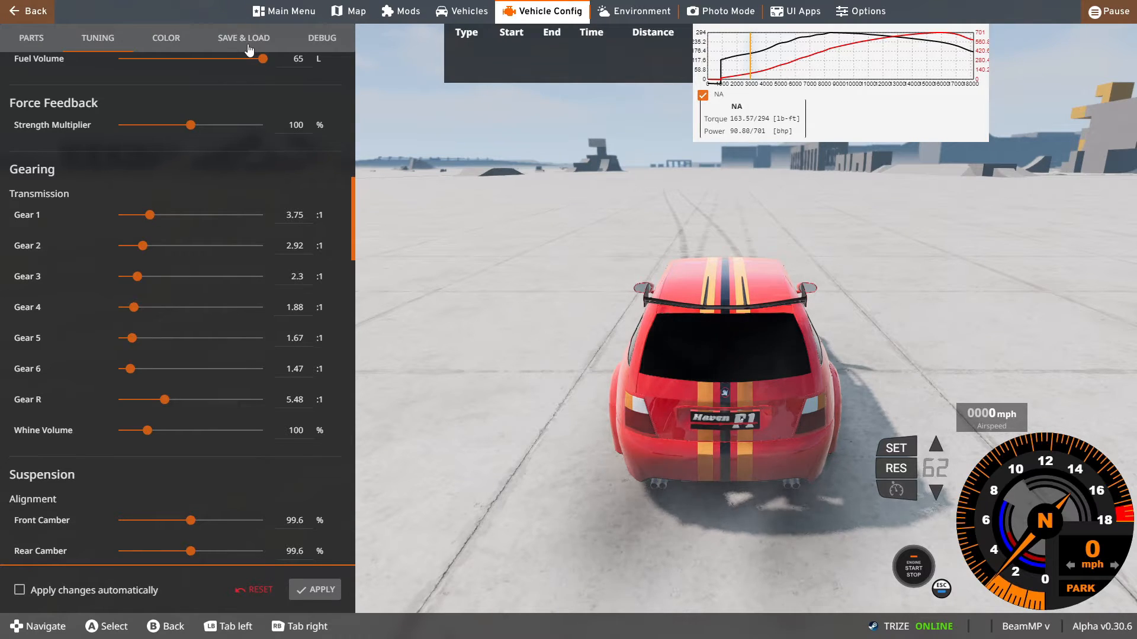
Show the Save & Load page of the Vehicle Config panel
left_click(243, 38)
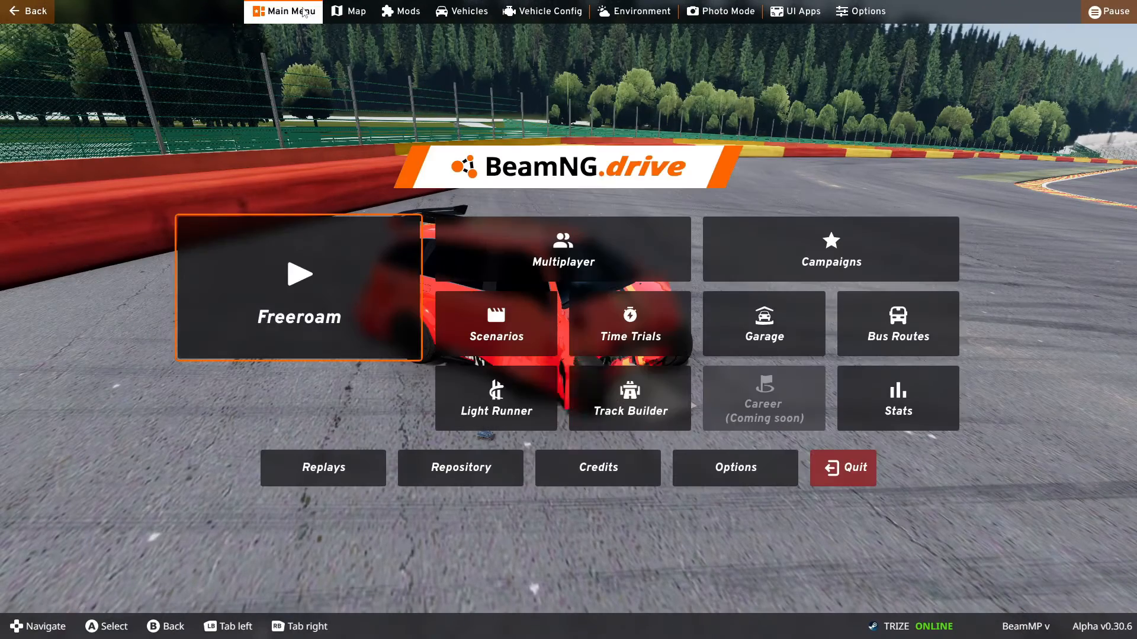
Start Freeroam on Car Jump Arena 2023, spawning at the Ramp point
left_click(299, 287)
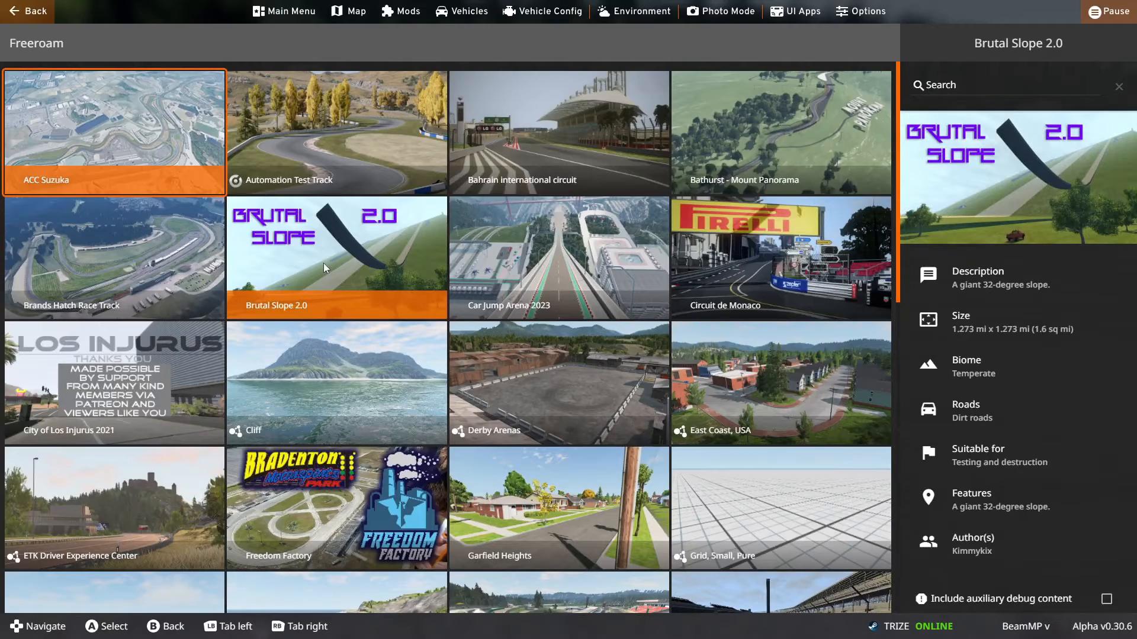
left_click(558, 257)
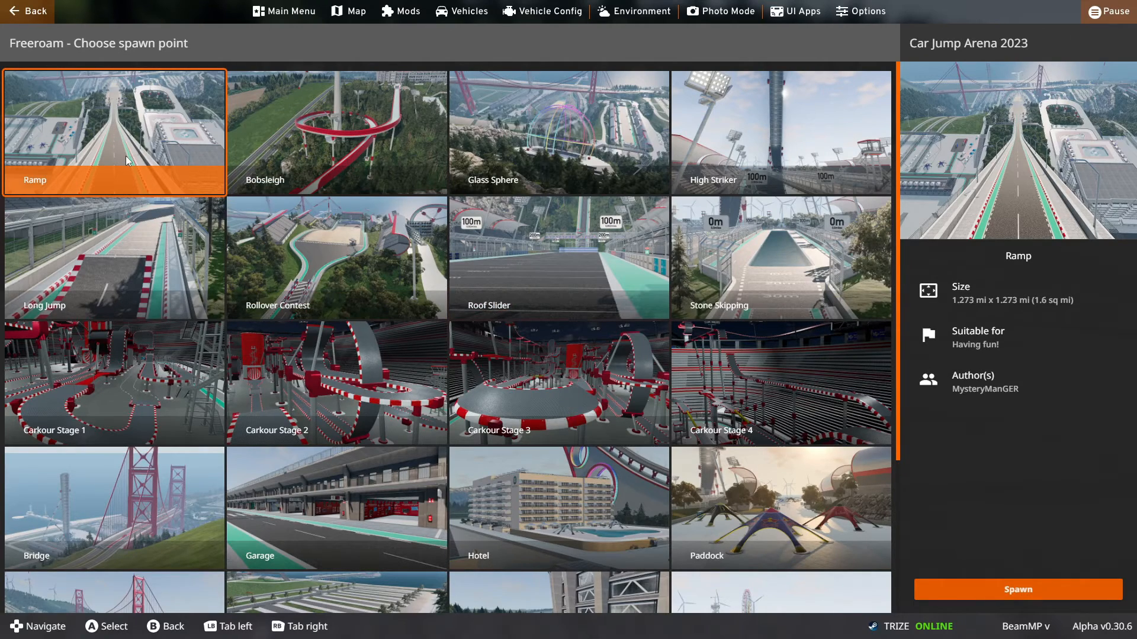
mouse_move(1089, 490)
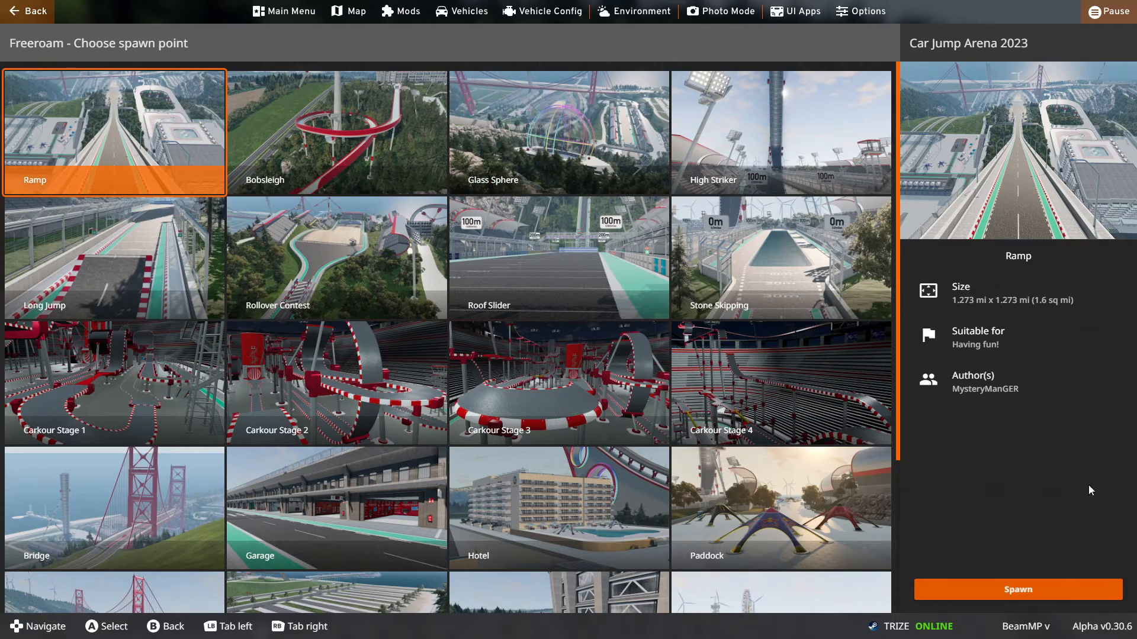
mouse_move(1018, 598)
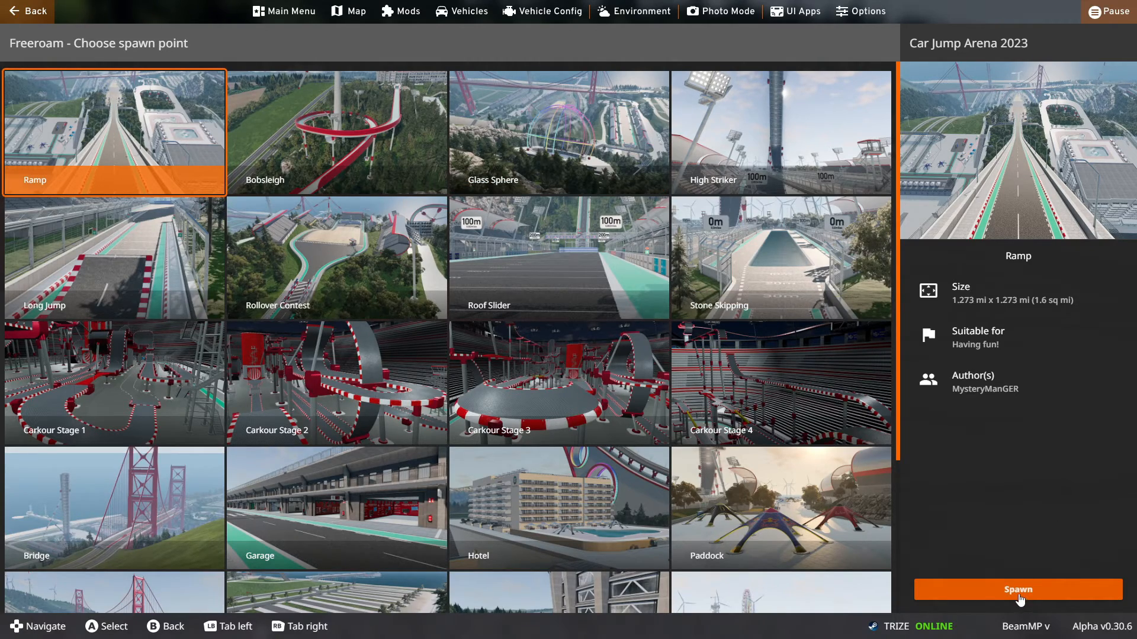
left_click(1016, 590)
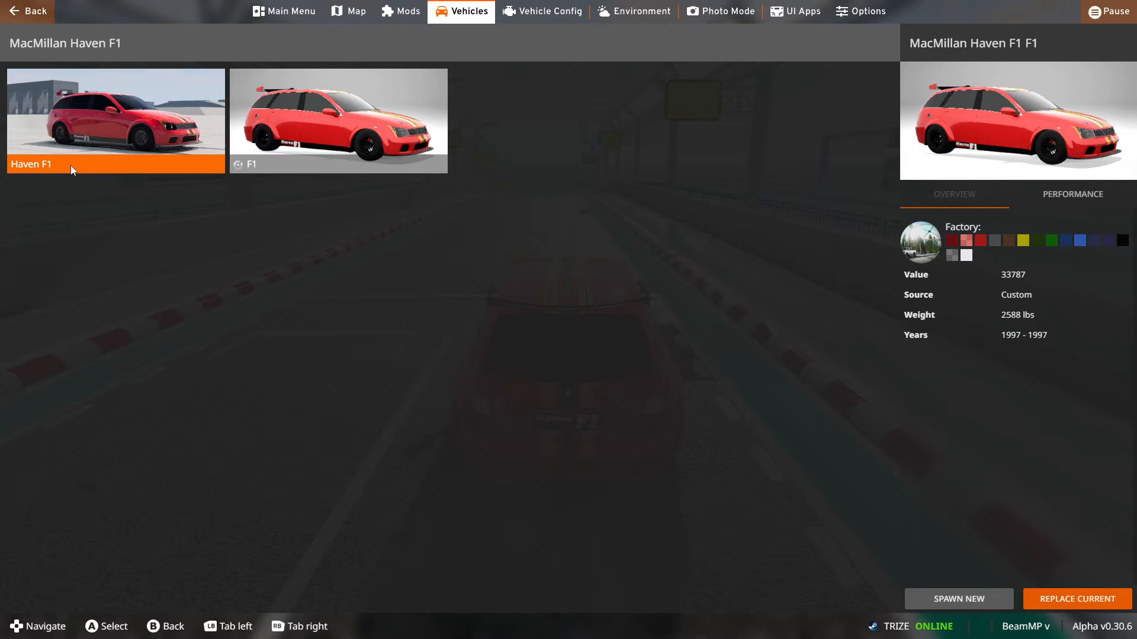
Select the F1 configuration of the MacMillan Haven F1 from the vehicle list
left_click(338, 121)
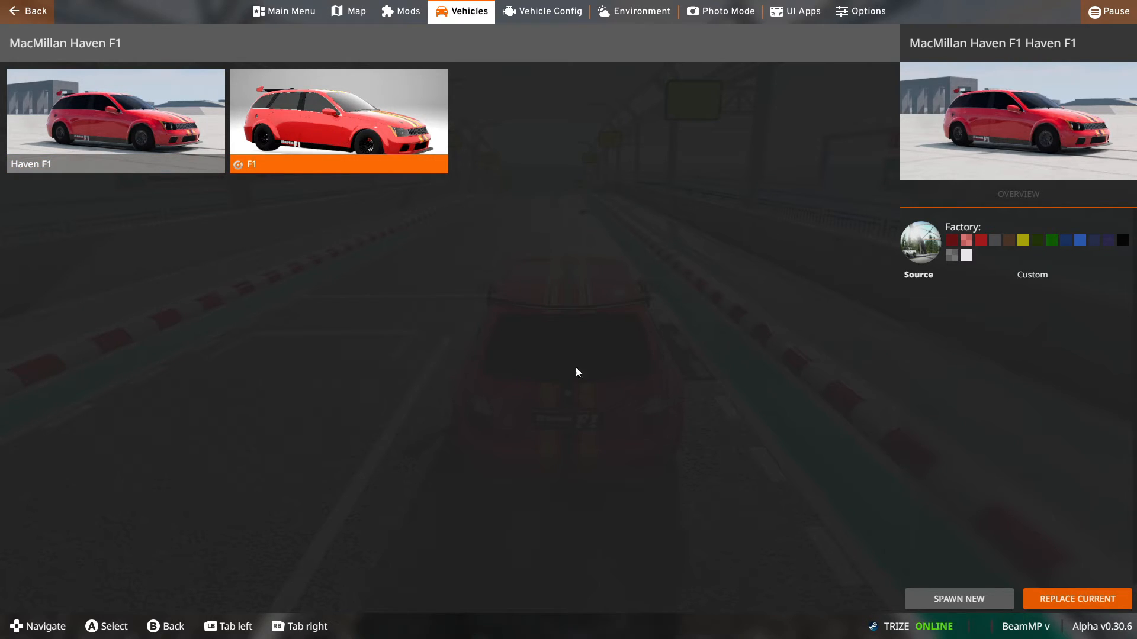